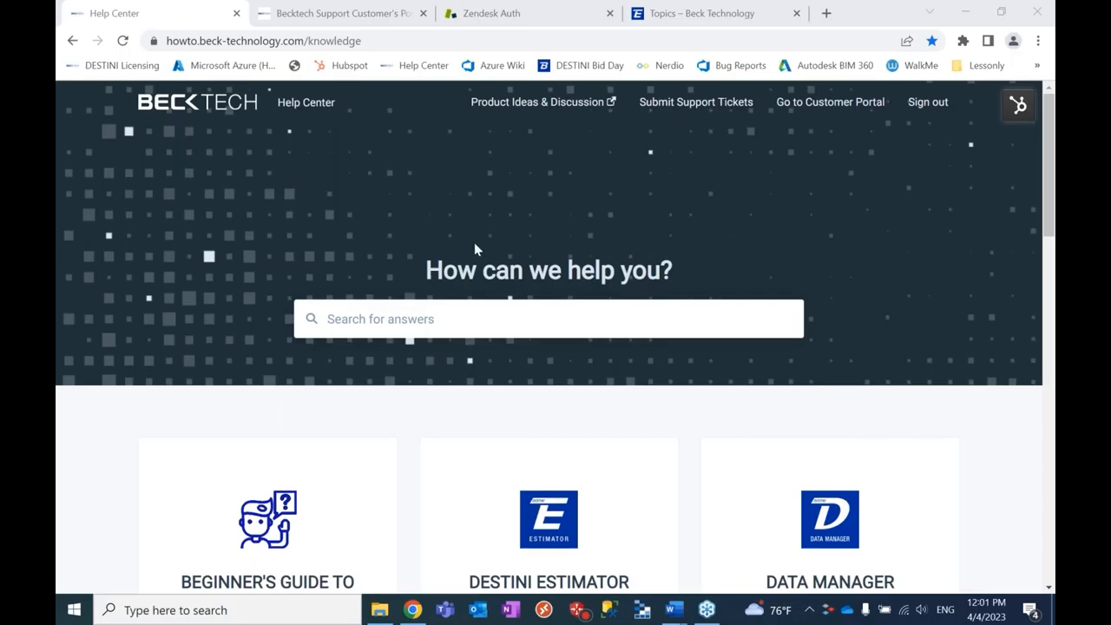
{"action": "mouse_move", "coordinate": [488, 252]}
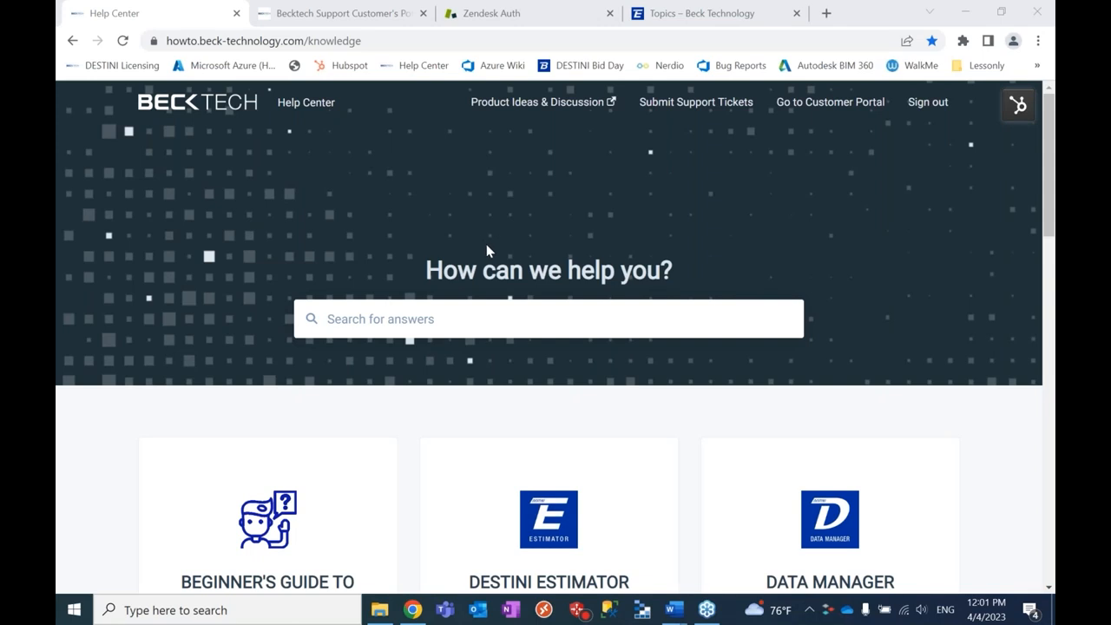
{"action": "mouse_move", "coordinate": [830, 389]}
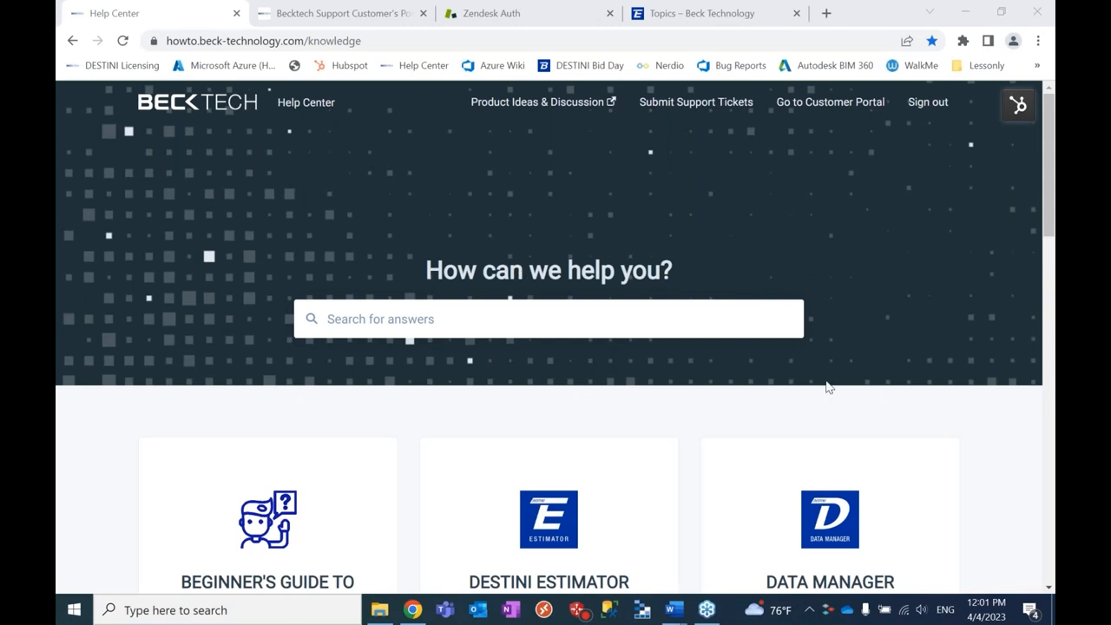
{"action": "mouse_move", "coordinate": [1056, 456]}
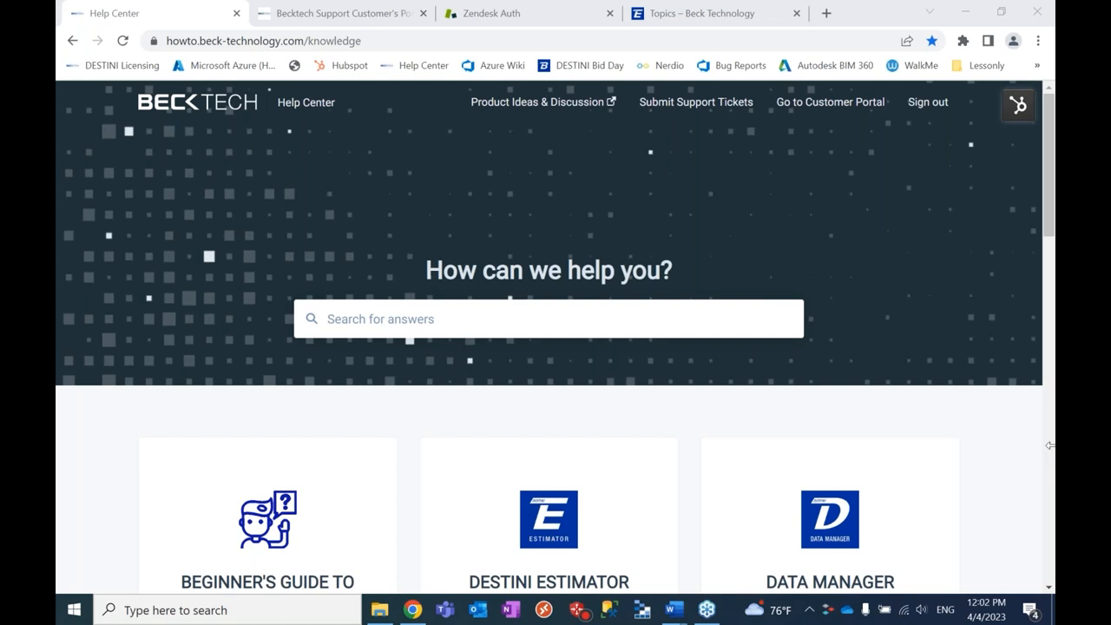
{"action": "mouse_move", "coordinate": [664, 438]}
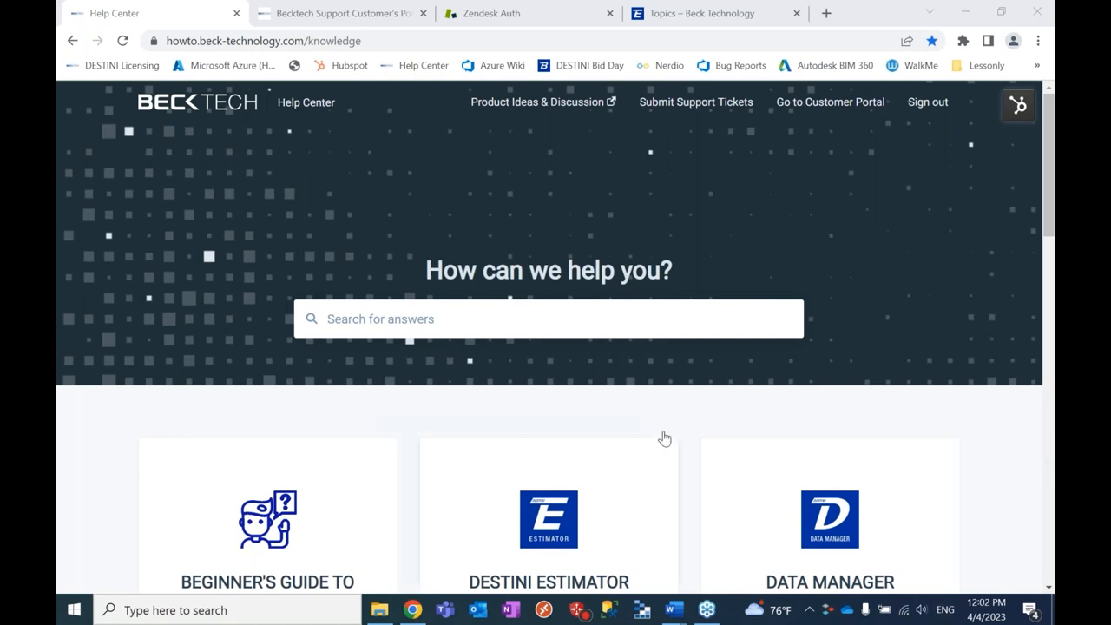
{"action": "mouse_move", "coordinate": [827, 49]}
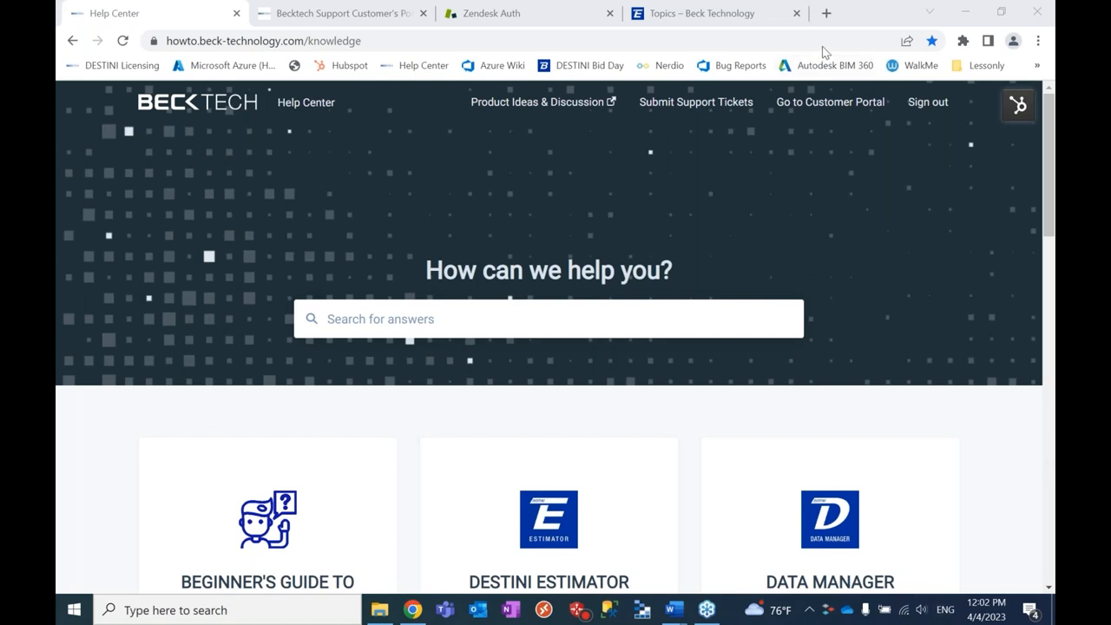
{"action": "mouse_move", "coordinate": [622, 213]}
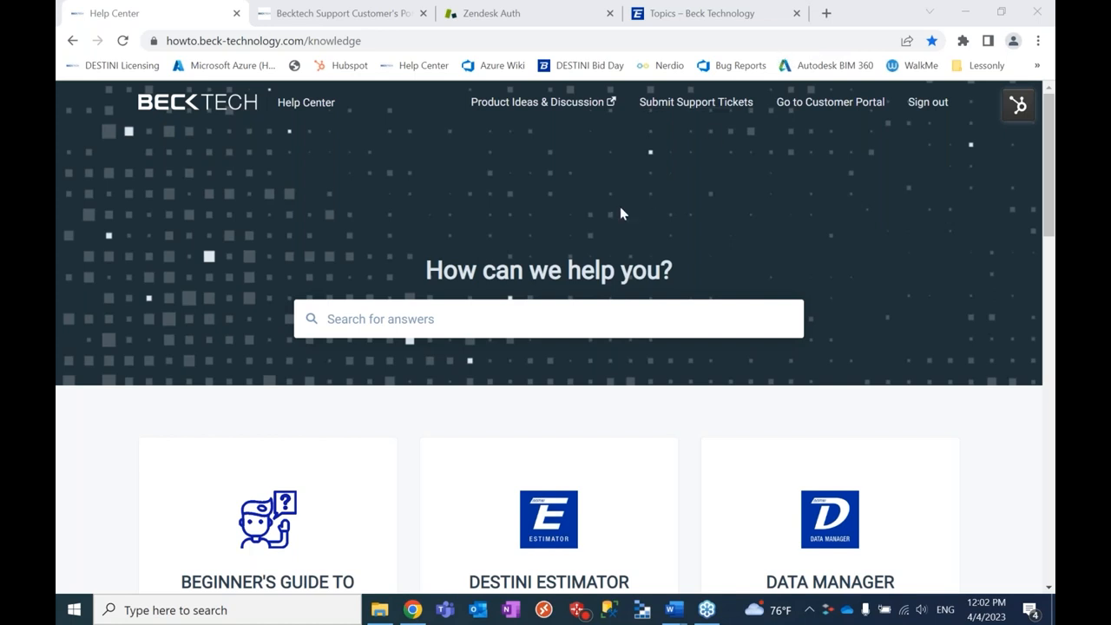
{"action": "mouse_move", "coordinate": [584, 222]}
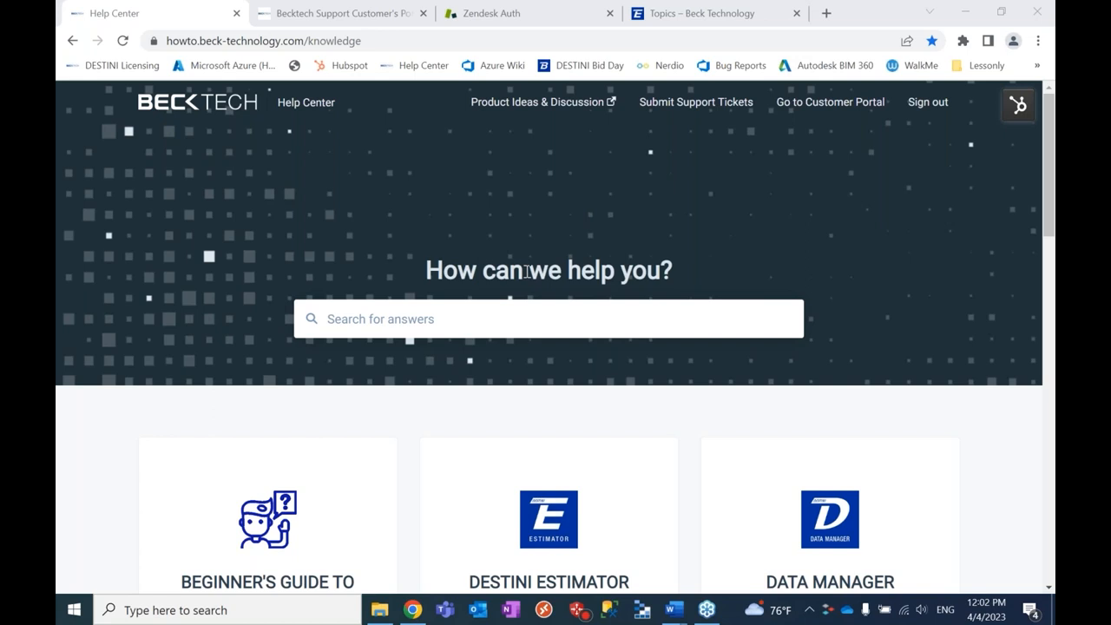
{"action": "mouse_move", "coordinate": [535, 274]}
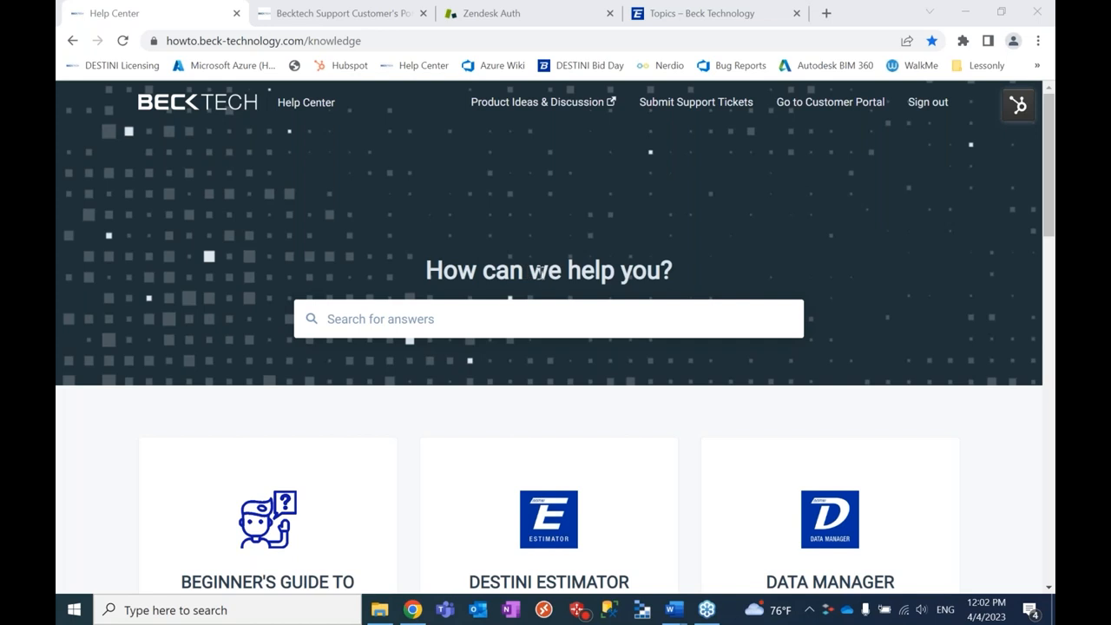
{"action": "mouse_move", "coordinate": [553, 274]}
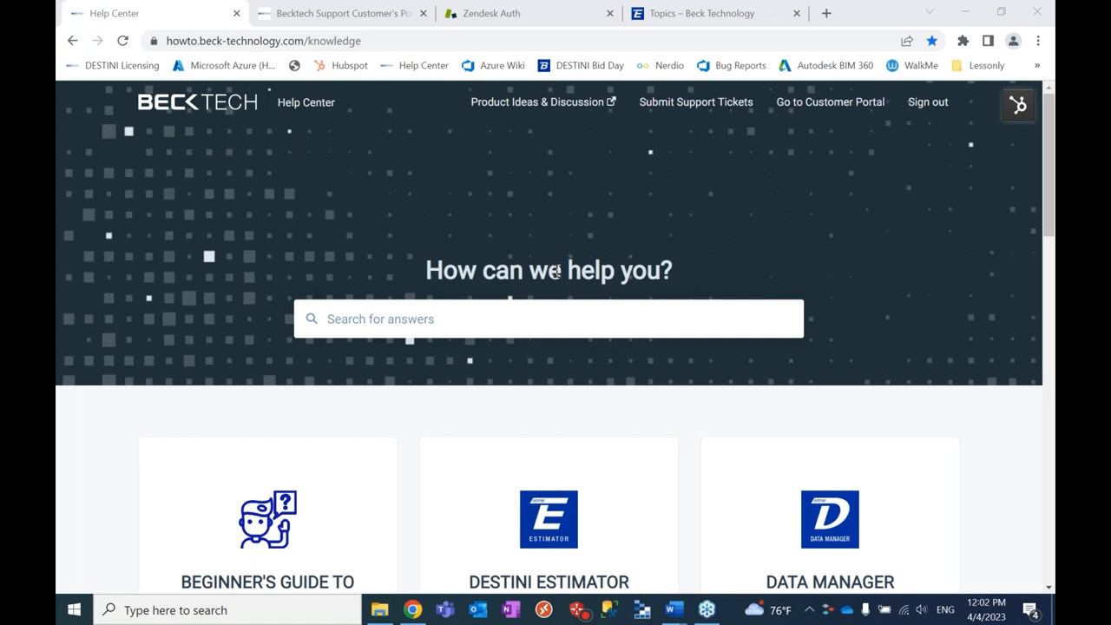
{"action": "mouse_move", "coordinate": [564, 274]}
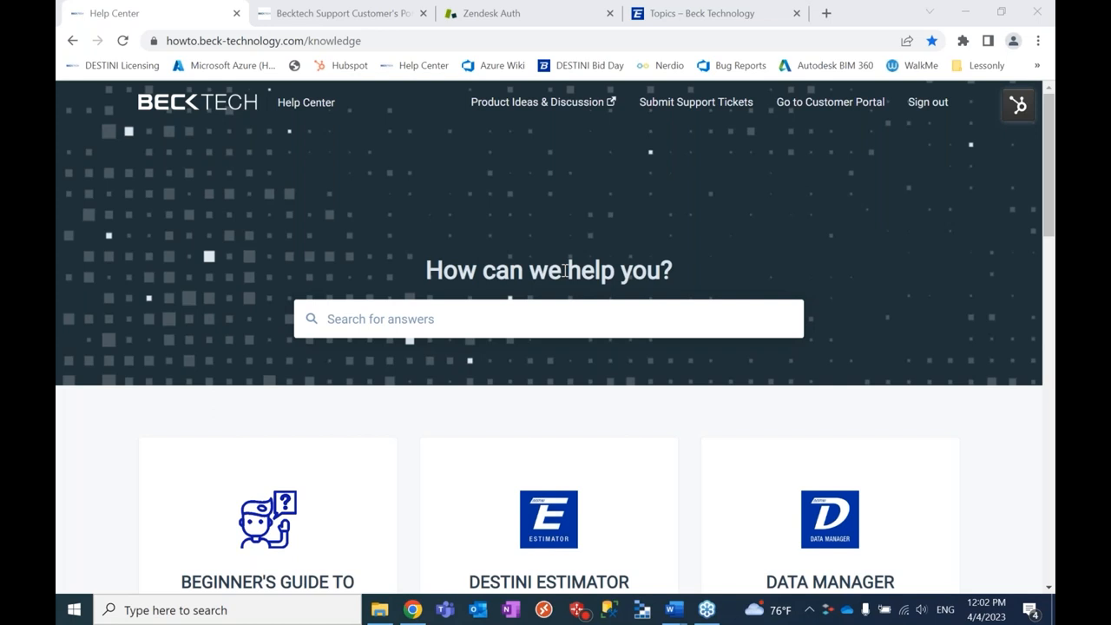
{"action": "mouse_move", "coordinate": [583, 271]}
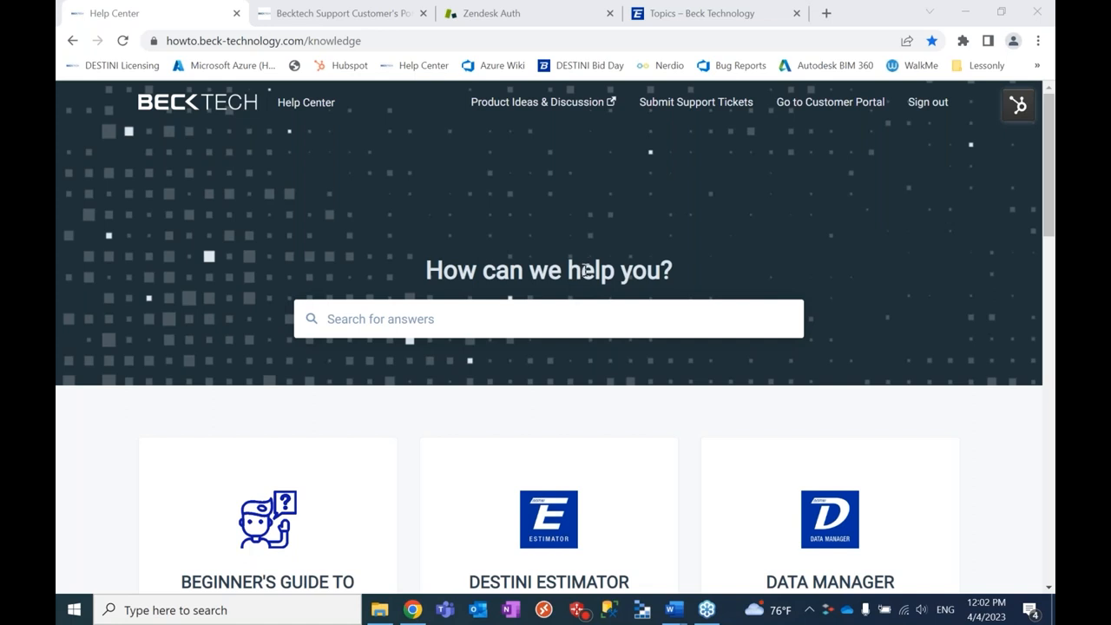
{"action": "mouse_move", "coordinate": [521, 243]}
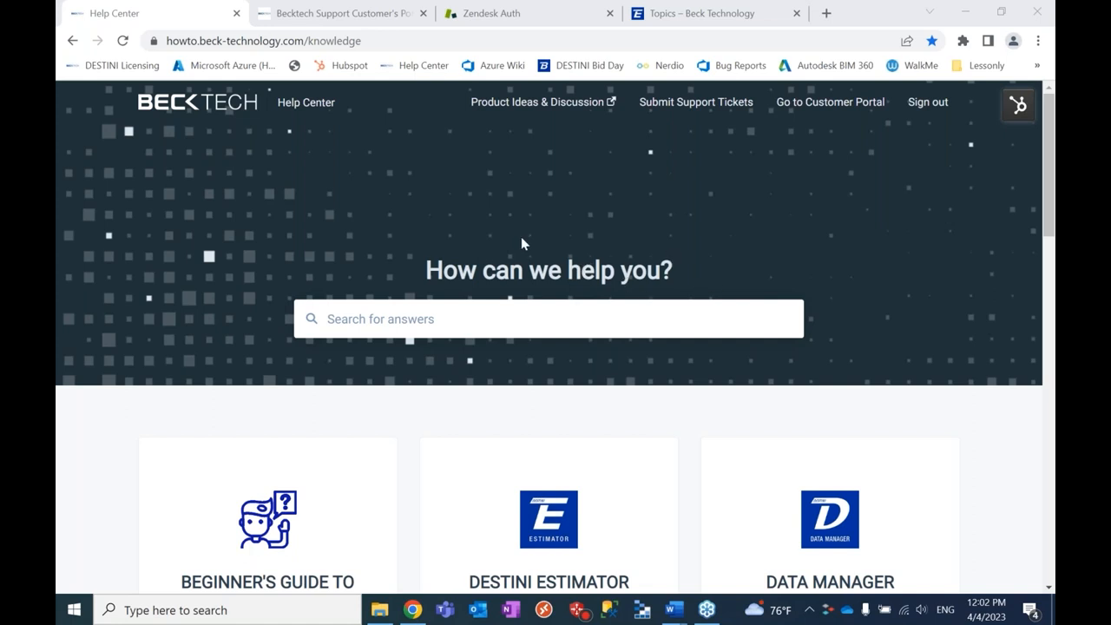
Step: Scroll through the Help Center knowledge home page to review its category cards
{"action": "scroll", "scroll_direction": "down", "scroll_amount": 3}
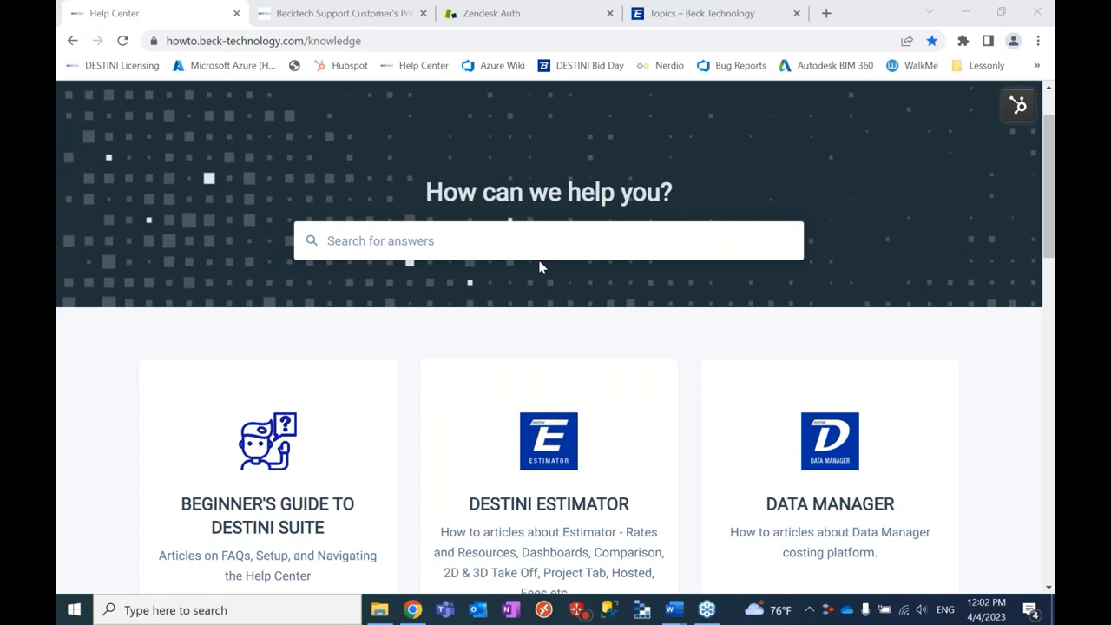
{"action": "mouse_move", "coordinate": [591, 276]}
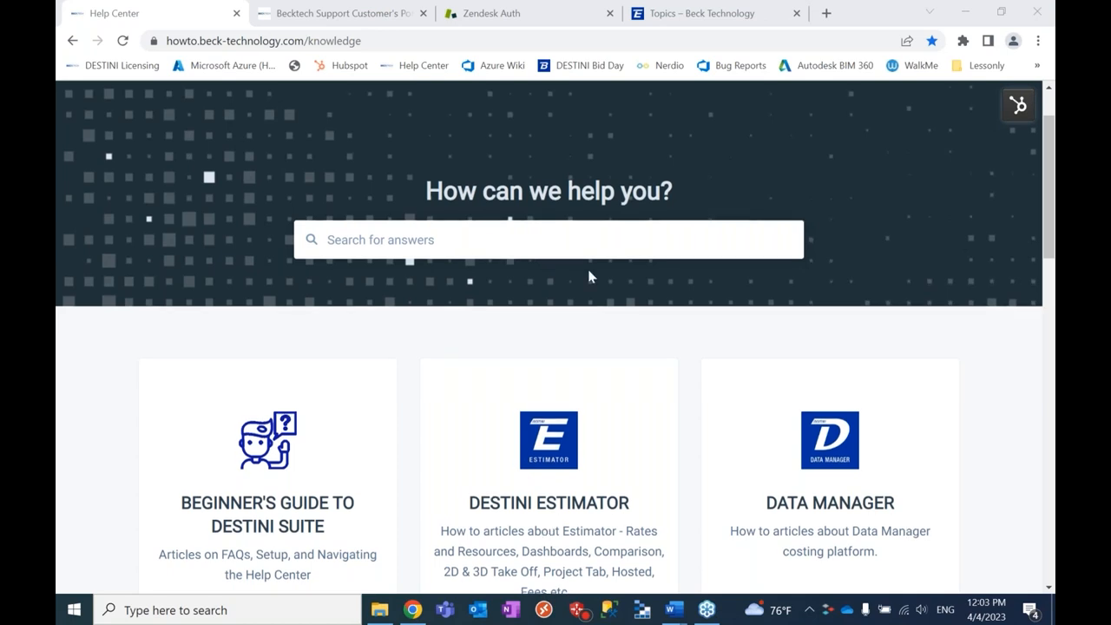
{"action": "scroll", "scroll_direction": "down", "scroll_amount": 3}
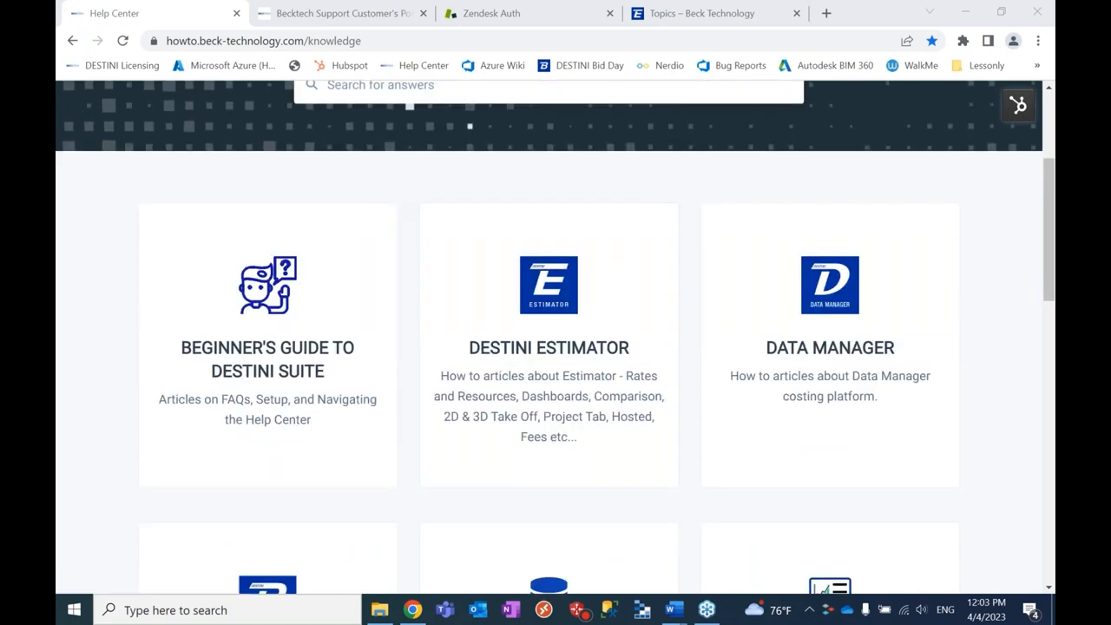
{"action": "scroll", "scroll_direction": "down", "scroll_amount": 3}
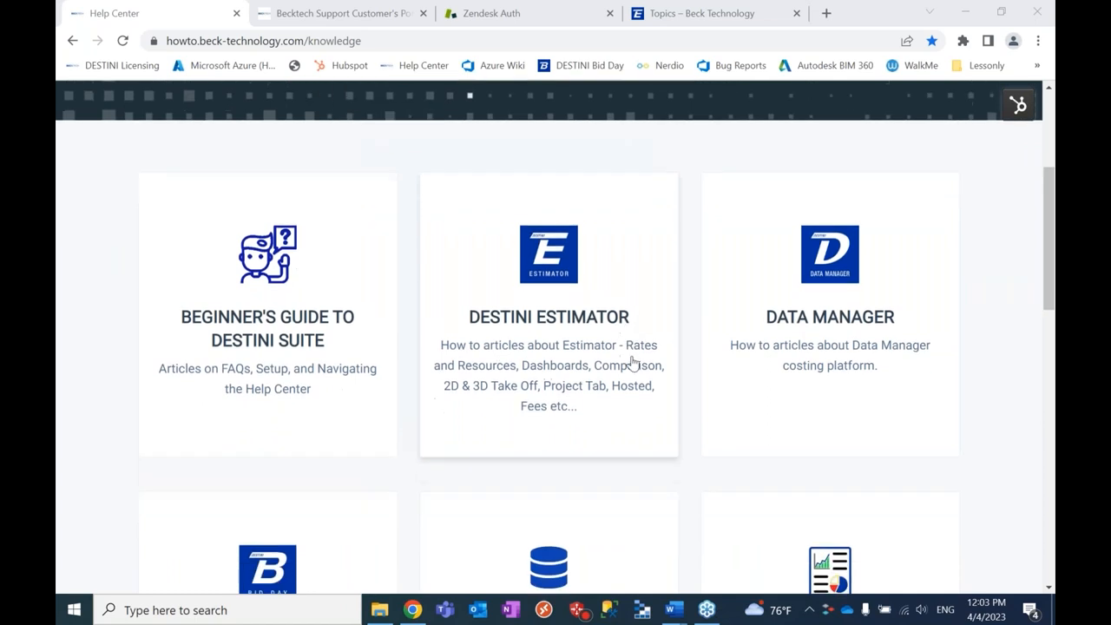
{"action": "scroll", "scroll_direction": "down", "scroll_amount": 3}
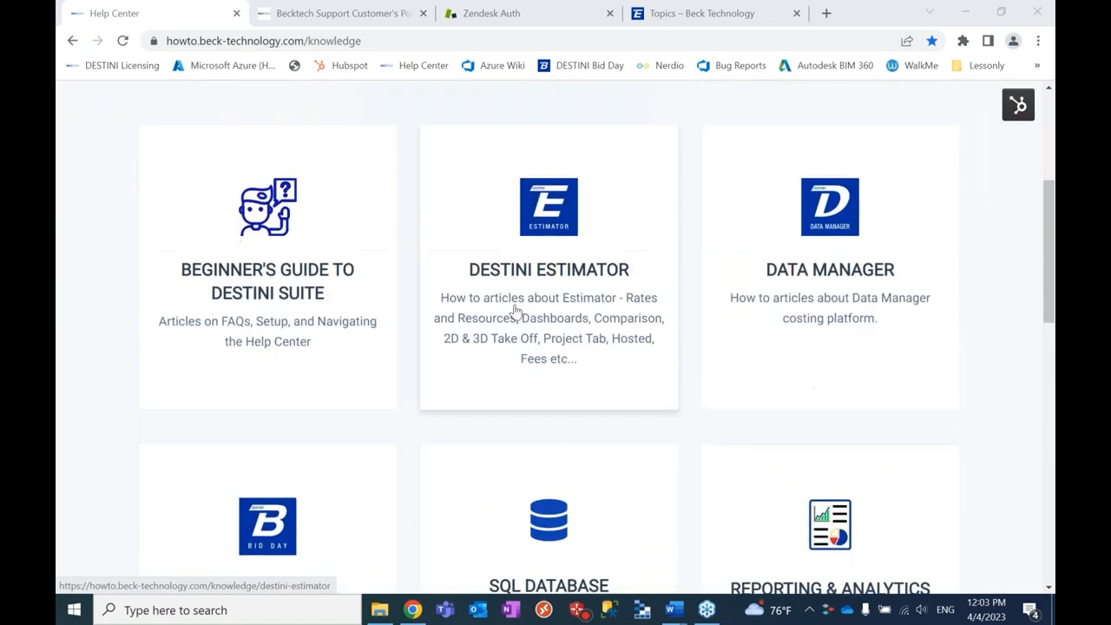
{"action": "mouse_move", "coordinate": [736, 291]}
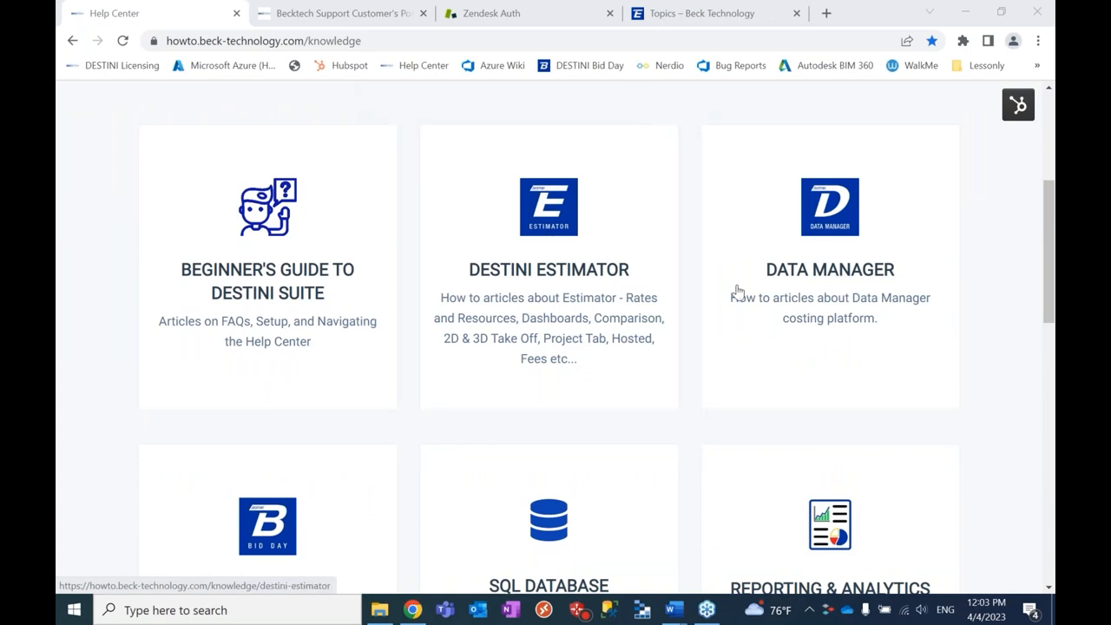
{"action": "mouse_move", "coordinate": [313, 287]}
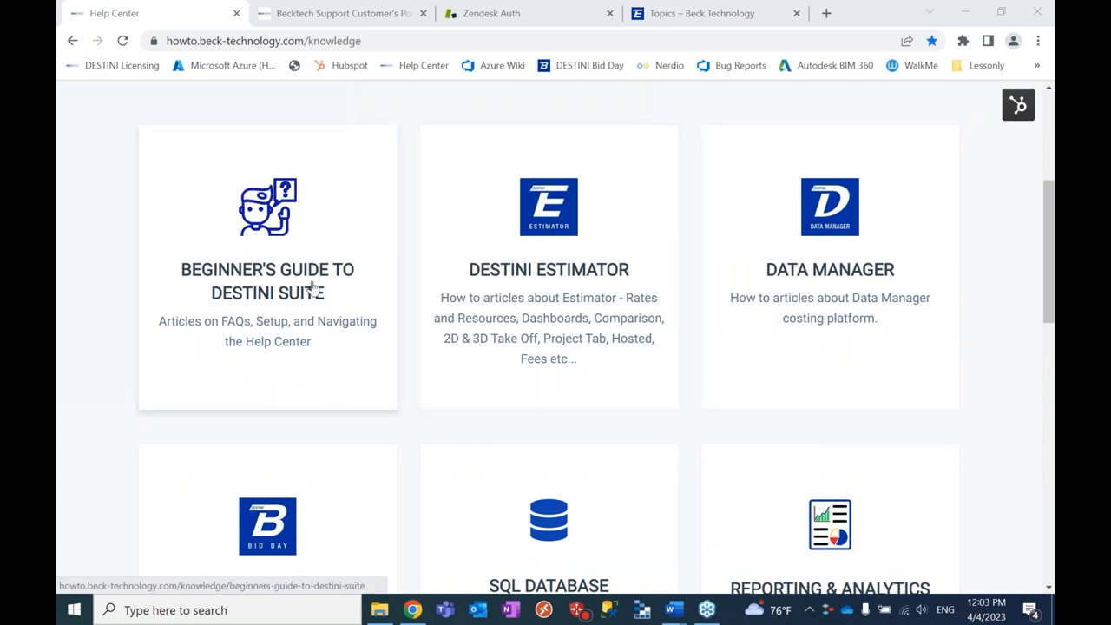
{"action": "mouse_move", "coordinate": [280, 271]}
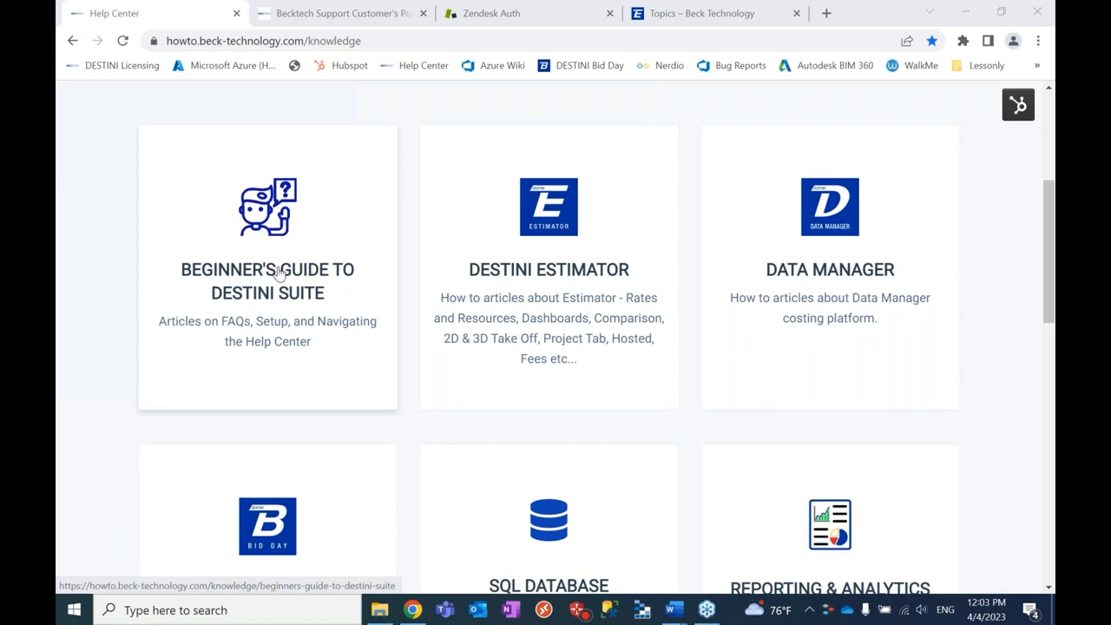
{"action": "mouse_move", "coordinate": [313, 302]}
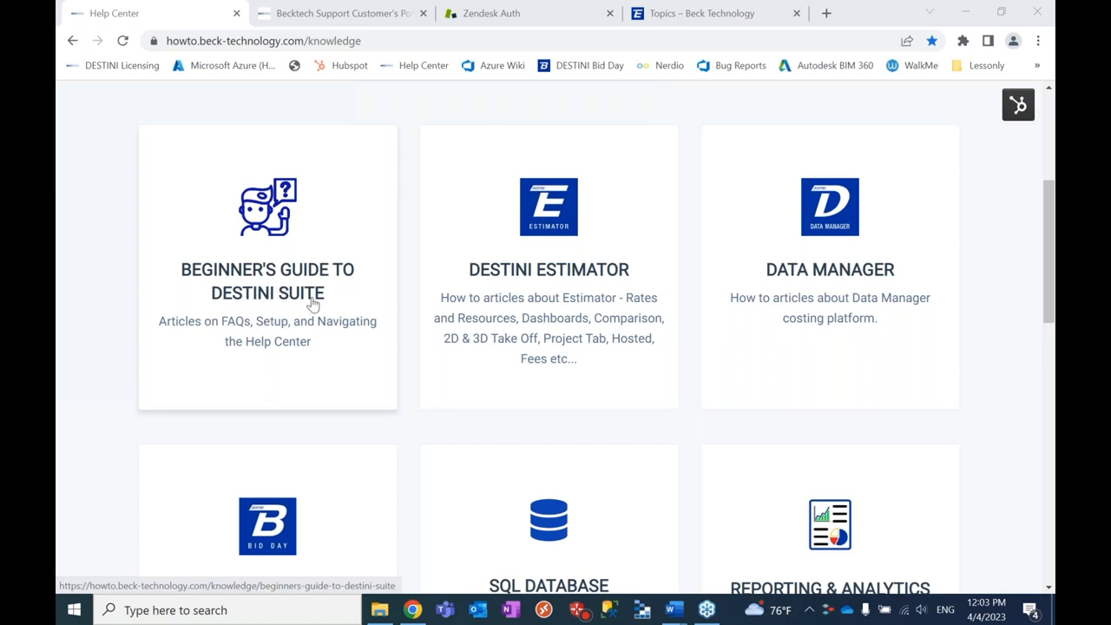
{"action": "mouse_move", "coordinate": [354, 309]}
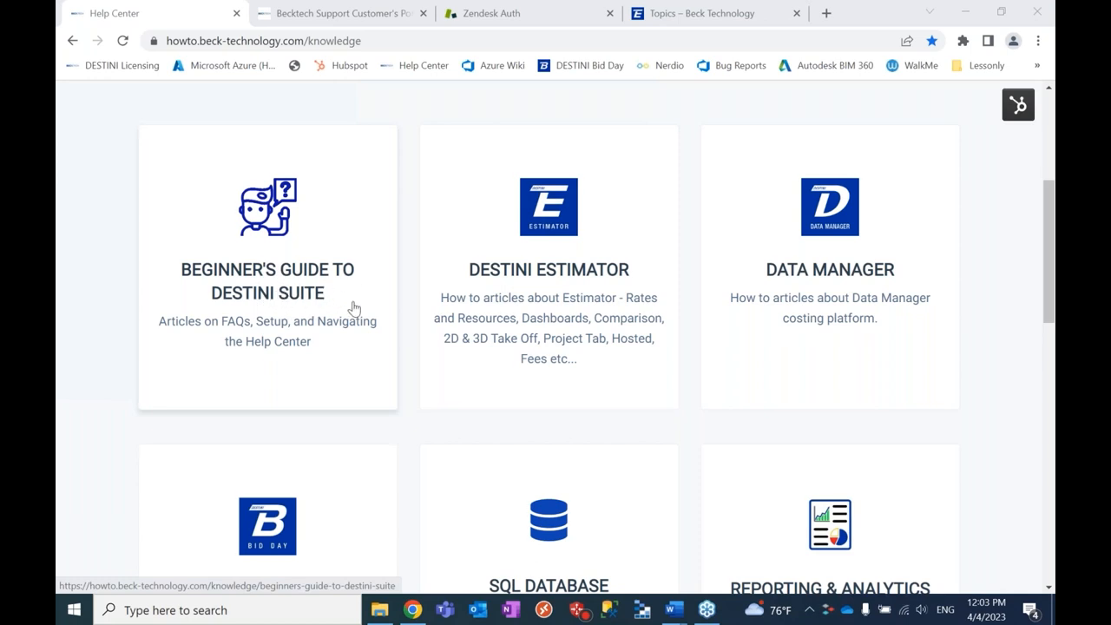
{"action": "scroll", "scroll_direction": "down", "scroll_amount": 3}
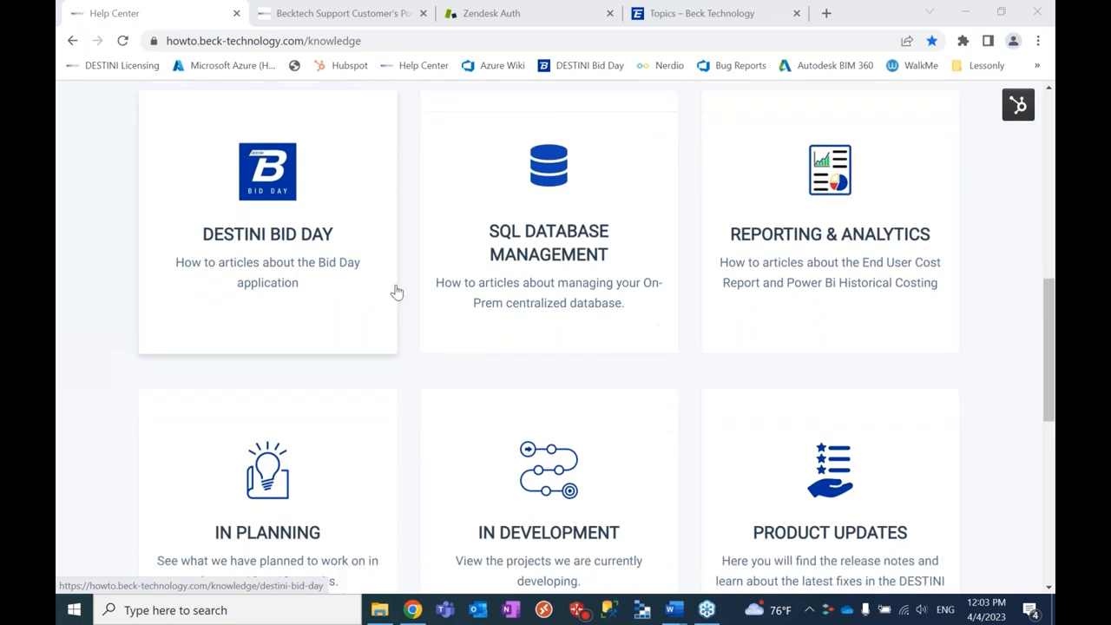
{"action": "scroll", "scroll_direction": "up", "scroll_amount": 3}
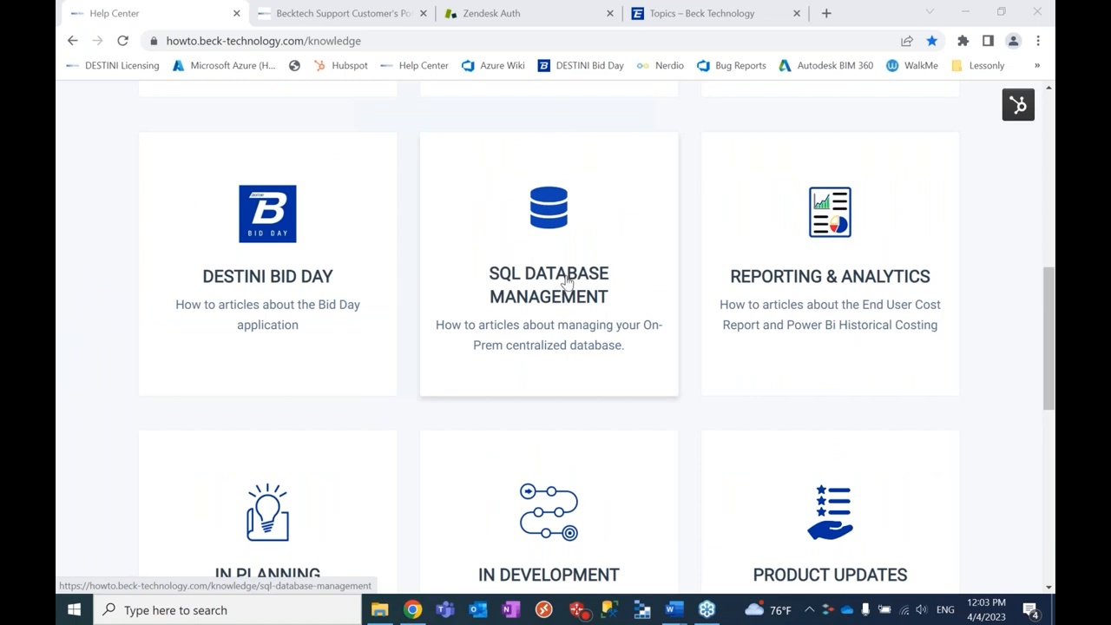
{"action": "mouse_move", "coordinate": [589, 315]}
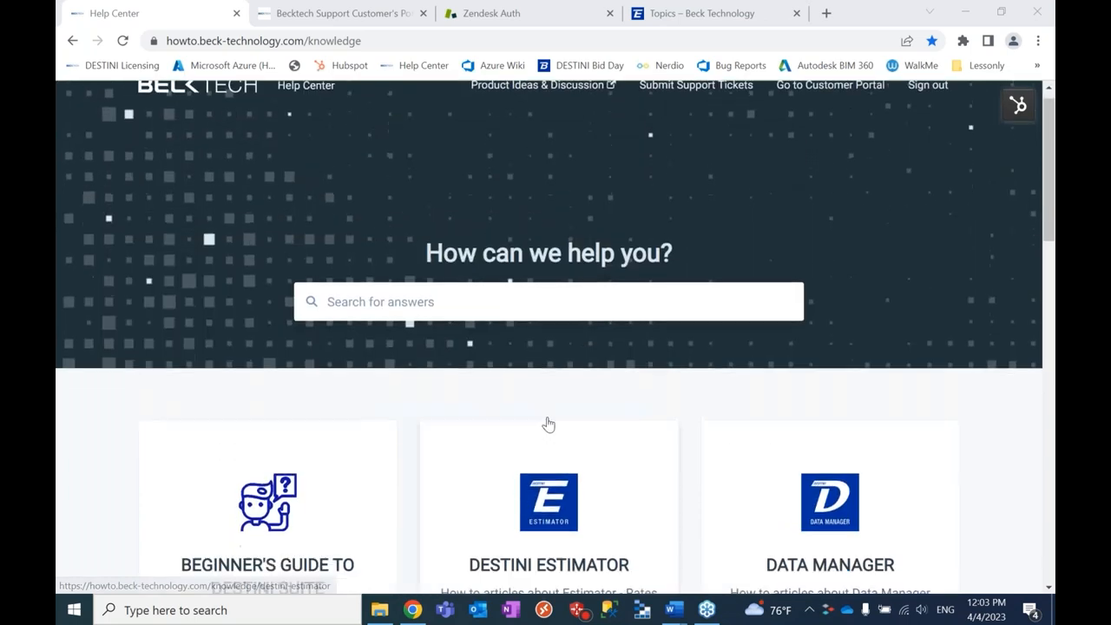
Step: Open the DESTINI ESTIMATOR category, expand its subtopics and scroll its article groups from 2D Takeoff onward
{"action": "left_click", "coordinate": [549, 502]}
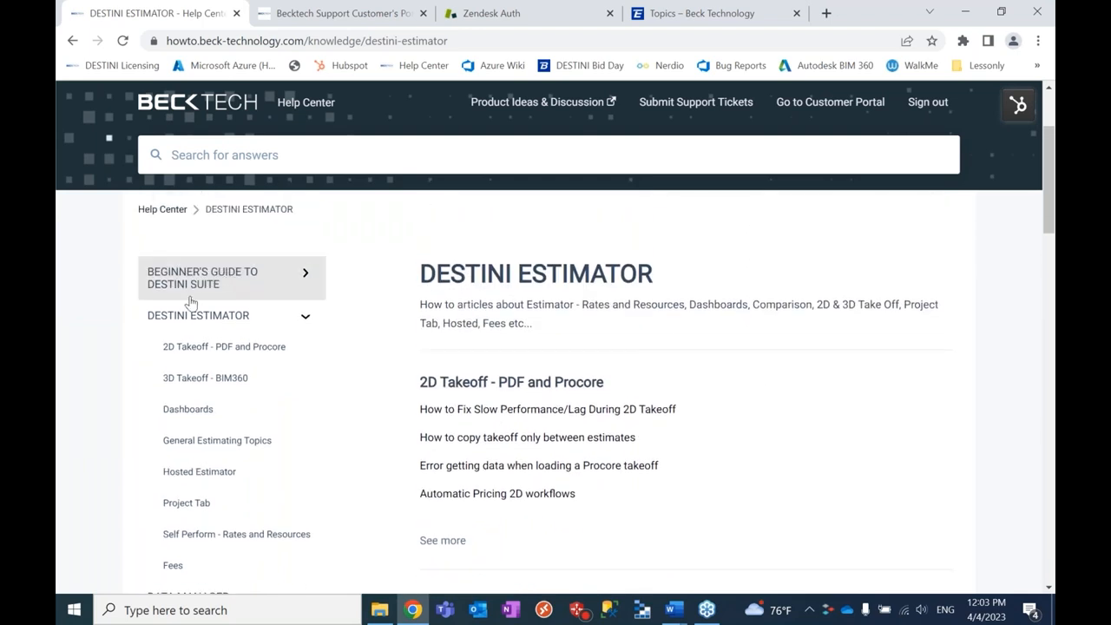
{"action": "scroll", "scroll_direction": "down", "scroll_amount": 3}
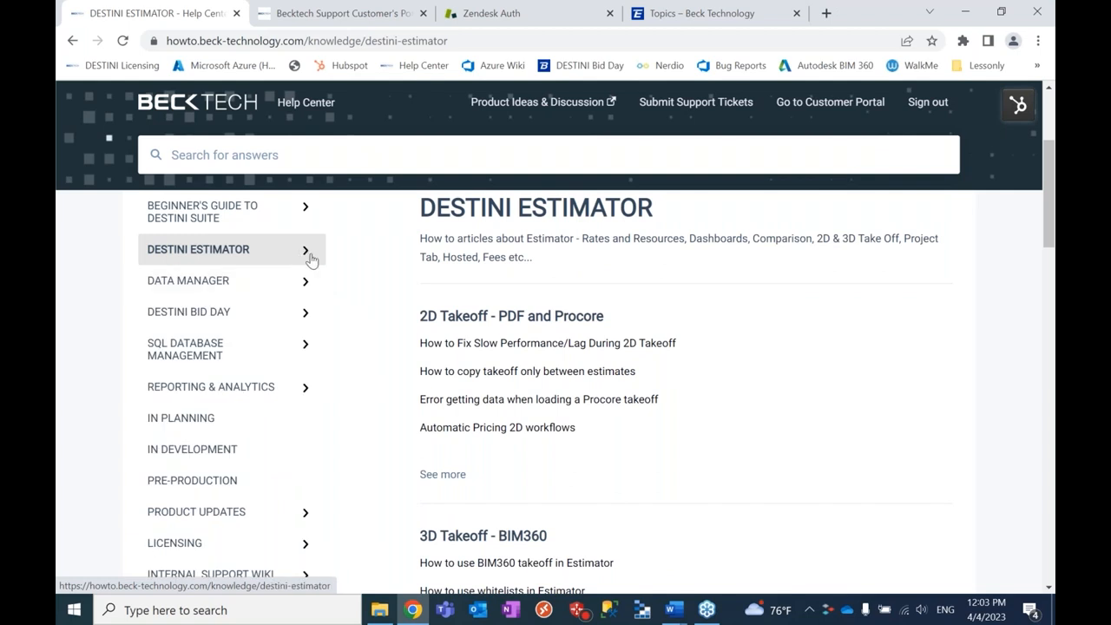
{"action": "left_click", "coordinate": [229, 250]}
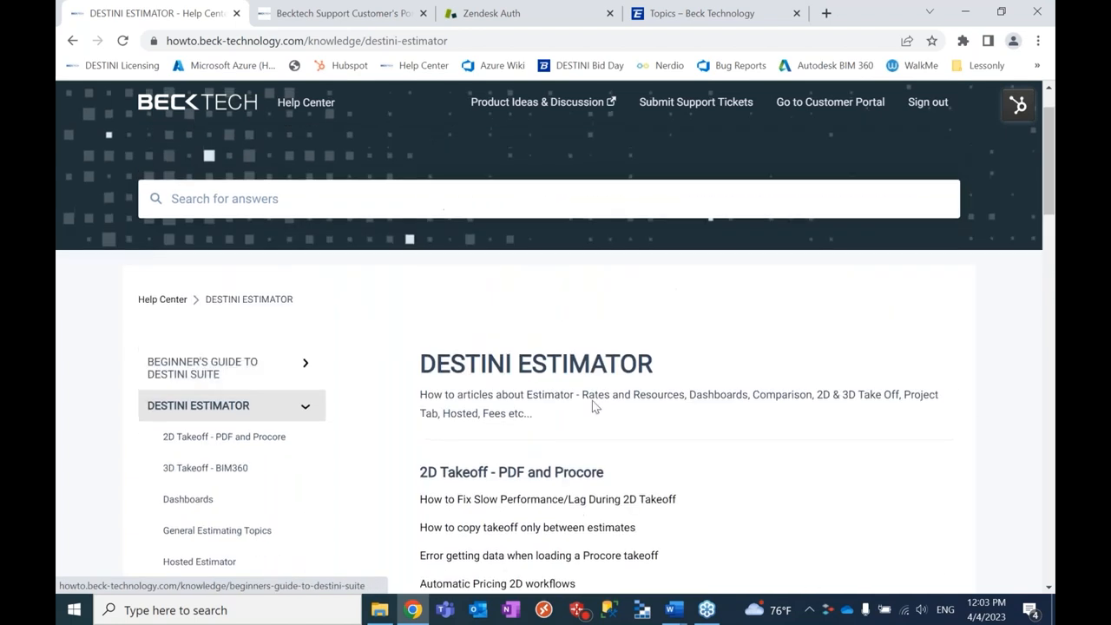
{"action": "scroll", "scroll_direction": "down", "scroll_amount": 3}
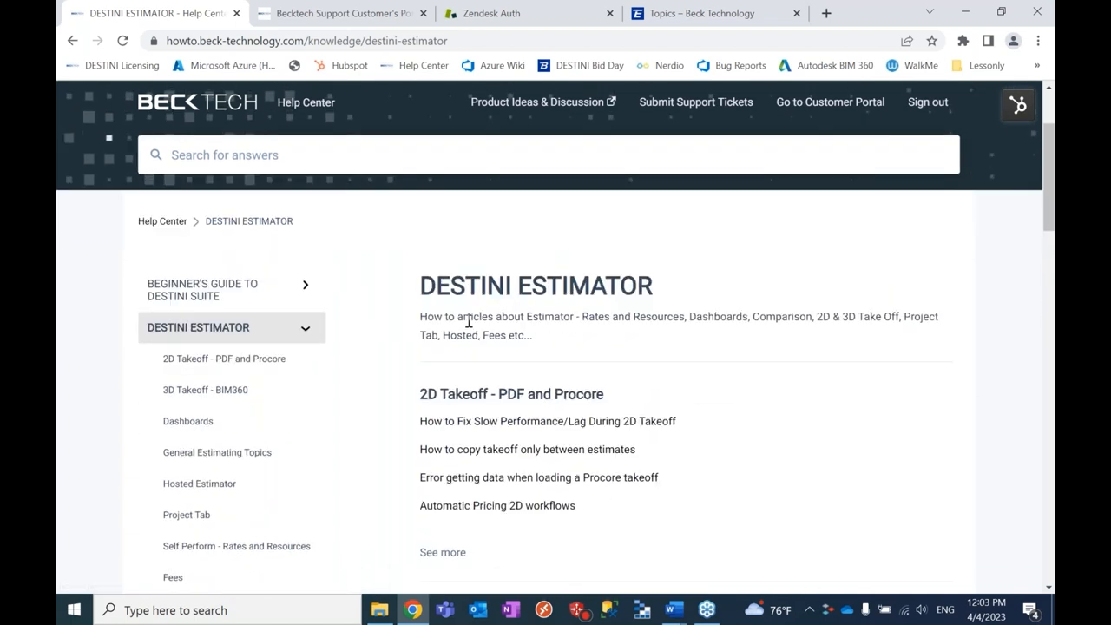
{"action": "mouse_move", "coordinate": [230, 305]}
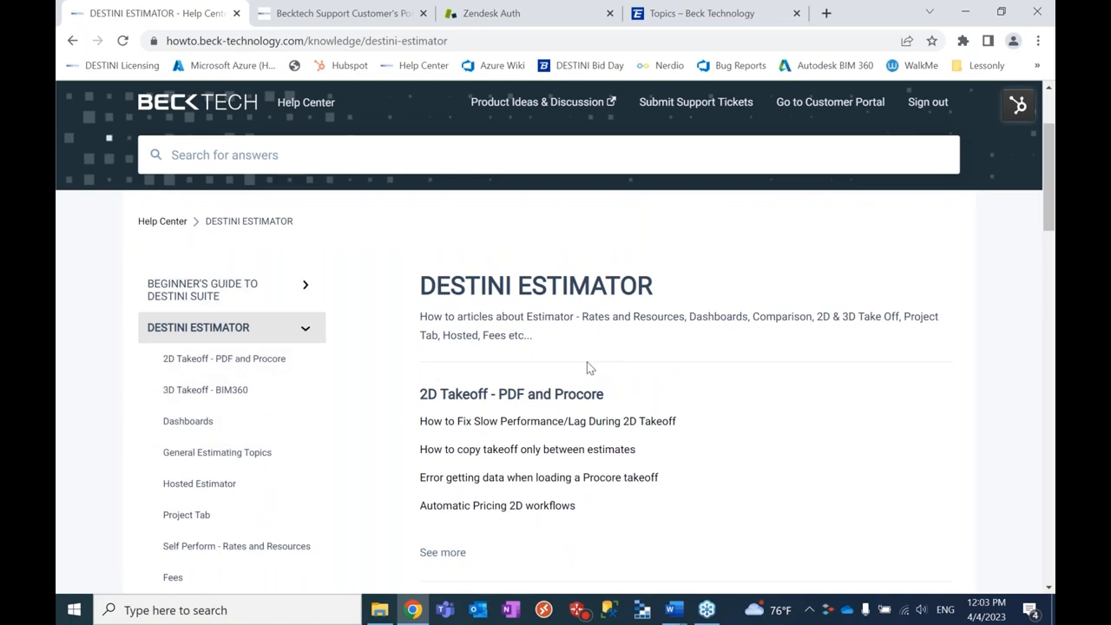
{"action": "mouse_move", "coordinate": [785, 363]}
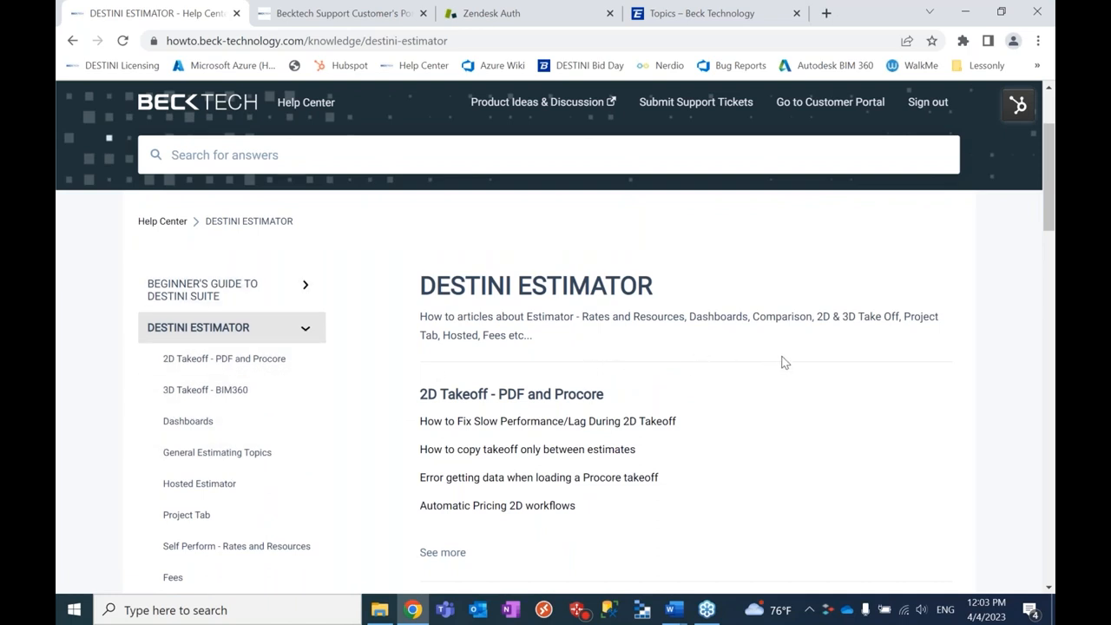
{"action": "scroll", "scroll_direction": "down", "scroll_amount": 3}
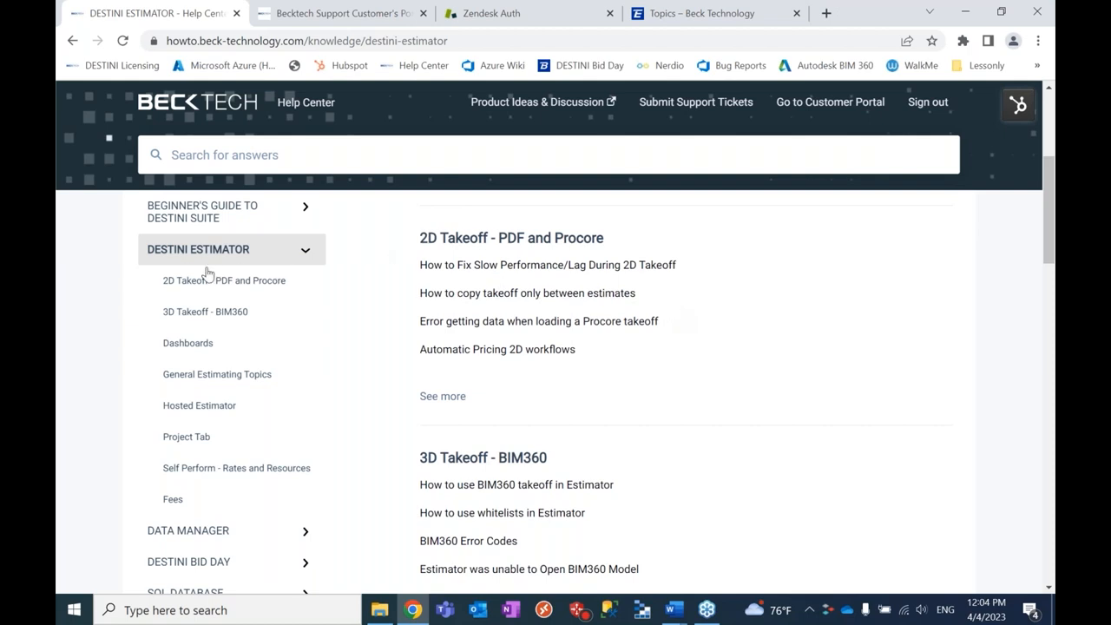
Step: Show every 2D Takeoff - PDF and Procore article, including Panning in 2D takeoff tab
{"action": "left_click", "coordinate": [224, 281]}
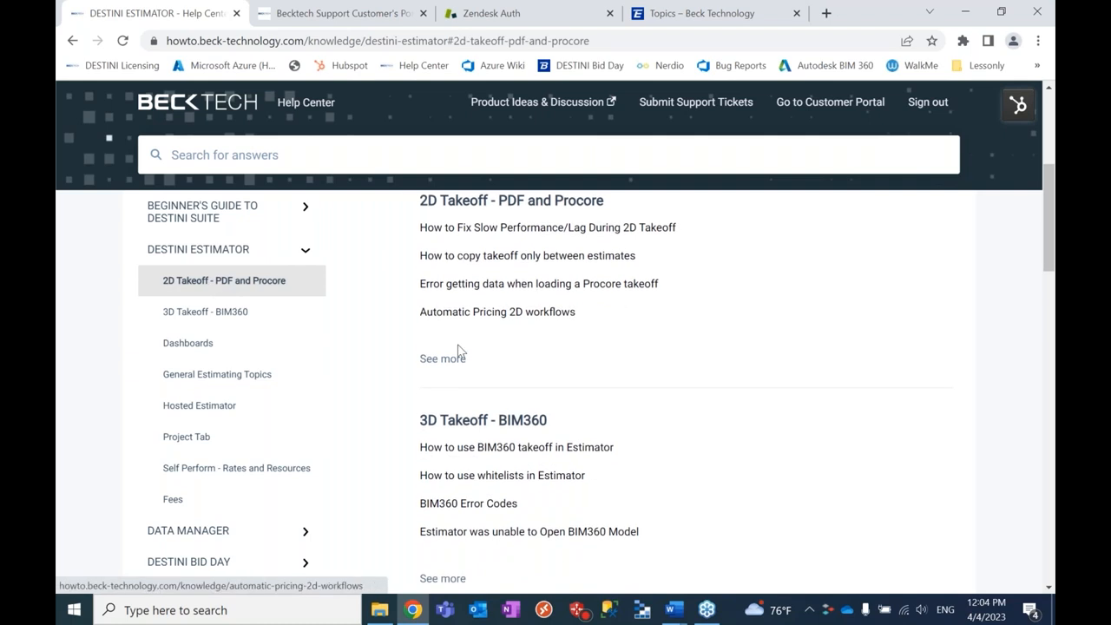
{"action": "left_click", "coordinate": [438, 358]}
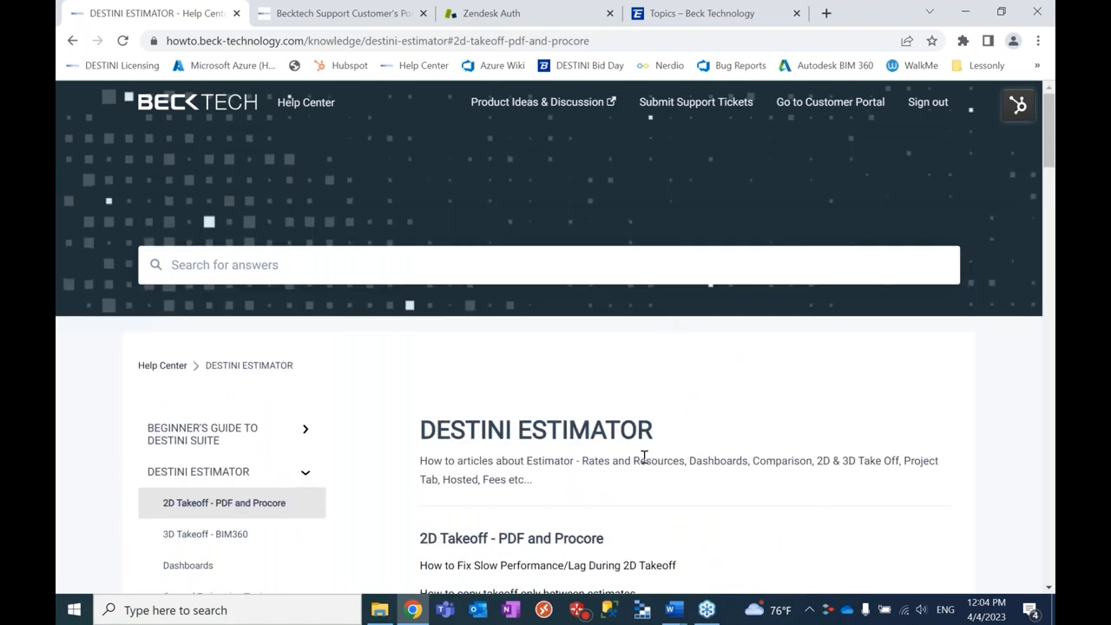
{"action": "scroll", "scroll_direction": "down", "scroll_amount": 3}
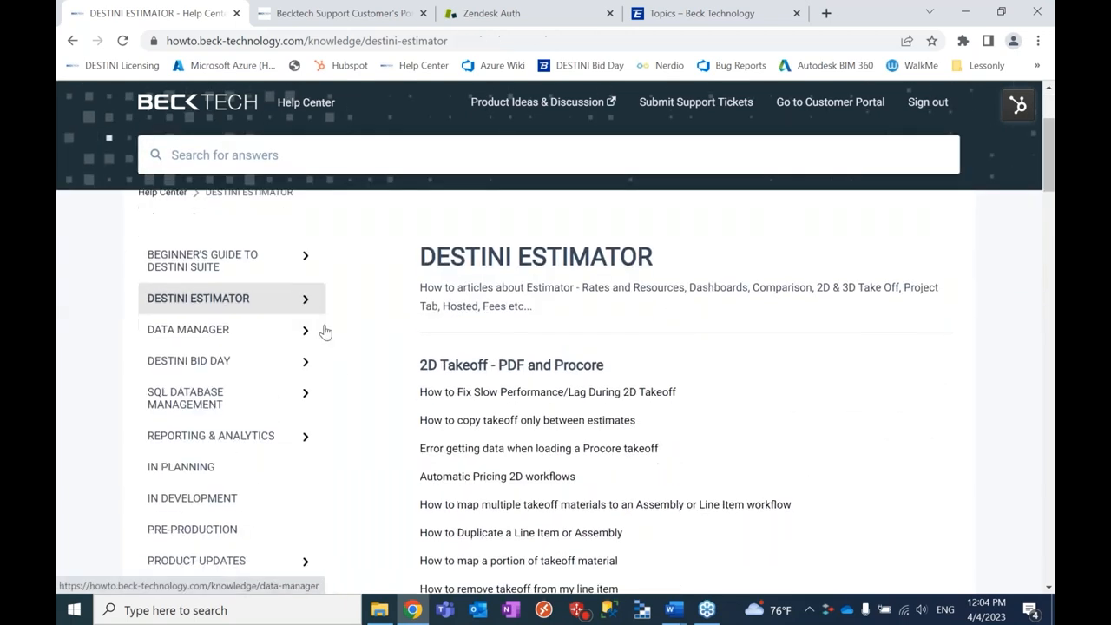
{"action": "scroll", "scroll_direction": "down", "scroll_amount": 3}
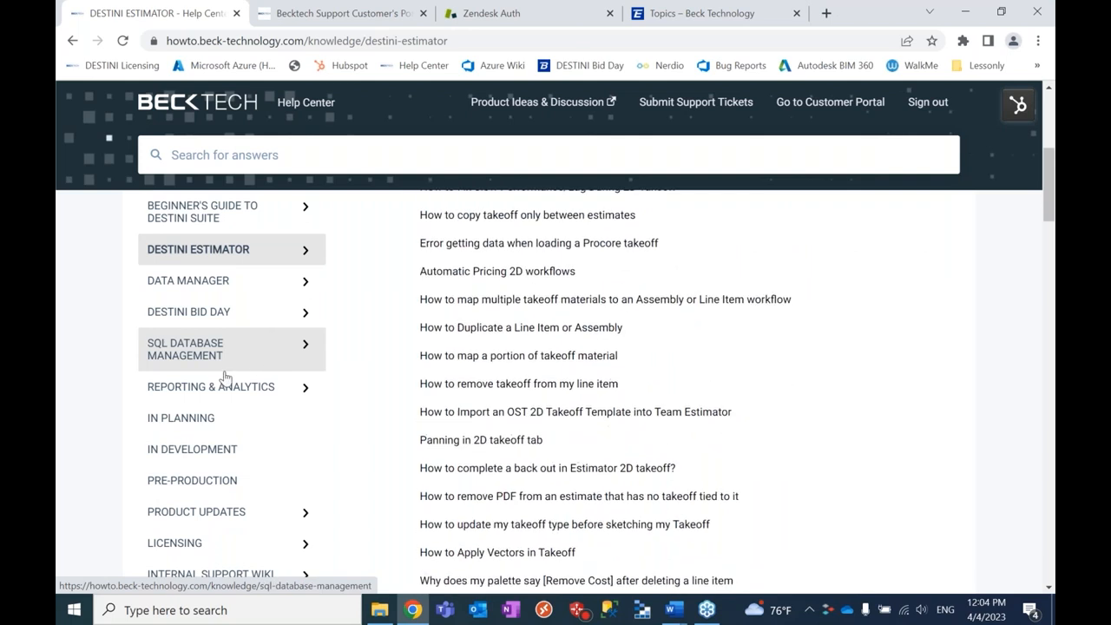
{"action": "scroll", "scroll_direction": "down", "scroll_amount": 3}
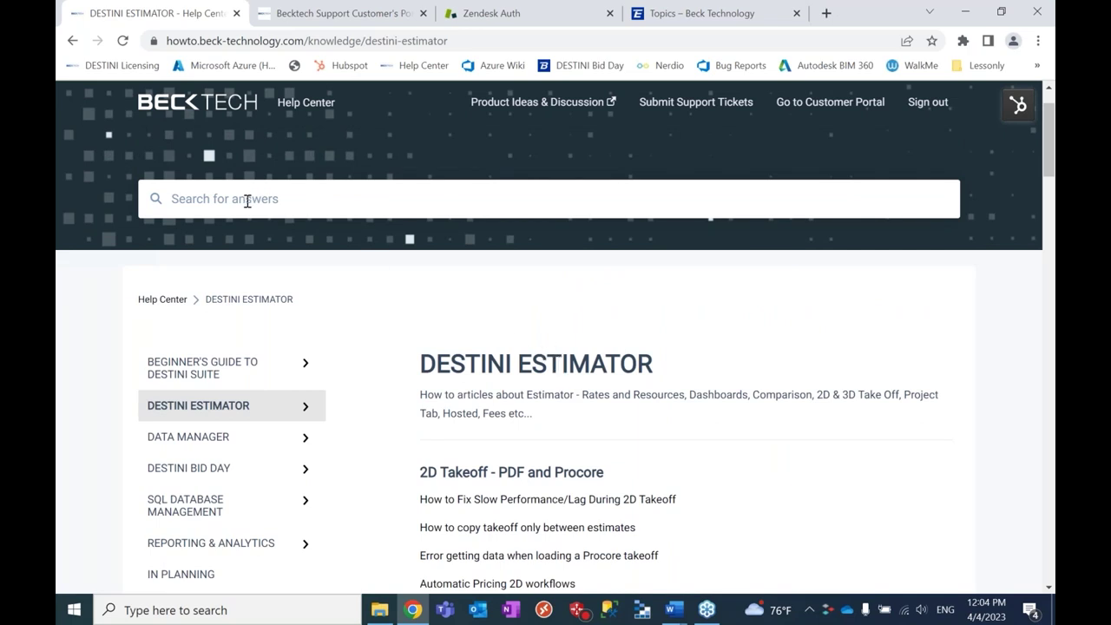
{"action": "mouse_move", "coordinate": [271, 198]}
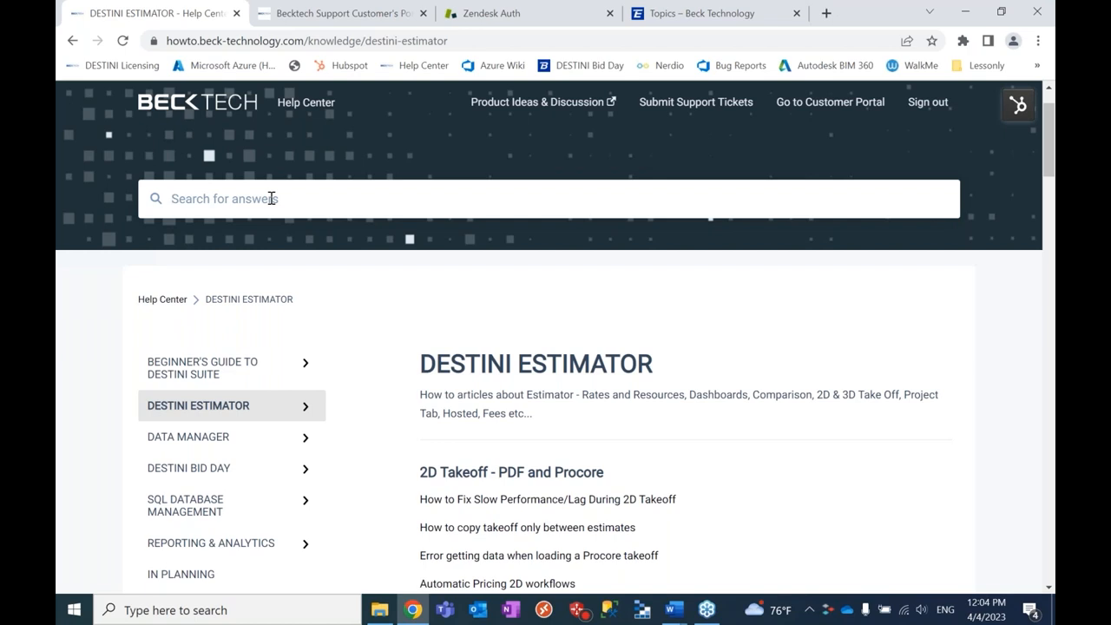
{"action": "mouse_move", "coordinate": [319, 186]}
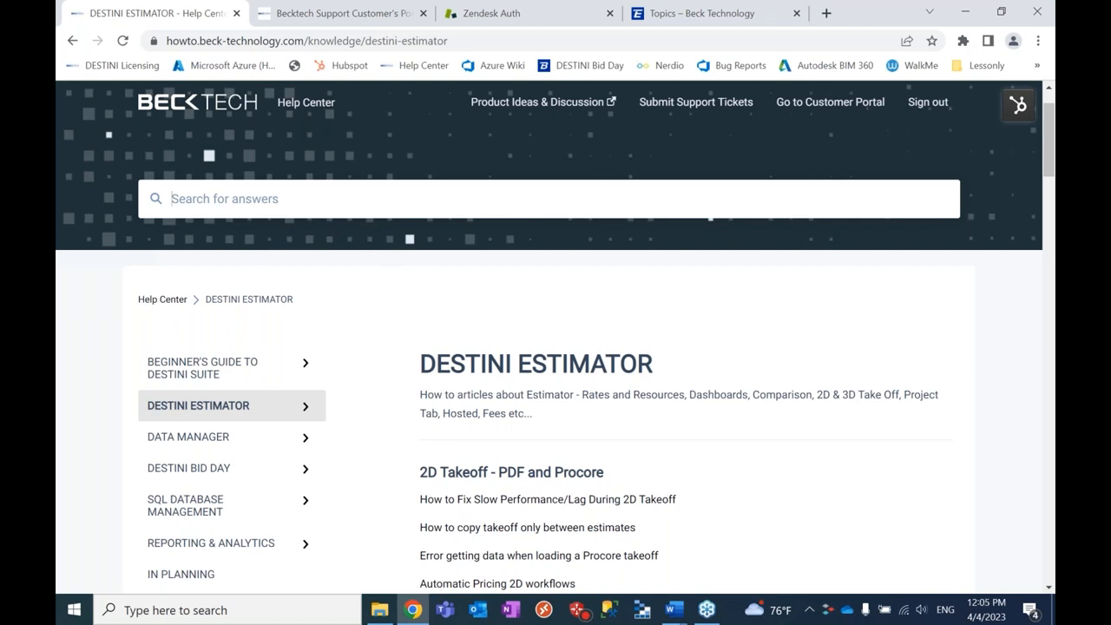
{"action": "mouse_move", "coordinate": [455, 321]}
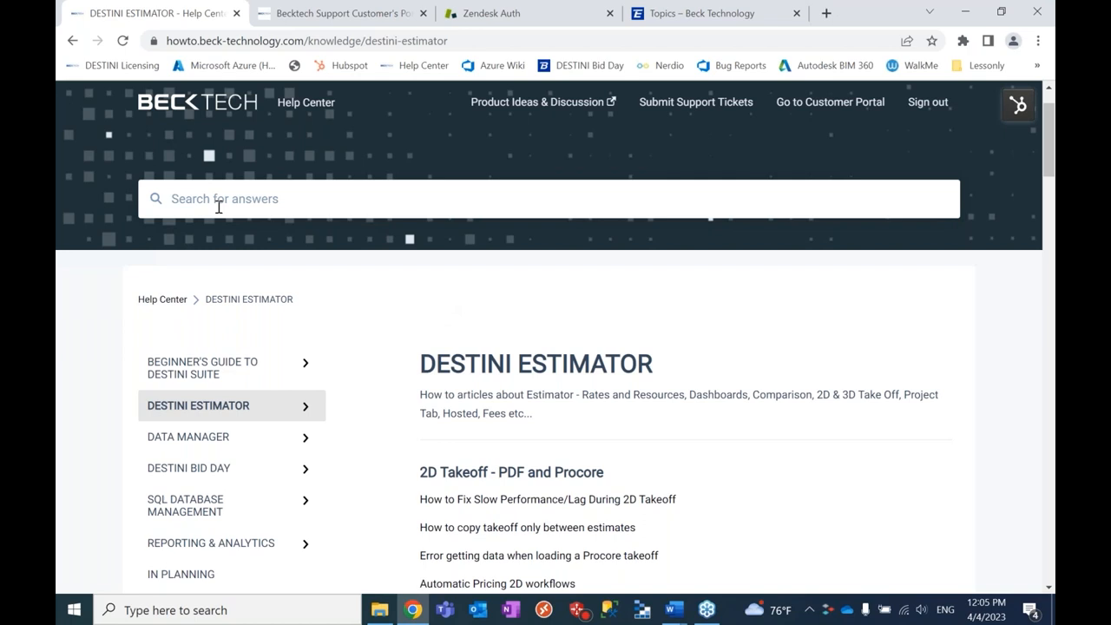
{"action": "mouse_move", "coordinate": [224, 202]}
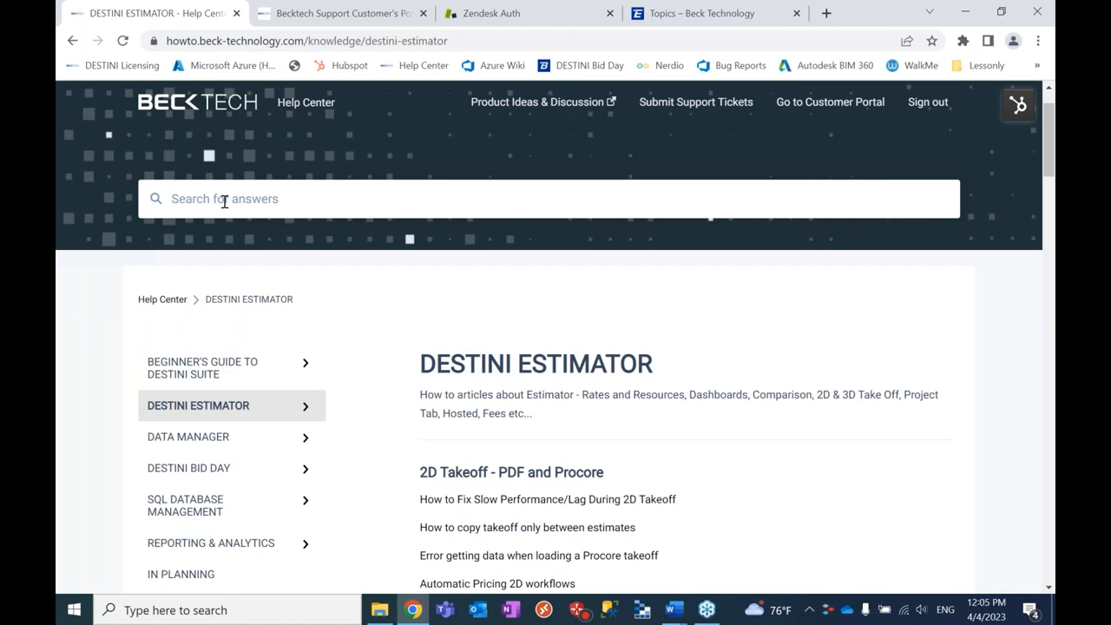
Step: Search 'Setup est' and open How to Setup Estimator in the Hosted Environment
{"action": "type", "text": "Setup"}
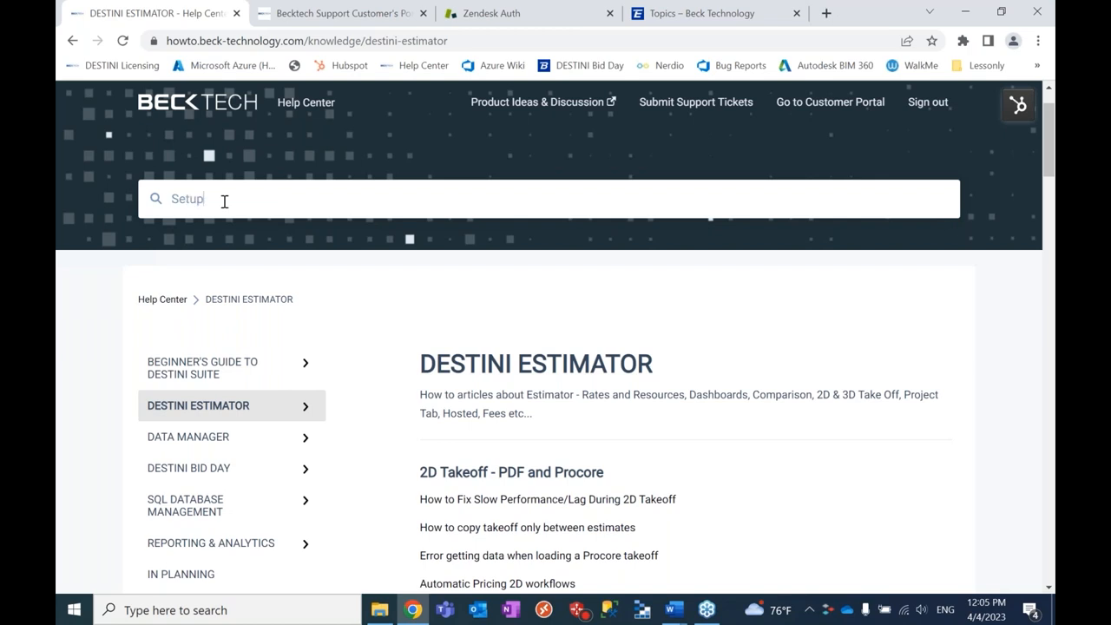
{"action": "type", "text": "est"}
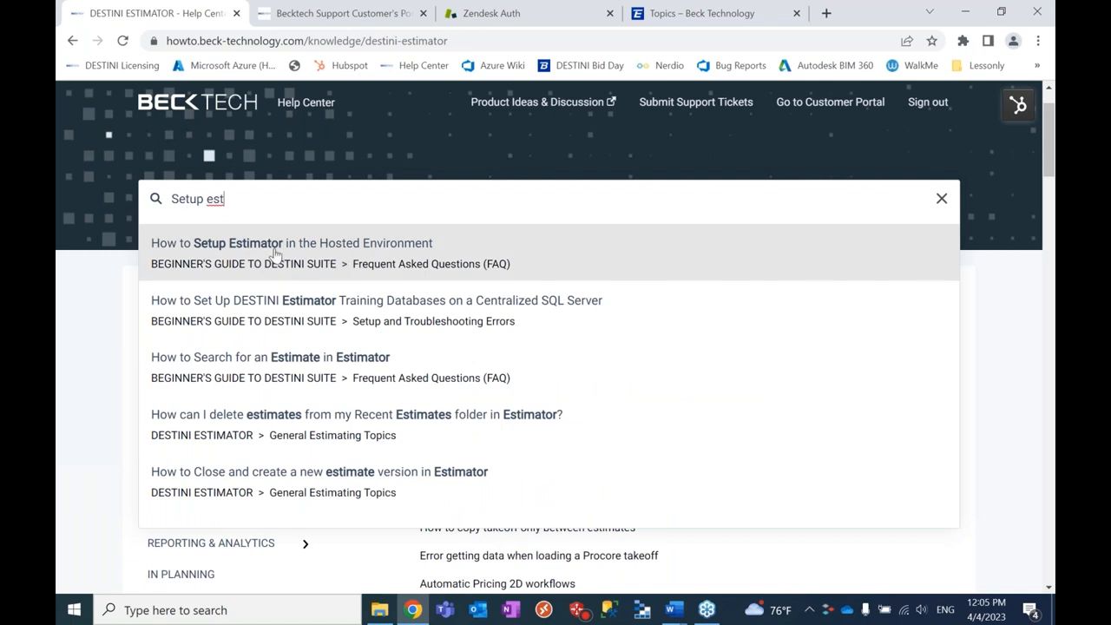
{"action": "left_click", "coordinate": [291, 244]}
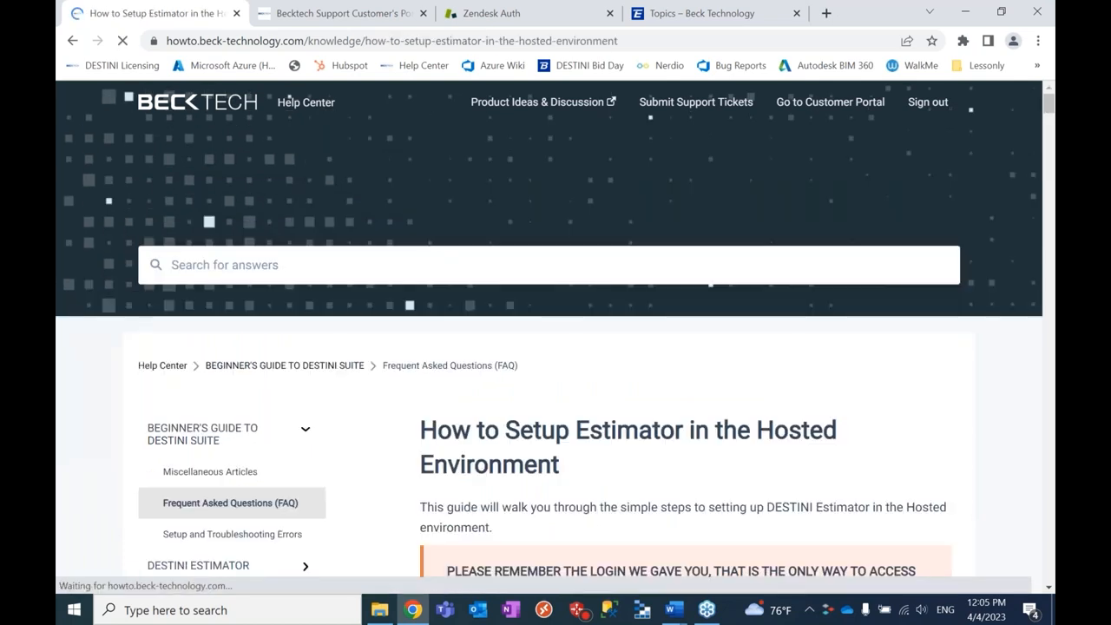
{"action": "scroll", "scroll_direction": "down", "scroll_amount": 3}
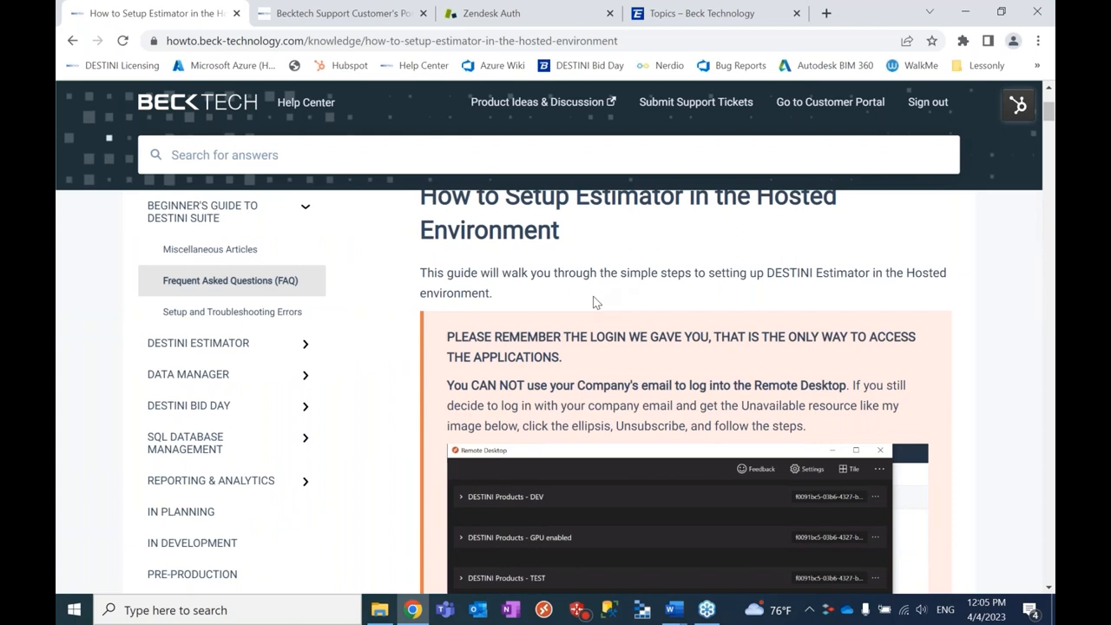
{"action": "mouse_move", "coordinate": [646, 330]}
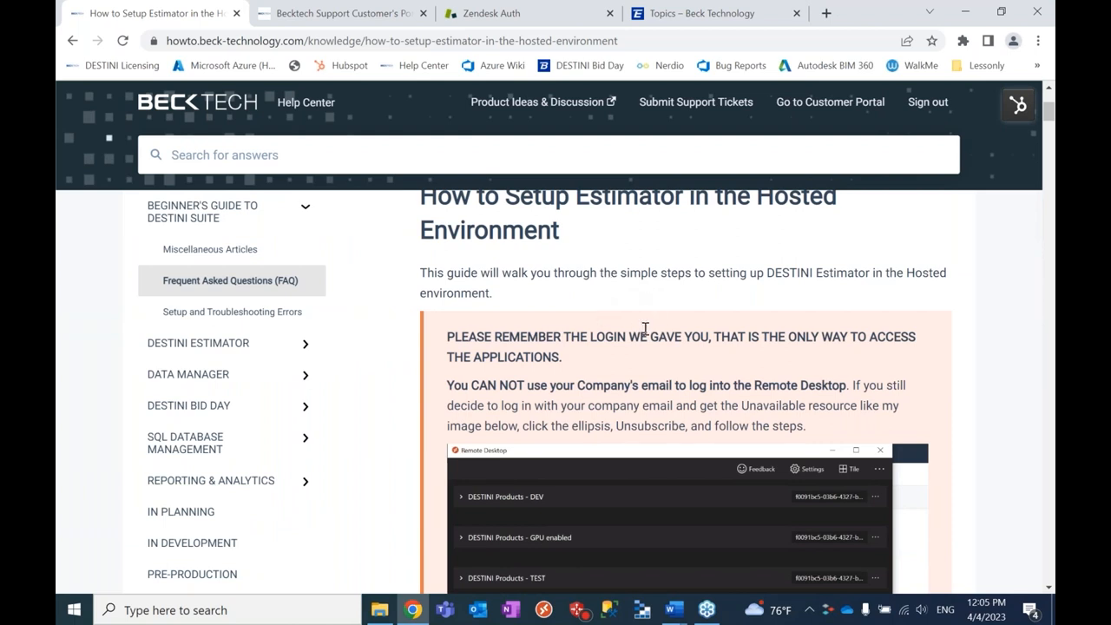
{"action": "scroll", "scroll_direction": "down", "scroll_amount": 3}
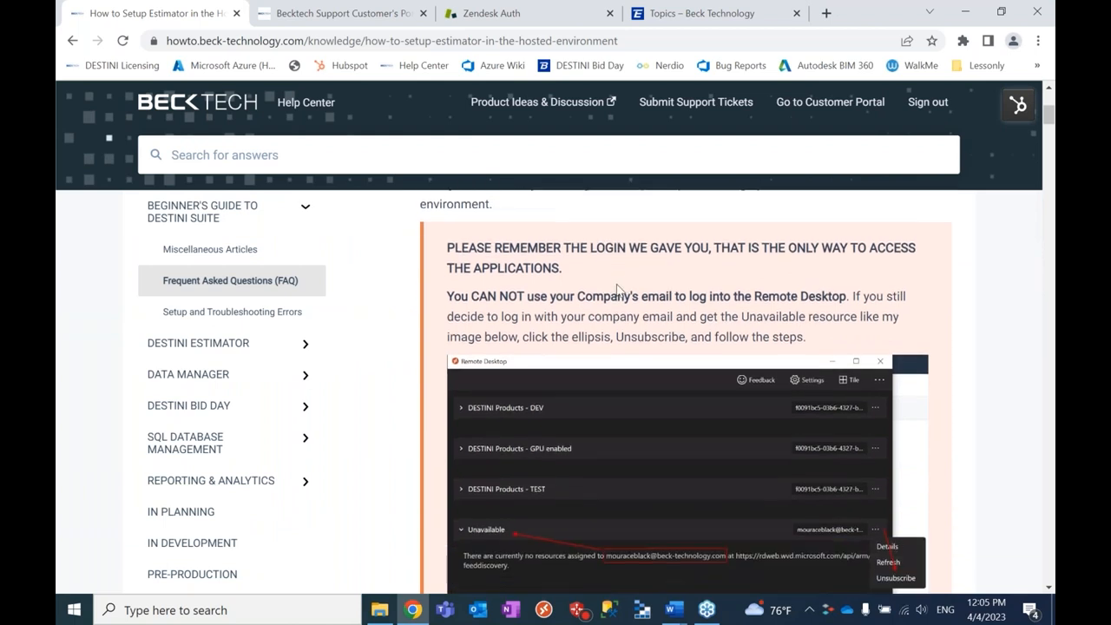
{"action": "scroll", "scroll_direction": "down", "scroll_amount": 3}
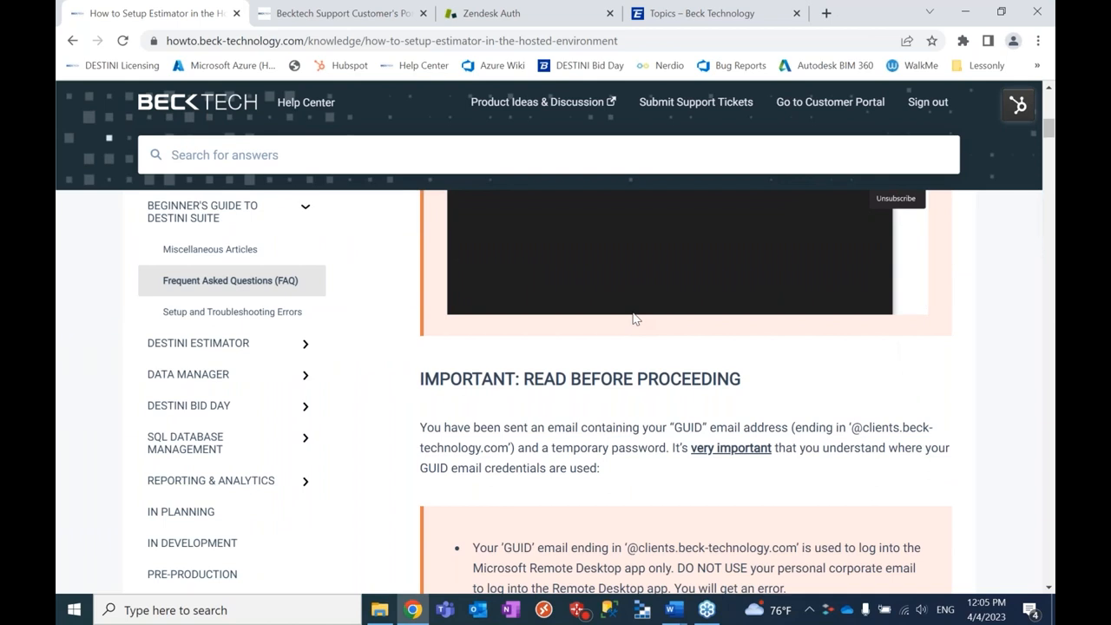
{"action": "mouse_move", "coordinate": [669, 350]}
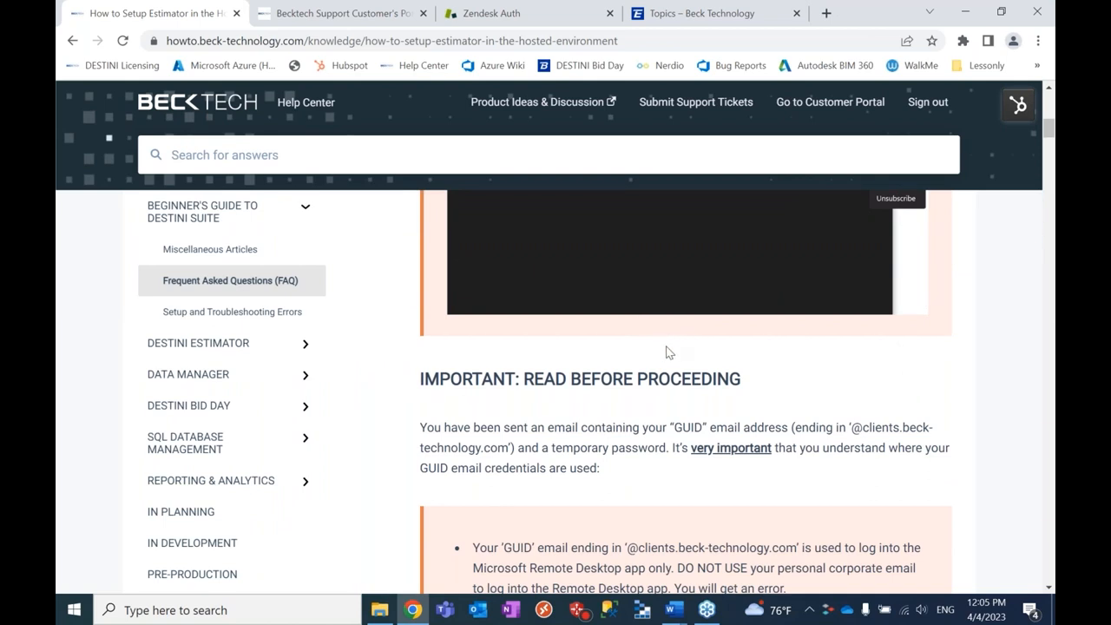
{"action": "mouse_move", "coordinate": [632, 358]}
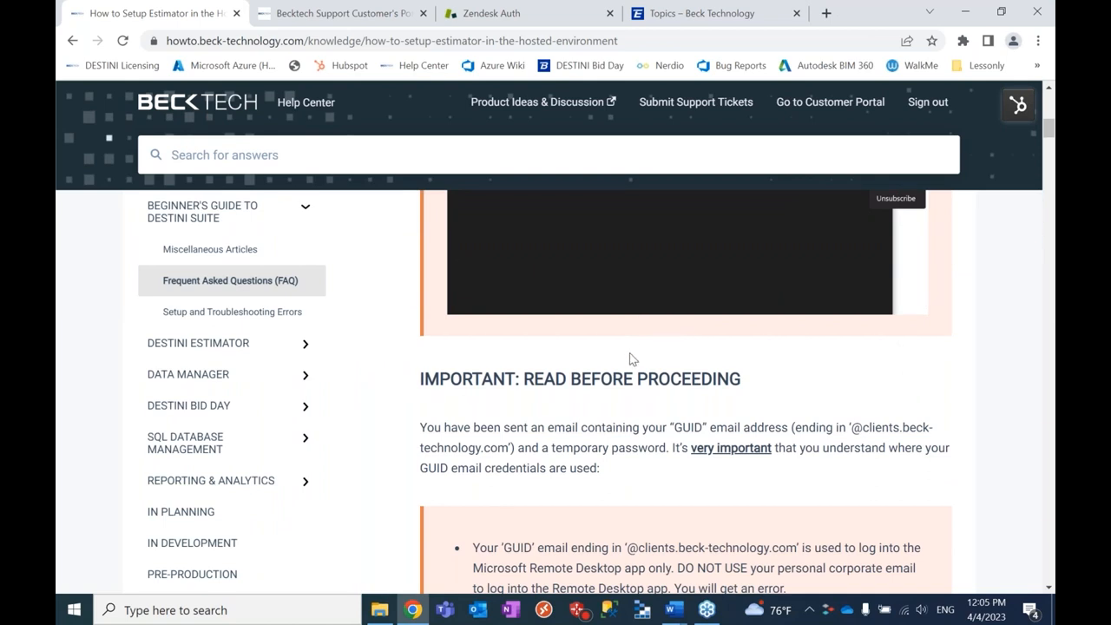
{"action": "scroll", "scroll_direction": "down", "scroll_amount": 3}
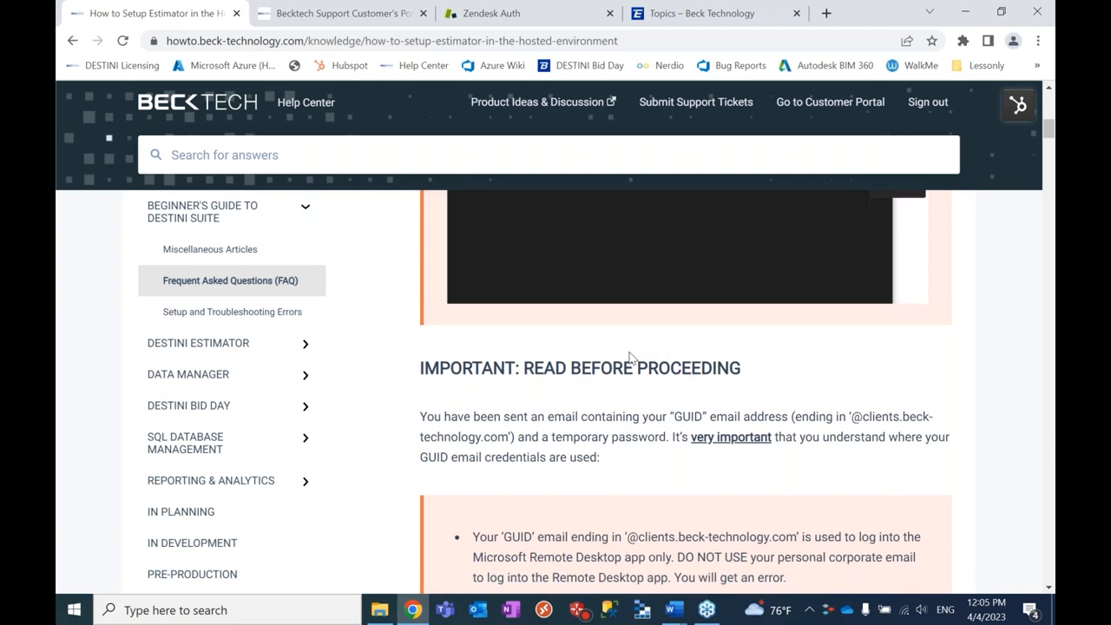
{"action": "scroll", "scroll_direction": "down", "scroll_amount": 3}
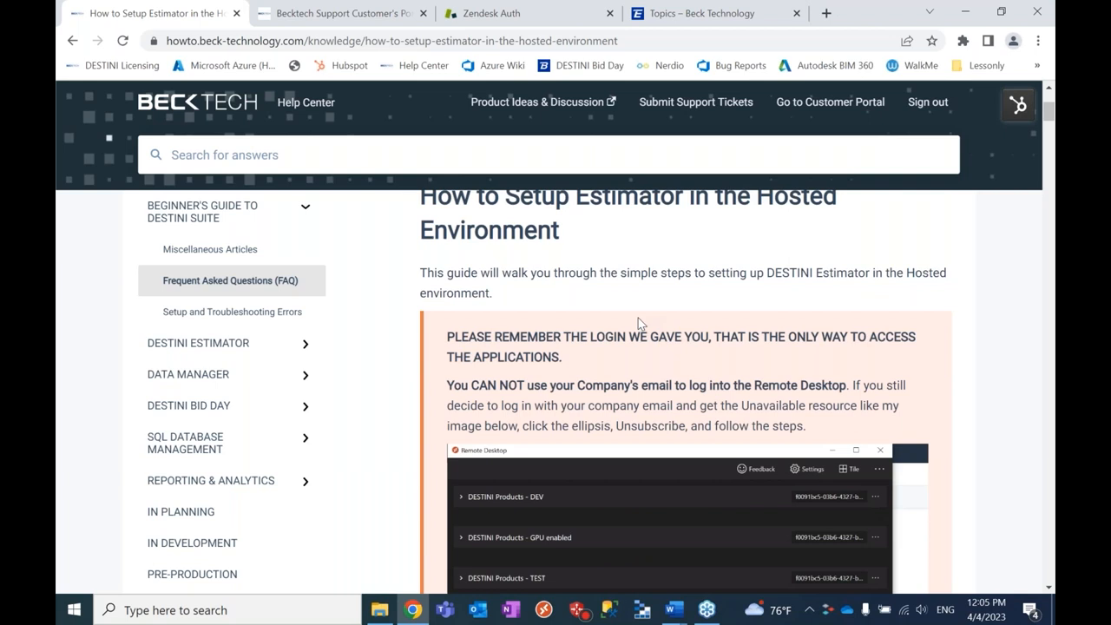
{"action": "scroll", "scroll_direction": "down", "scroll_amount": 3}
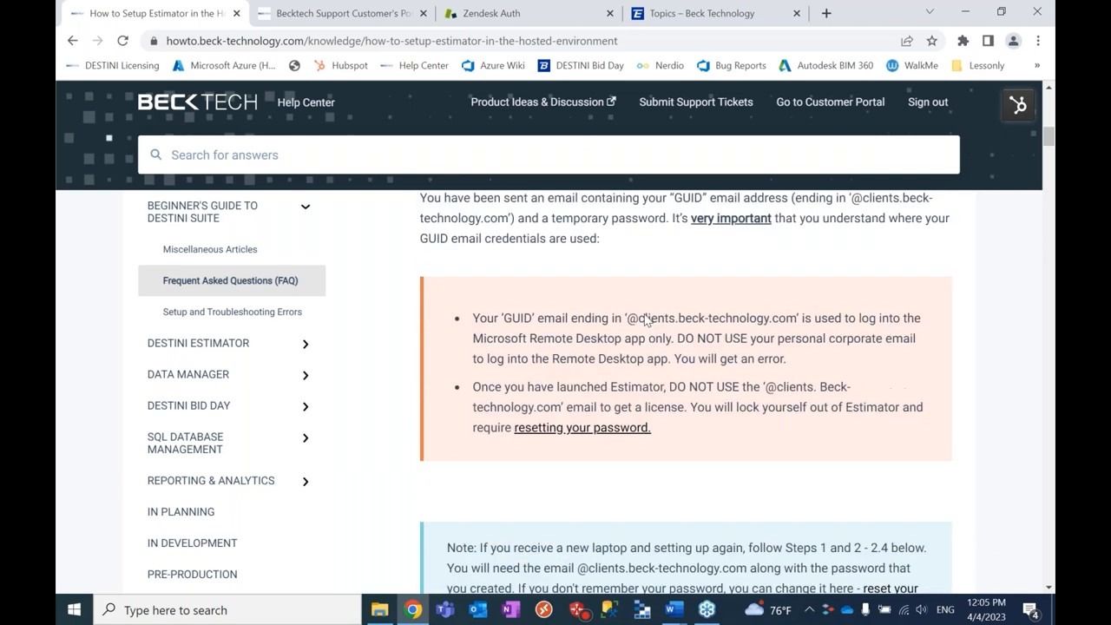
{"action": "scroll", "scroll_direction": "down", "scroll_amount": 3}
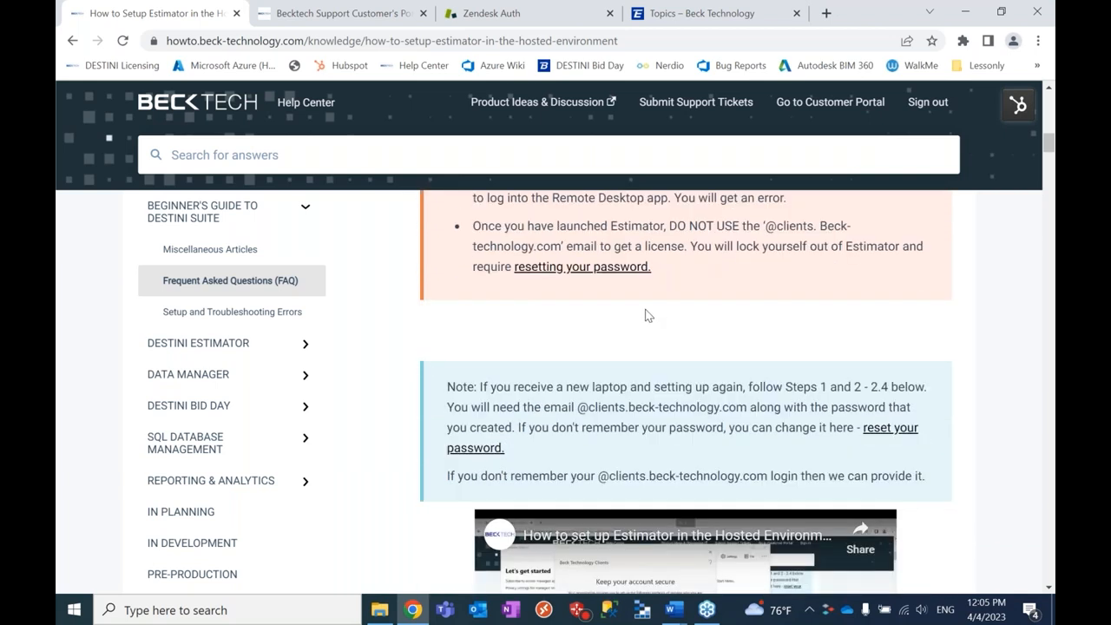
{"action": "mouse_move", "coordinate": [653, 309]}
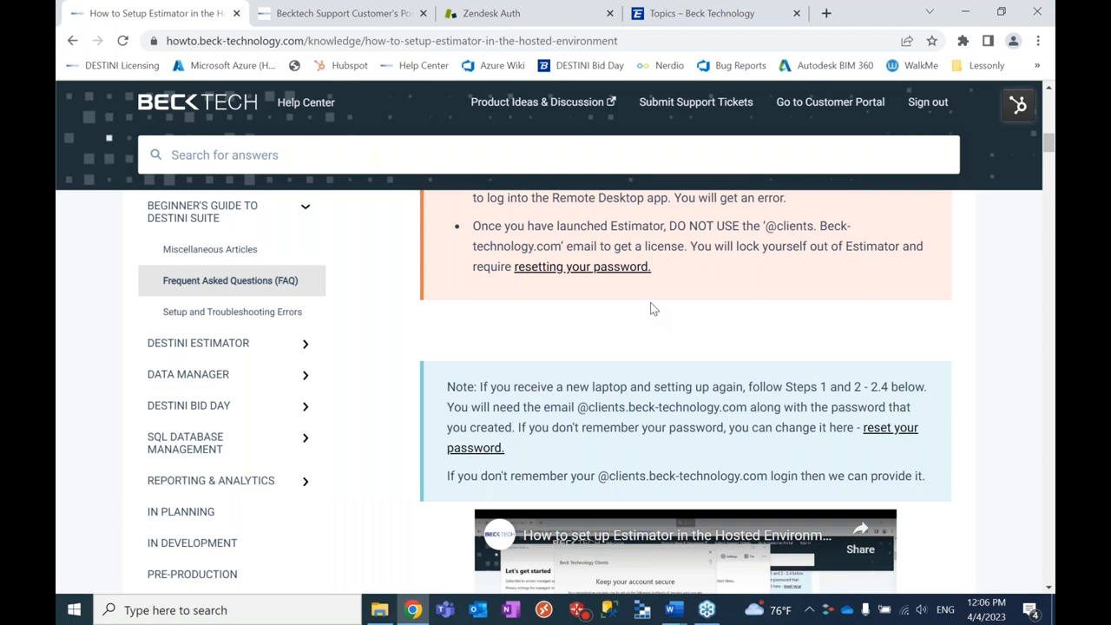
{"action": "scroll", "scroll_direction": "down", "scroll_amount": 3}
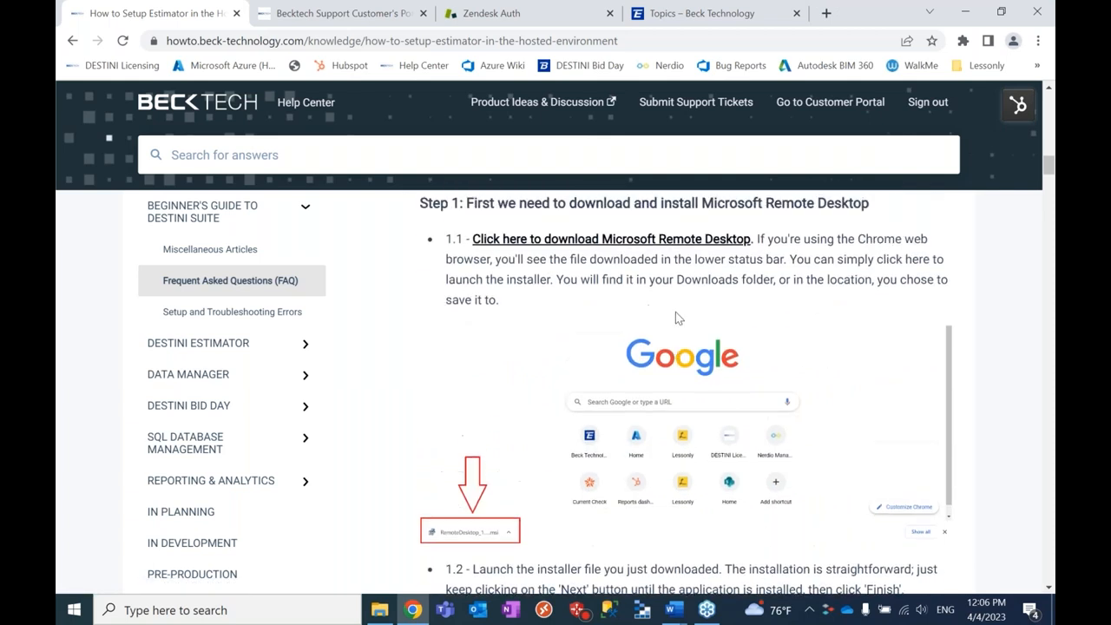
{"action": "scroll", "scroll_direction": "down", "scroll_amount": 3}
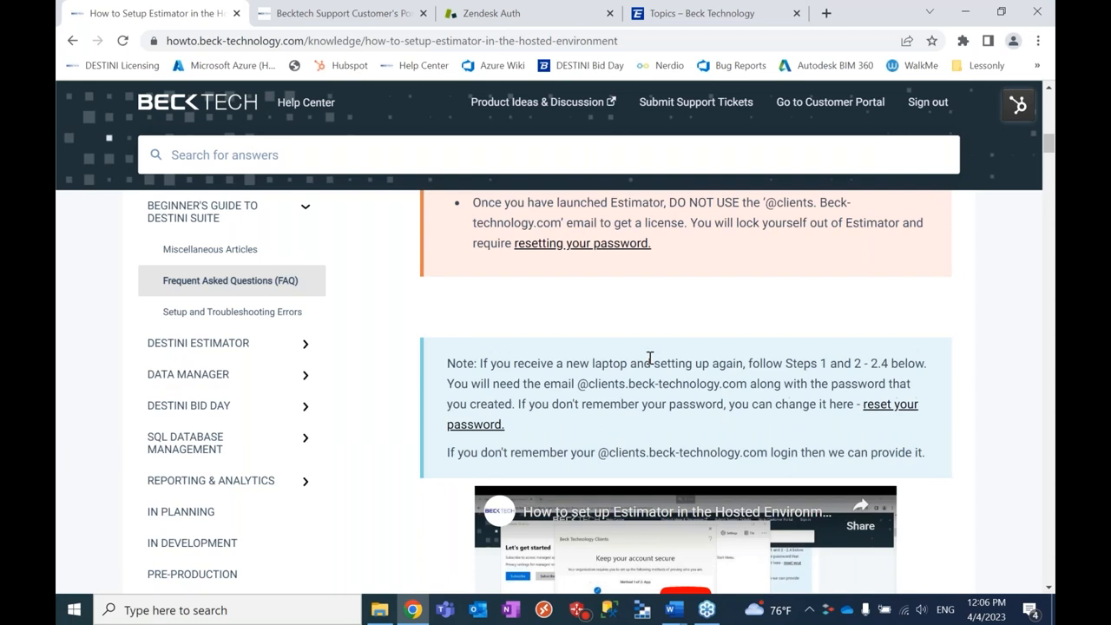
{"action": "scroll", "scroll_direction": "up", "scroll_amount": 3}
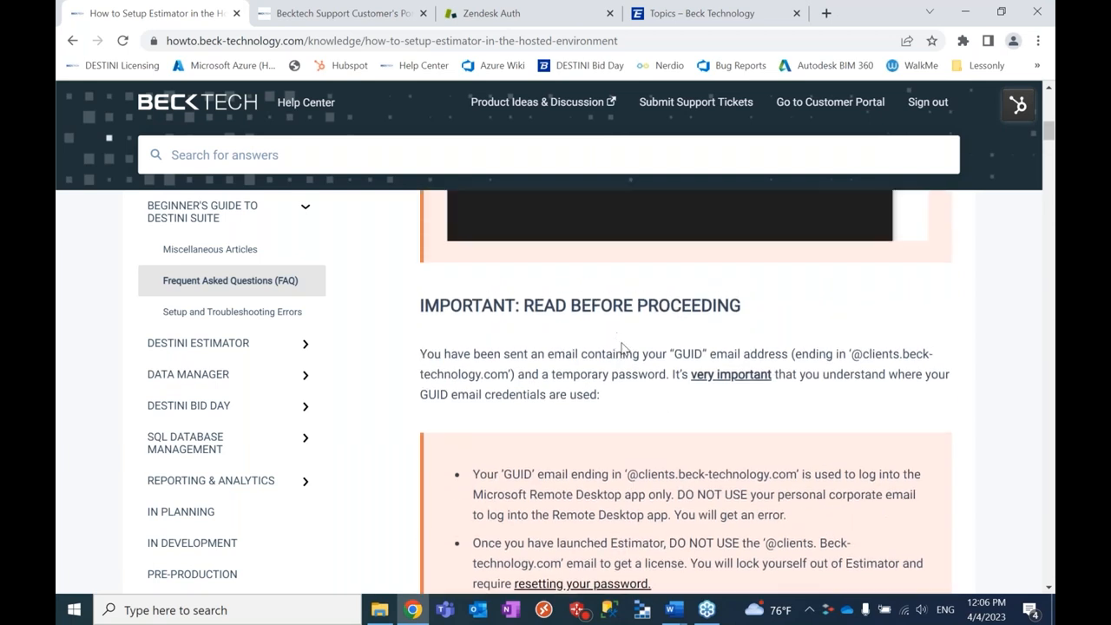
{"action": "scroll", "scroll_direction": "up", "scroll_amount": 3}
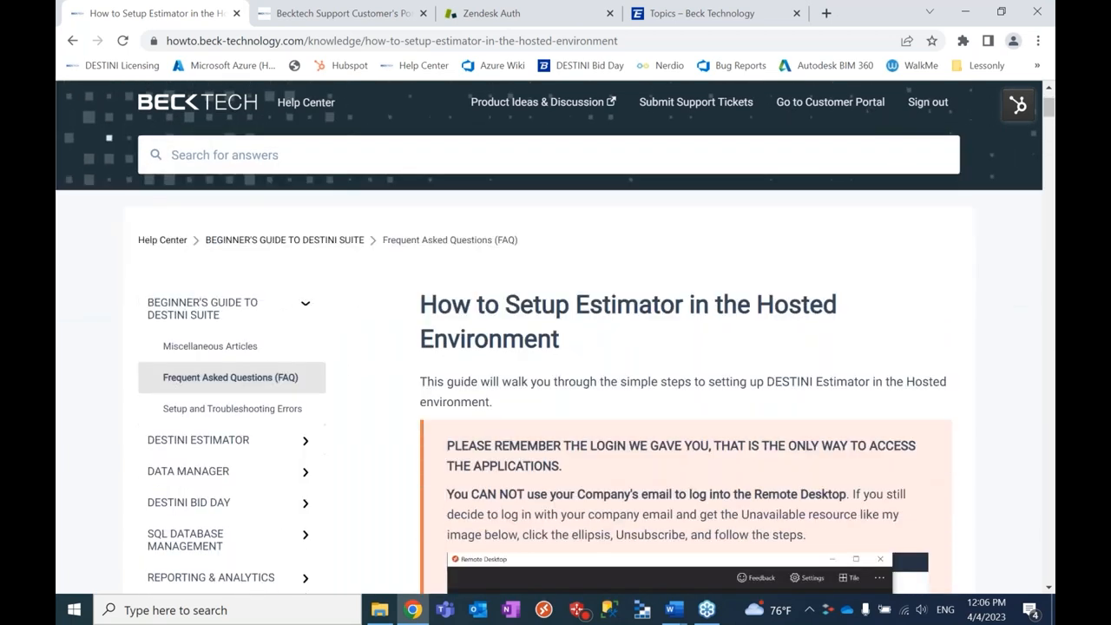
{"action": "scroll", "scroll_direction": "down", "scroll_amount": 3}
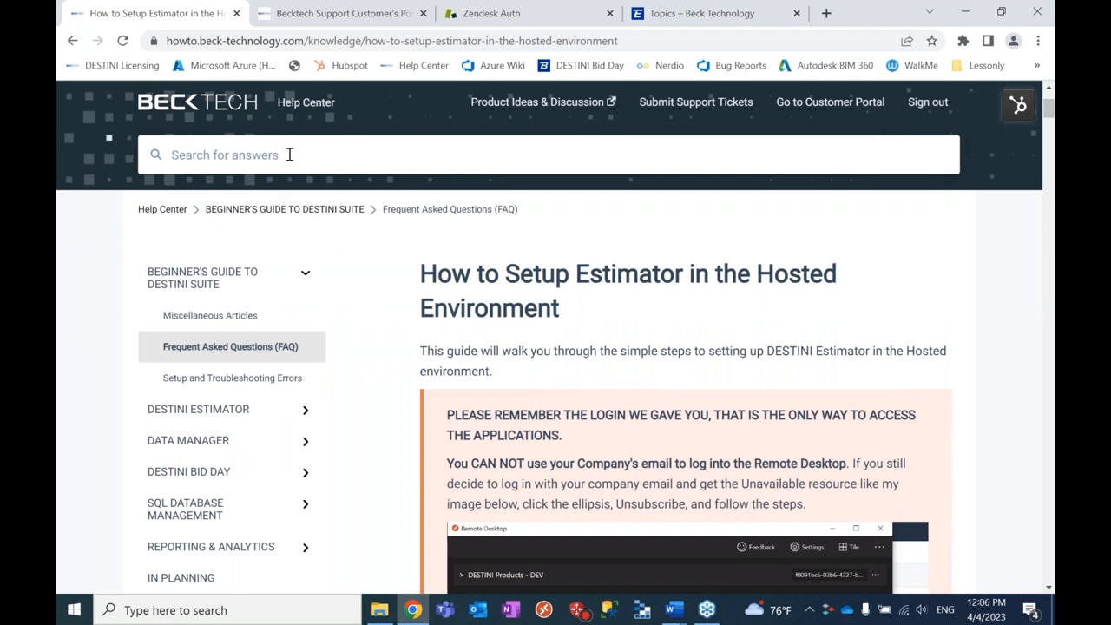
Step: Search 'password reset' and open the Estimator Hosted Environment password reset article
{"action": "type", "text": "password reset"}
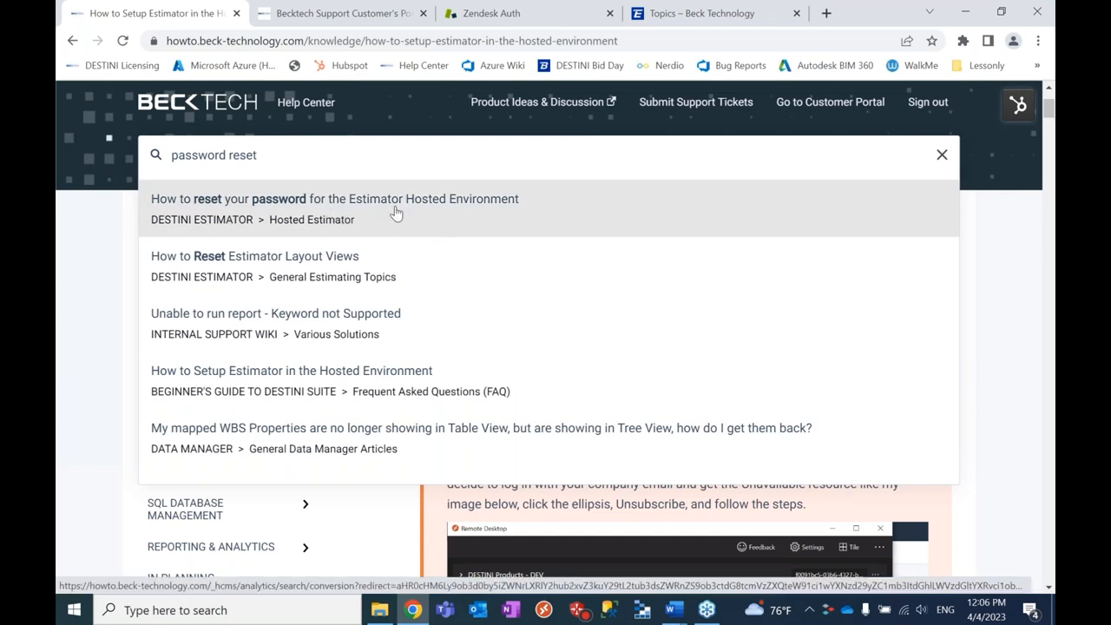
{"action": "left_click", "coordinate": [396, 209]}
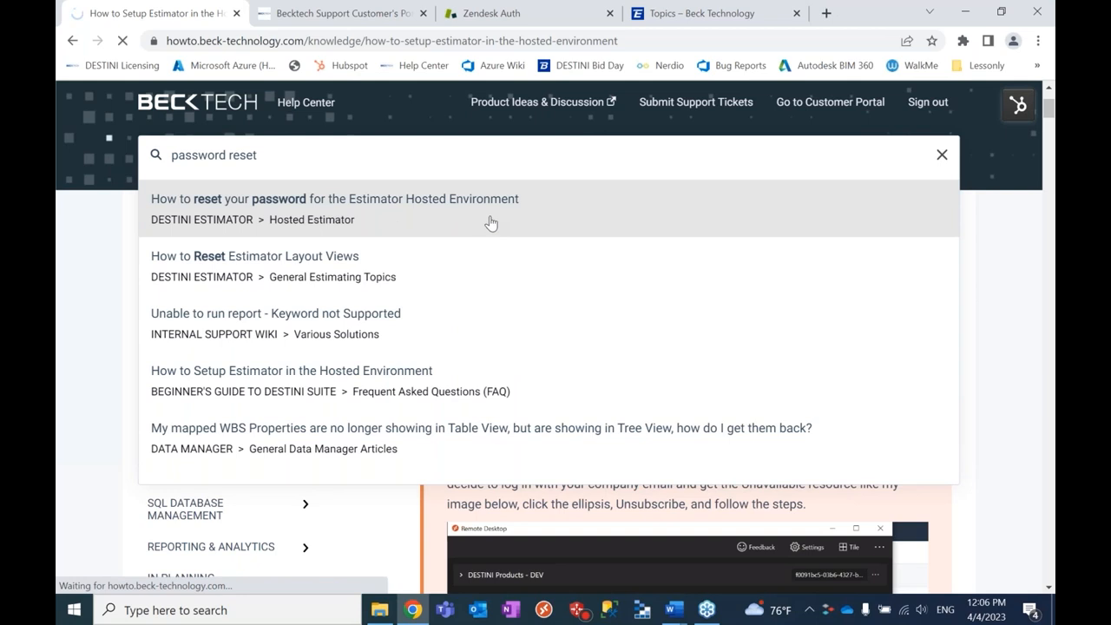
{"action": "left_click", "coordinate": [333, 198]}
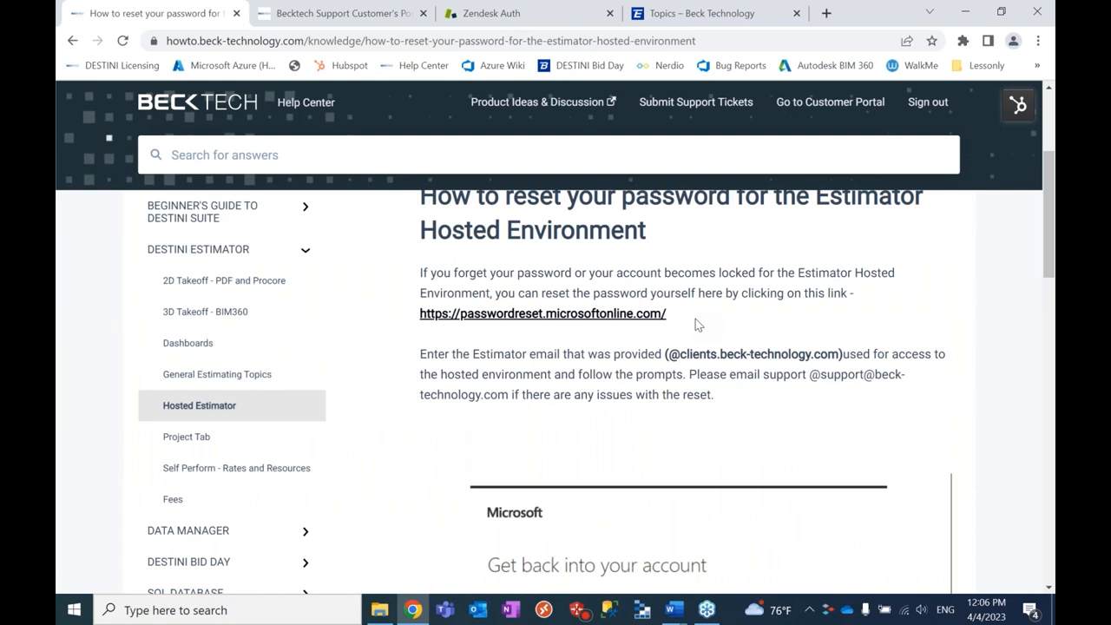
Step: Search 'download' and open the On-Prem Destini Suite Application Downloads and Deployment article
{"action": "scroll", "scroll_direction": "down", "scroll_amount": 3}
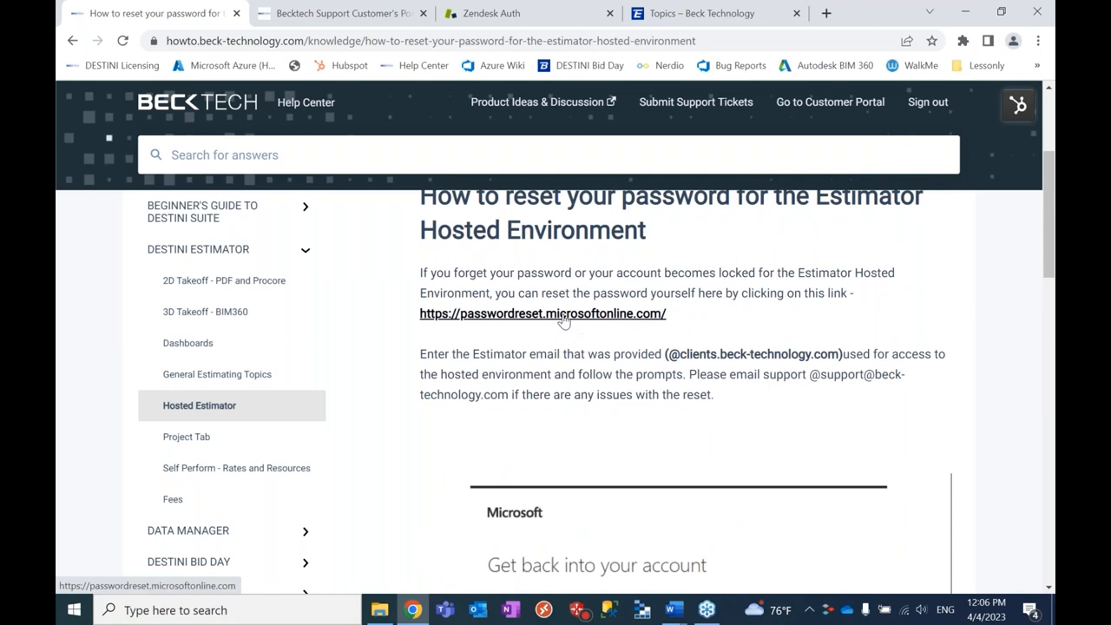
{"action": "mouse_move", "coordinate": [592, 324]}
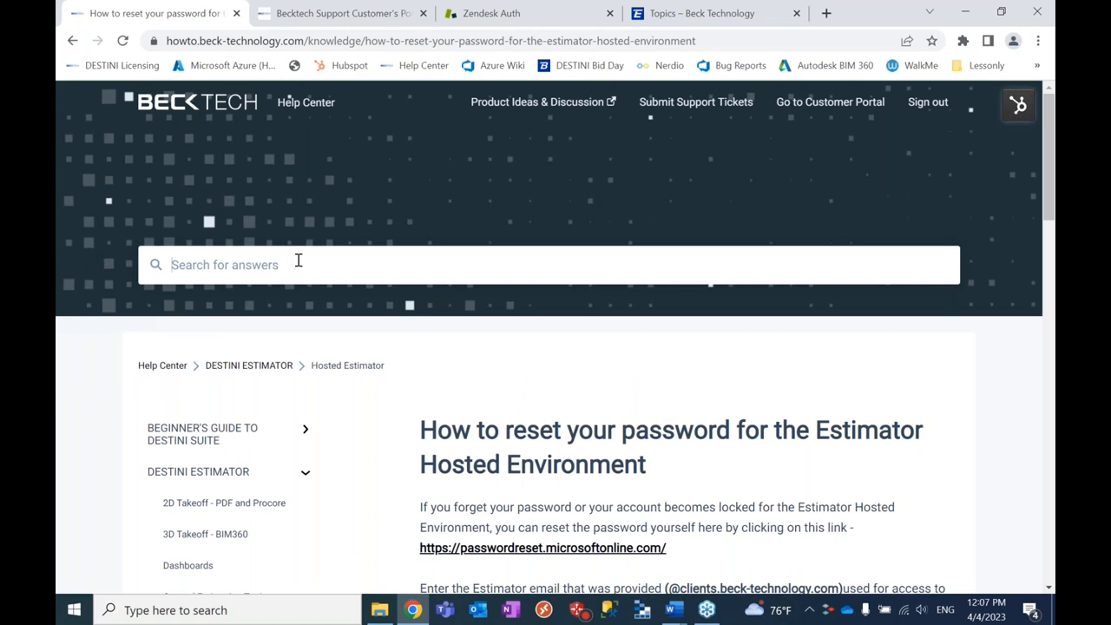
{"action": "type", "text": "download"}
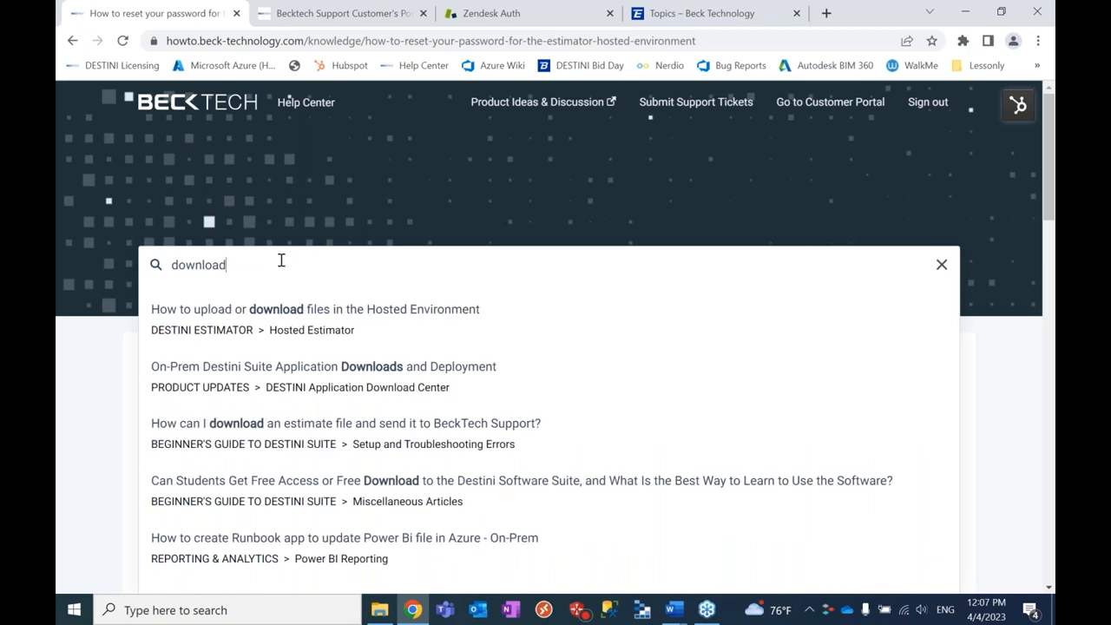
{"action": "mouse_move", "coordinate": [264, 269]}
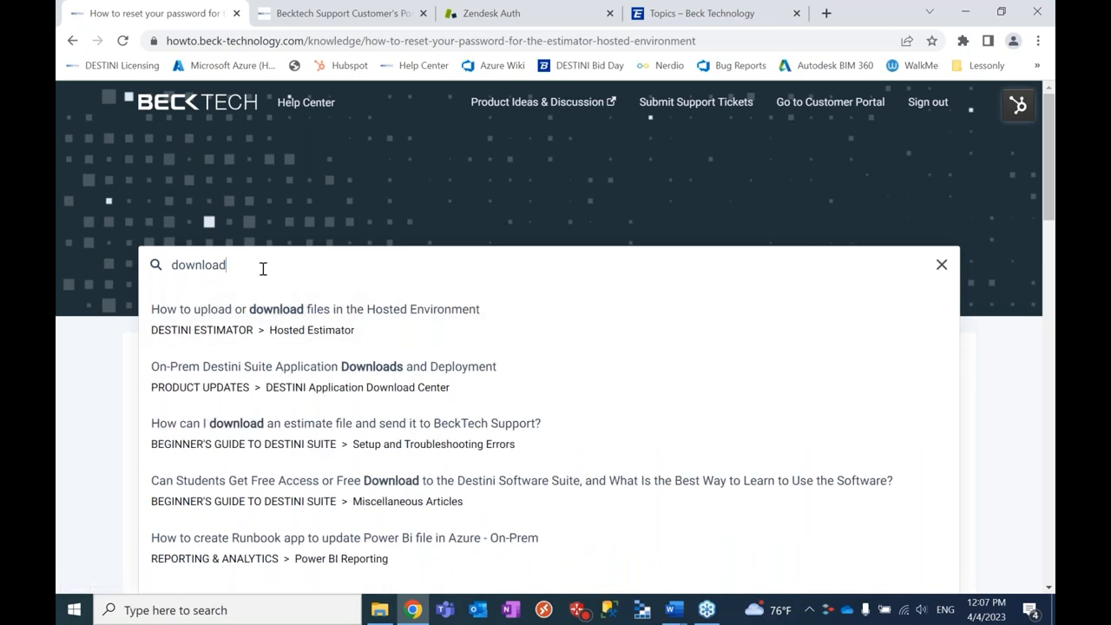
{"action": "left_click", "coordinate": [323, 367]}
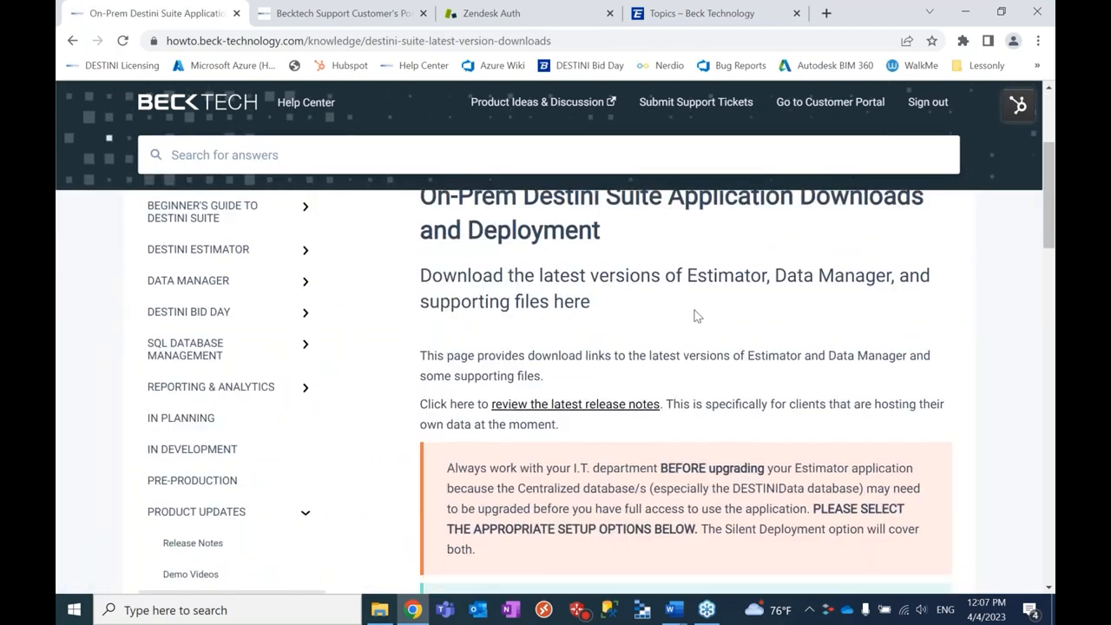
Step: Review the On-Prem Destini Suite download and deployment links, then return to the Help Center home
{"action": "scroll", "scroll_direction": "down", "scroll_amount": 3}
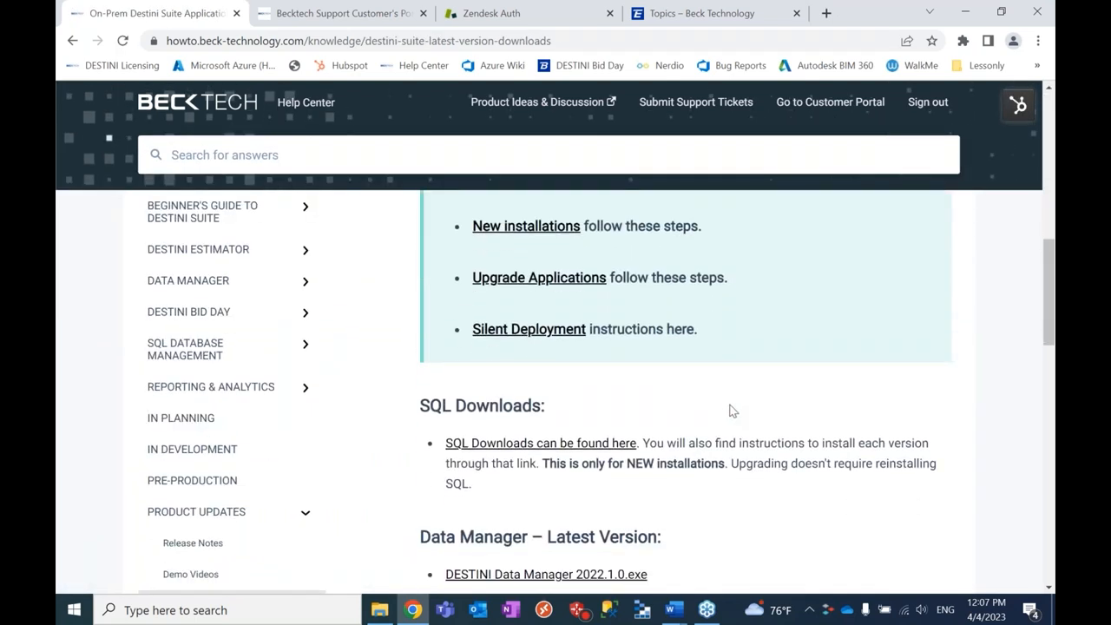
{"action": "scroll", "scroll_direction": "down", "scroll_amount": 3}
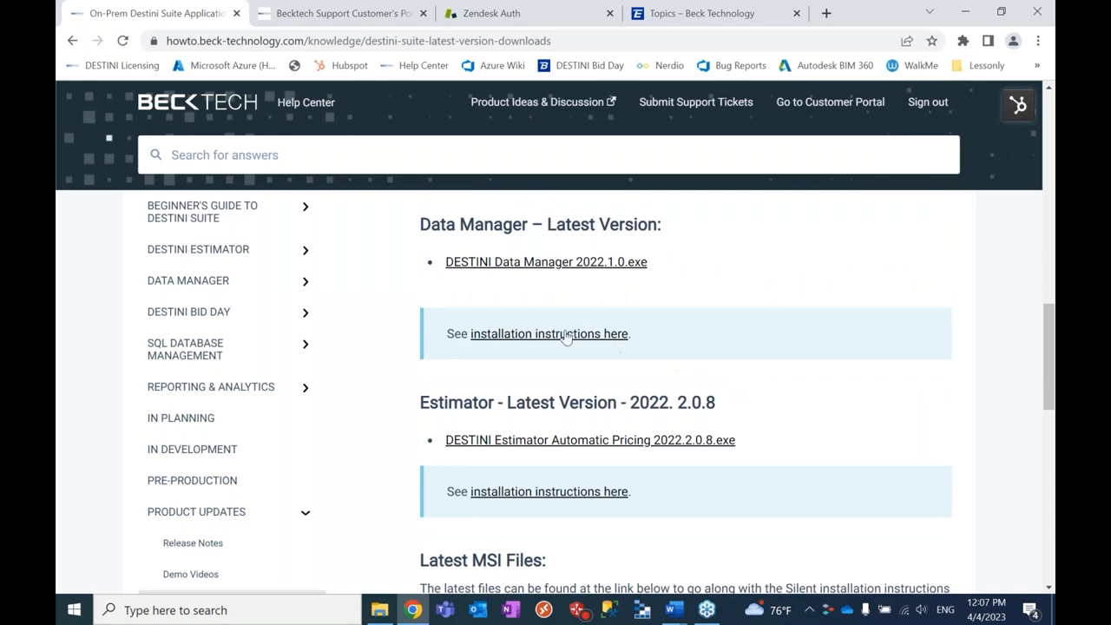
{"action": "scroll", "scroll_direction": "down", "scroll_amount": 3}
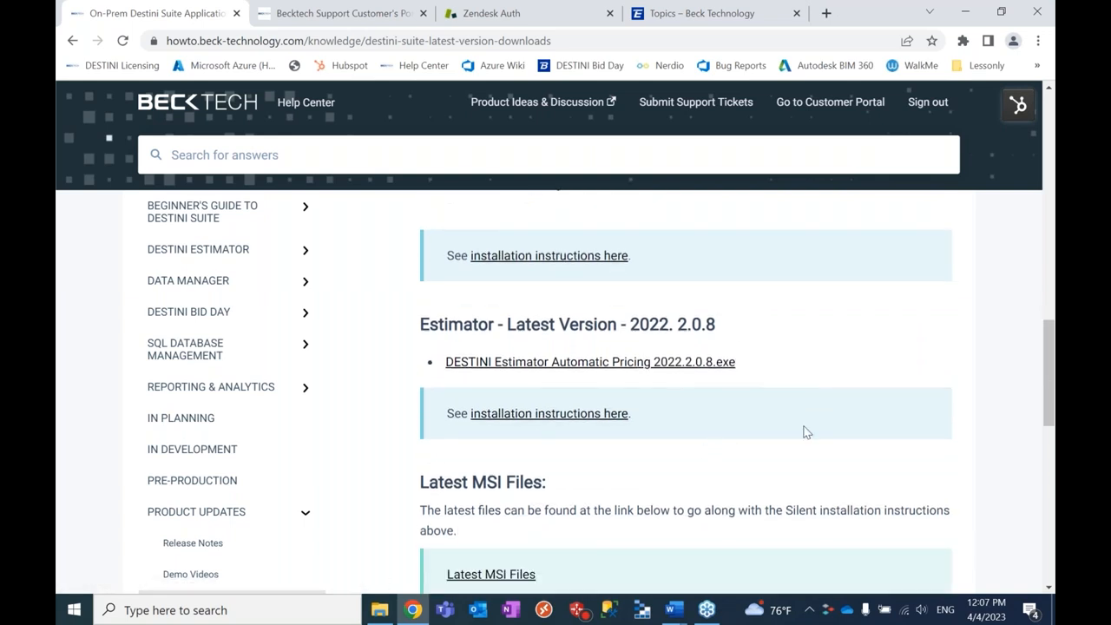
{"action": "scroll", "scroll_direction": "down", "scroll_amount": 3}
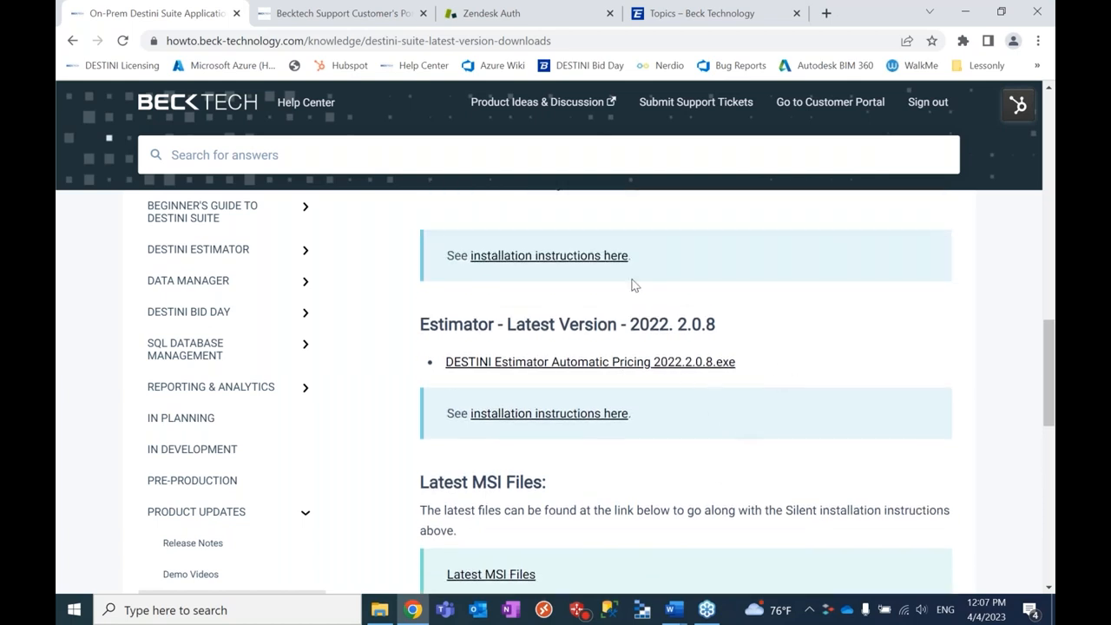
{"action": "scroll", "scroll_direction": "down", "scroll_amount": 3}
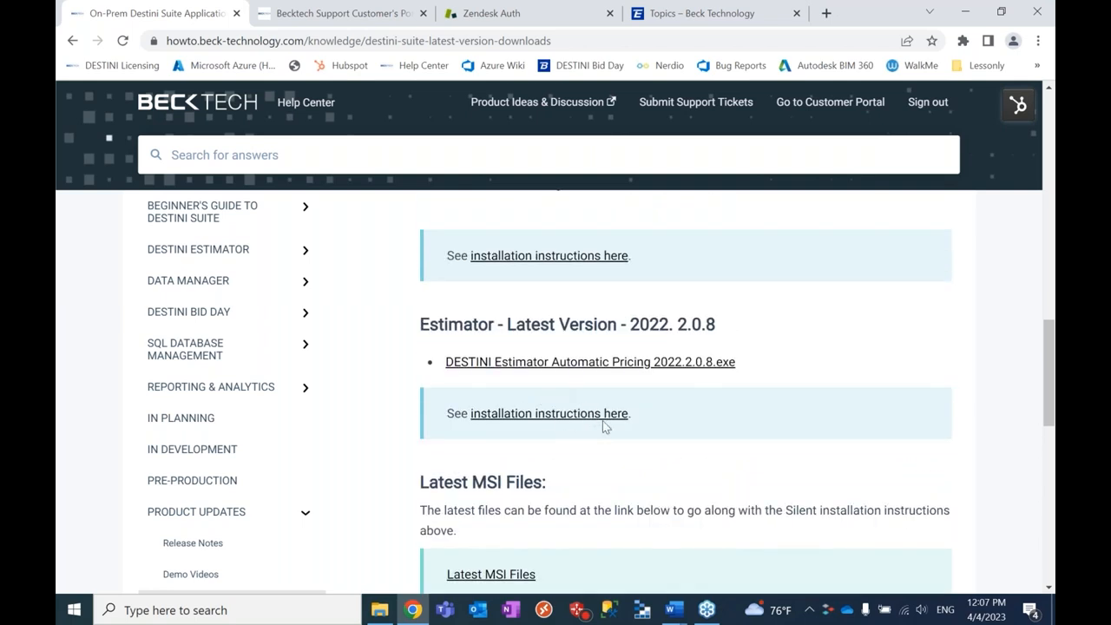
{"action": "scroll", "scroll_direction": "down", "scroll_amount": 3}
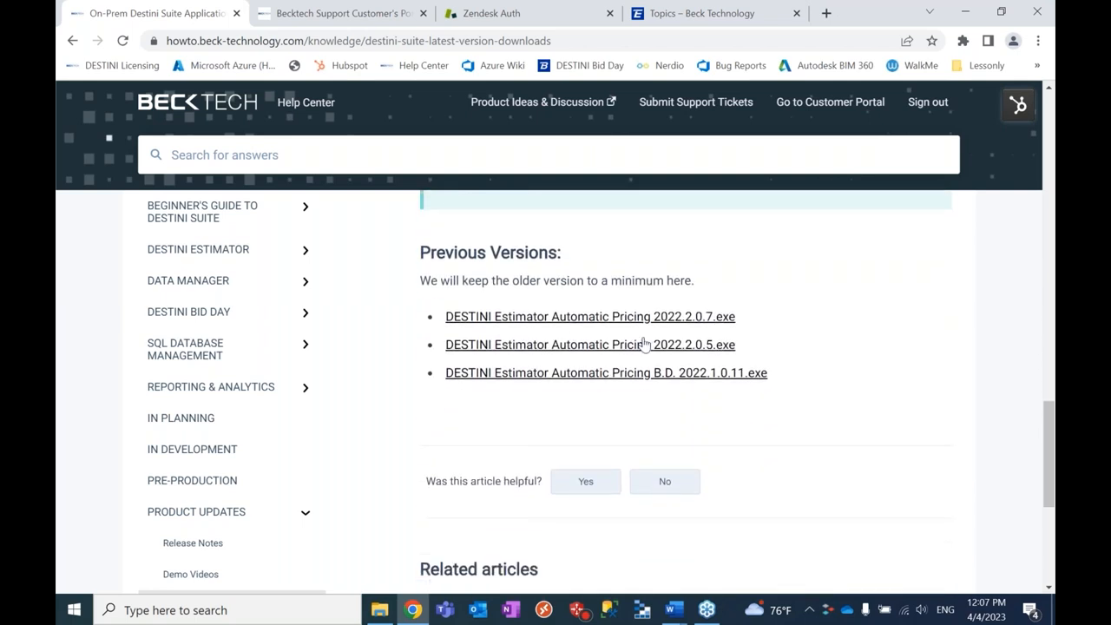
{"action": "scroll", "scroll_direction": "up", "scroll_amount": 3}
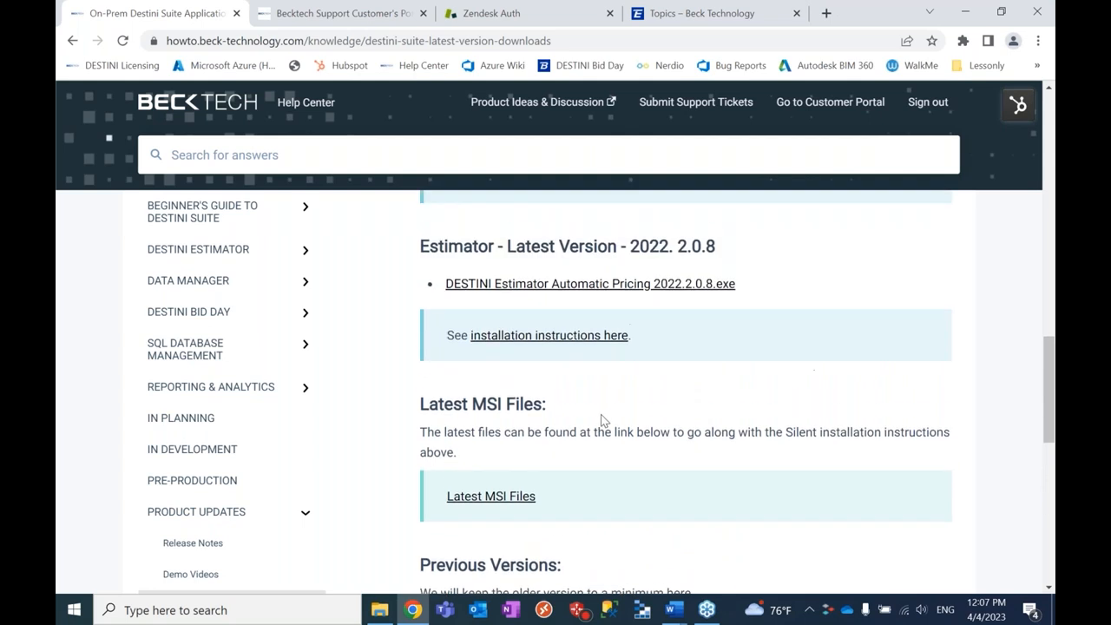
{"action": "scroll", "scroll_direction": "up", "scroll_amount": 3}
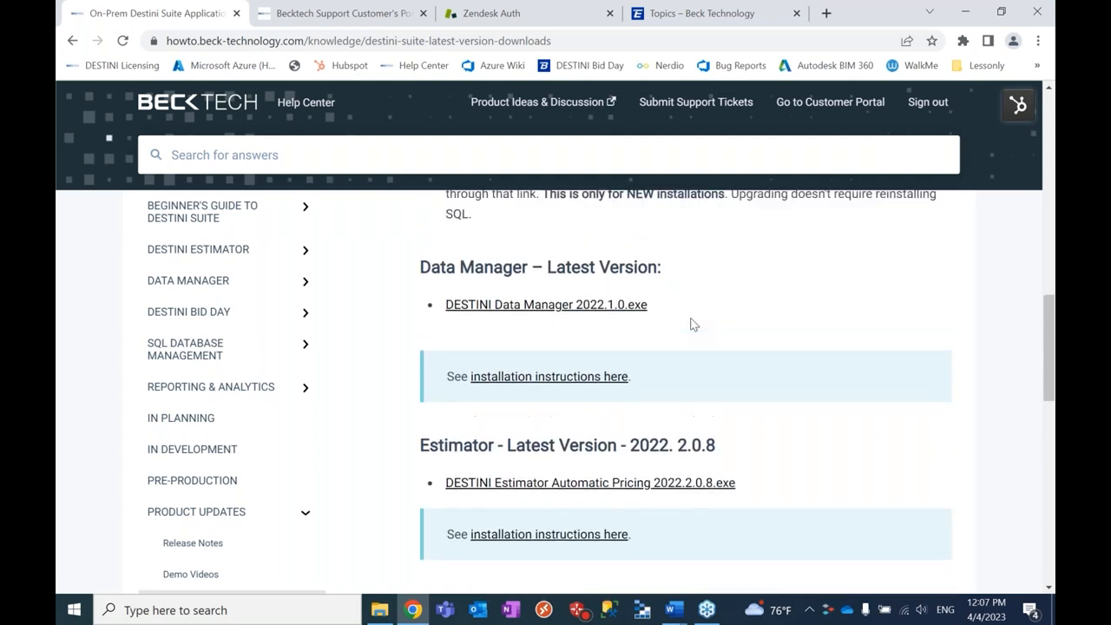
{"action": "scroll", "scroll_direction": "down", "scroll_amount": 3}
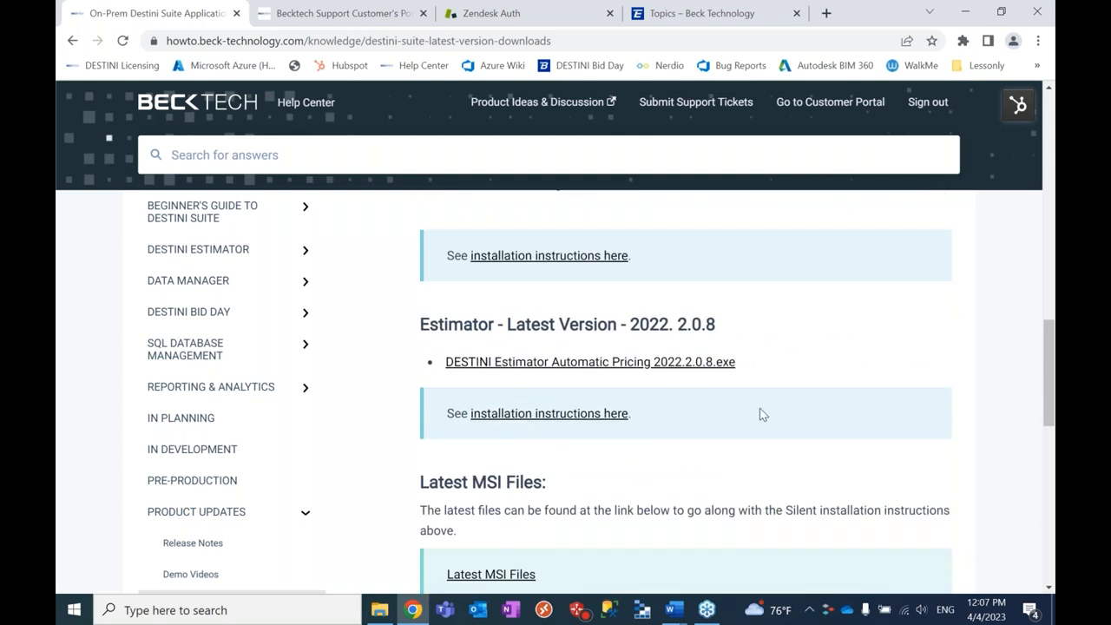
{"action": "scroll", "scroll_direction": "up", "scroll_amount": 3}
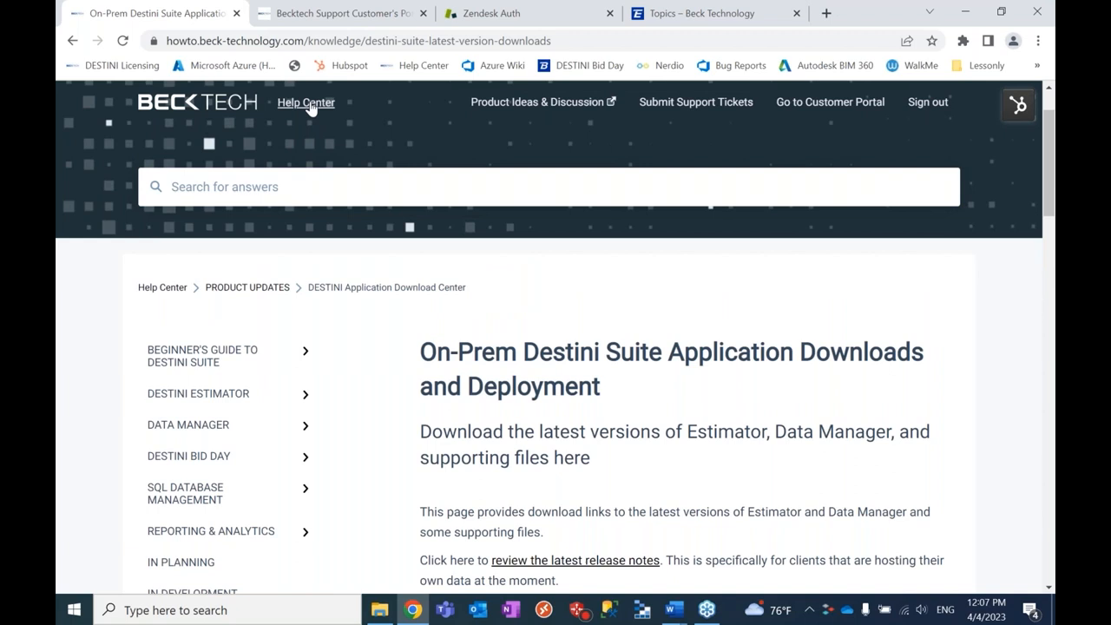
{"action": "left_click", "coordinate": [306, 102]}
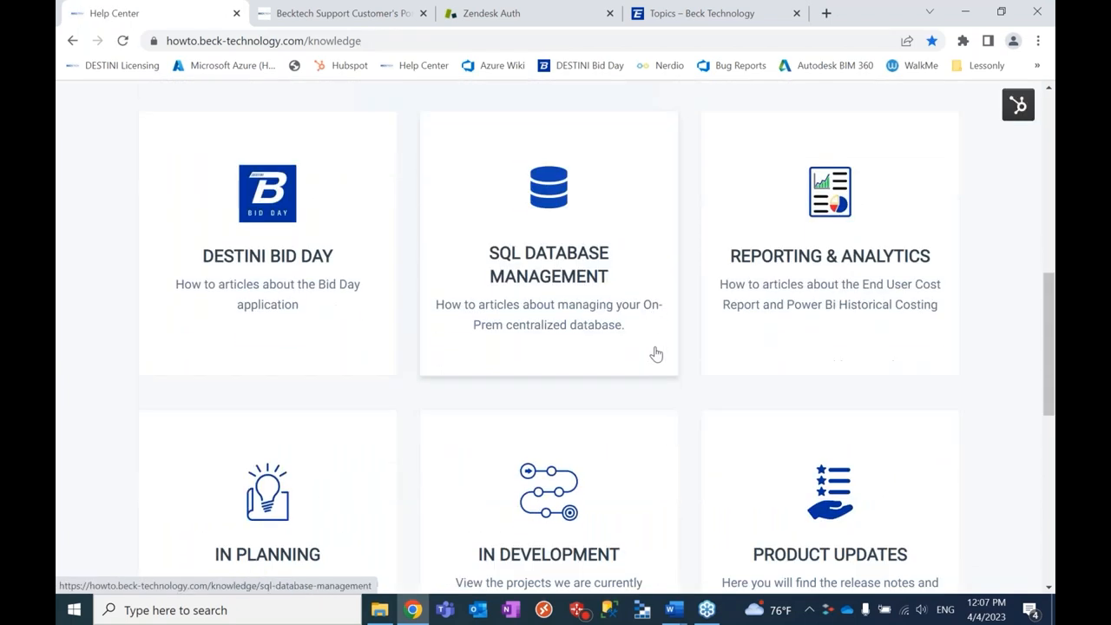
Step: Open the Estimator 2022.2.0.8 Maintenance Release Notes from Product Updates, then return home
{"action": "scroll", "scroll_direction": "down", "scroll_amount": 3}
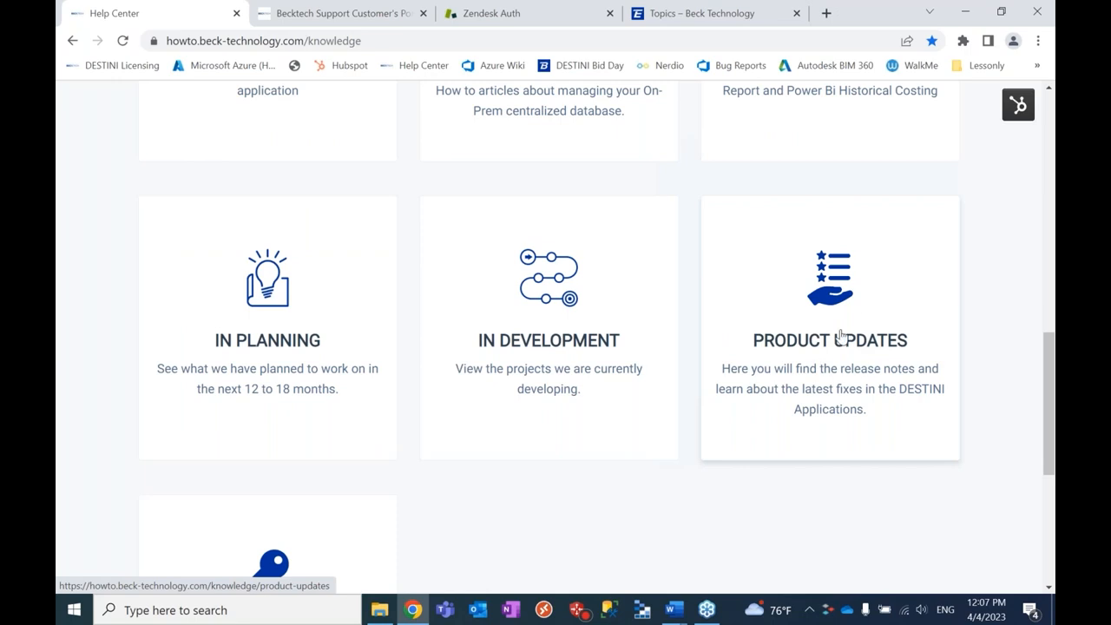
{"action": "mouse_move", "coordinate": [817, 368]}
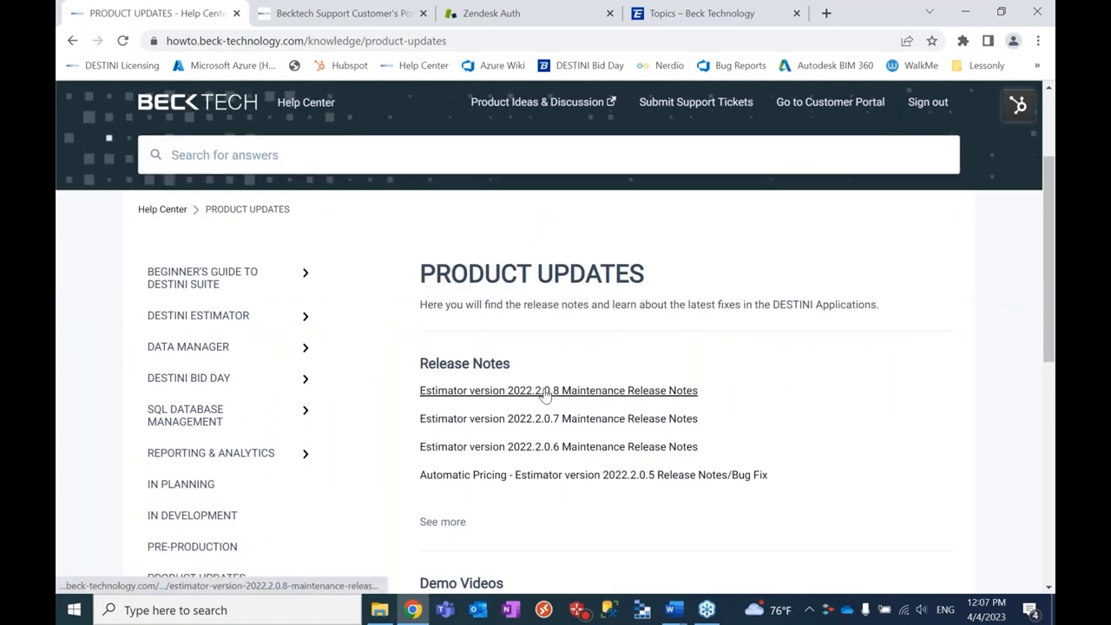
{"action": "left_click", "coordinate": [546, 391]}
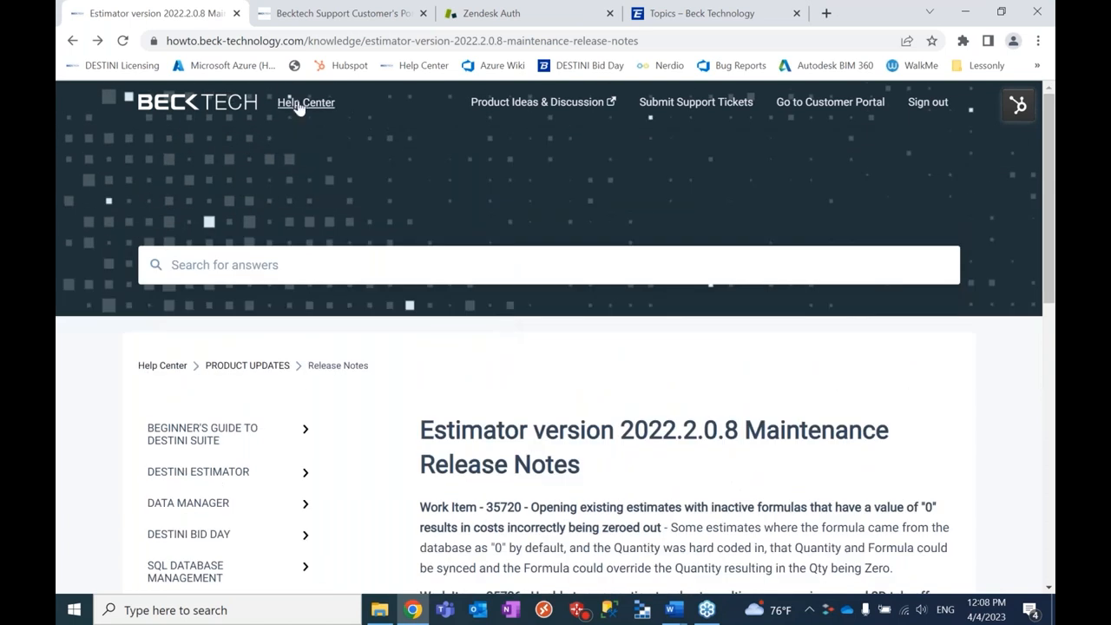
{"action": "left_click", "coordinate": [305, 100]}
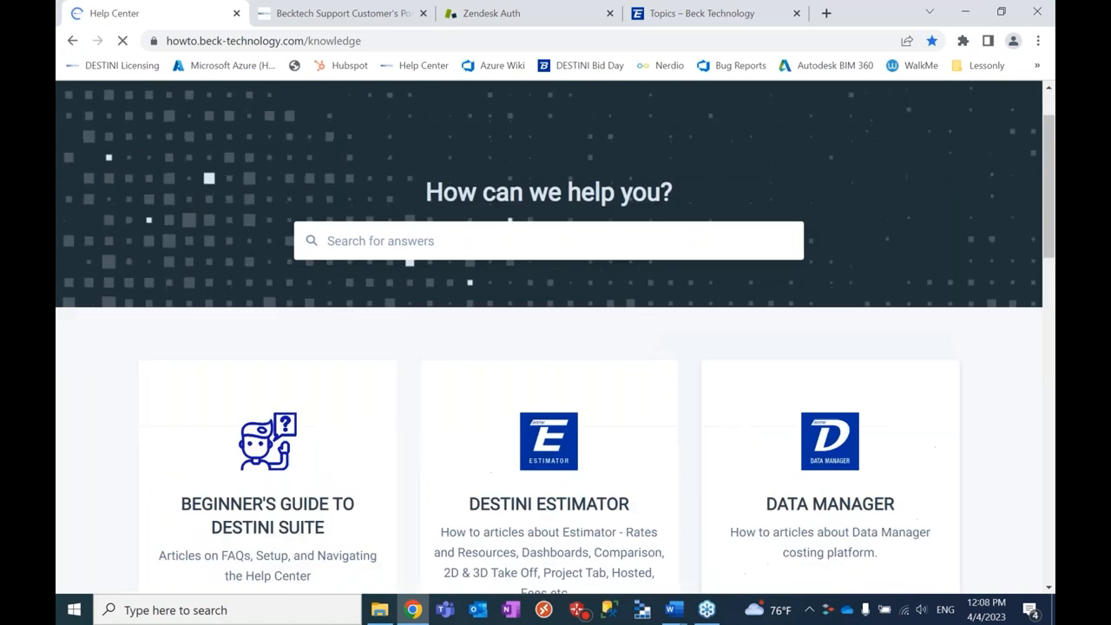
Step: Open the Submit Support Tickets form from the top navigation bar
{"action": "scroll", "scroll_direction": "down", "scroll_amount": 3}
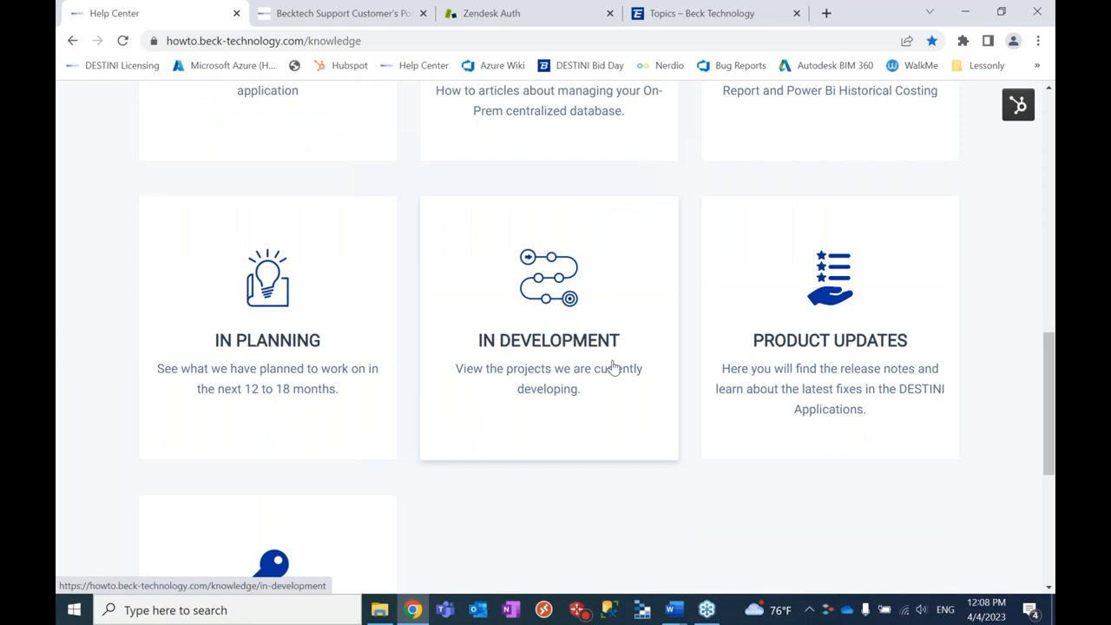
{"action": "mouse_move", "coordinate": [556, 353]}
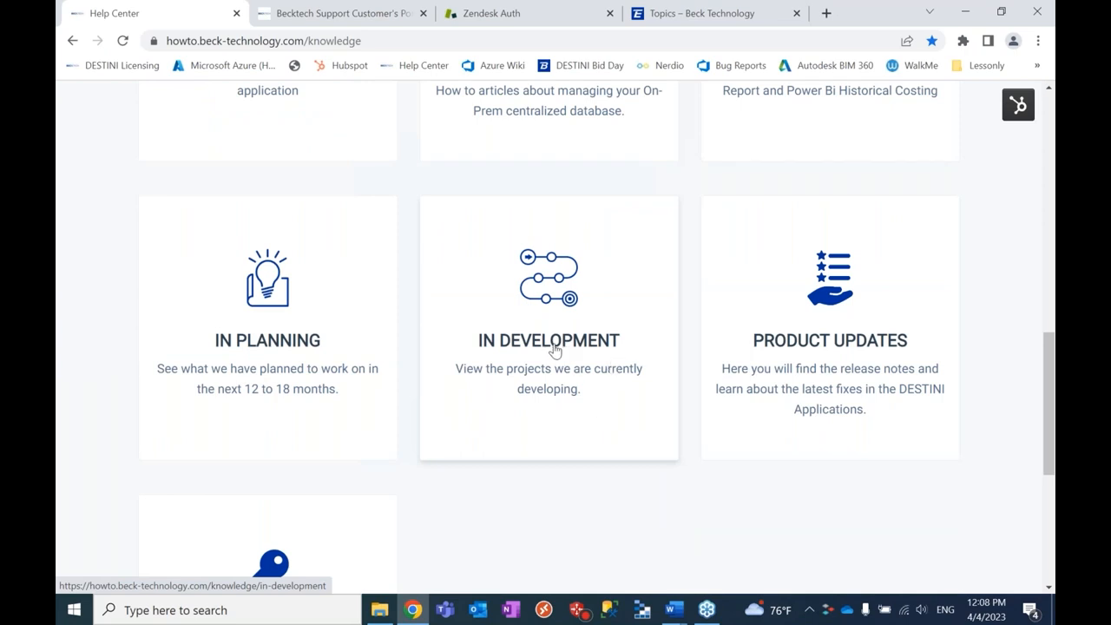
{"action": "mouse_move", "coordinate": [269, 358]}
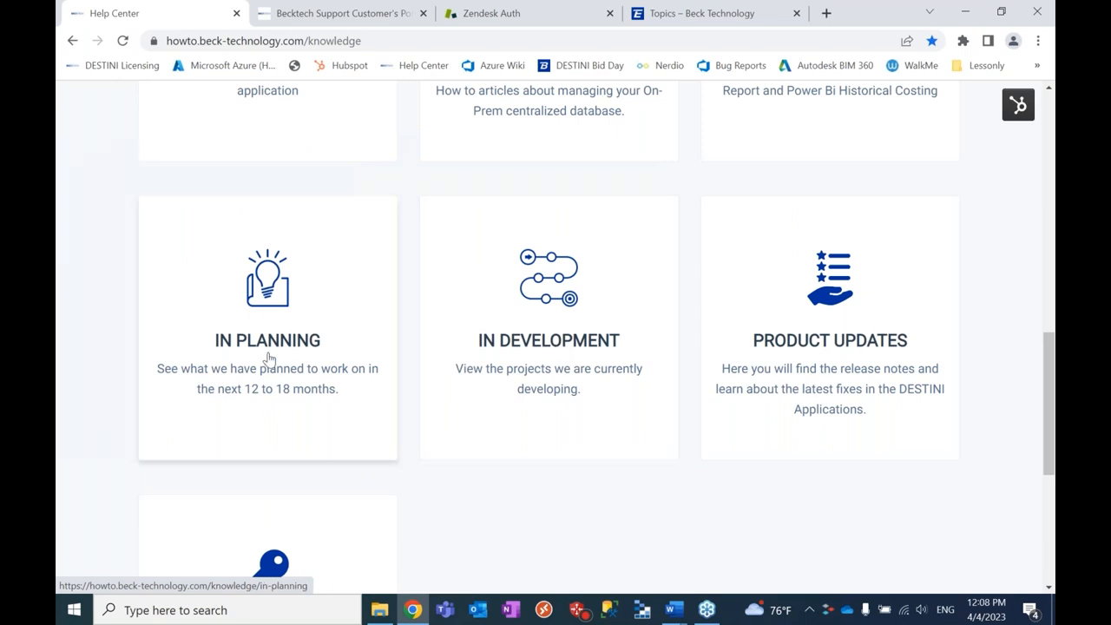
{"action": "mouse_move", "coordinate": [280, 393]}
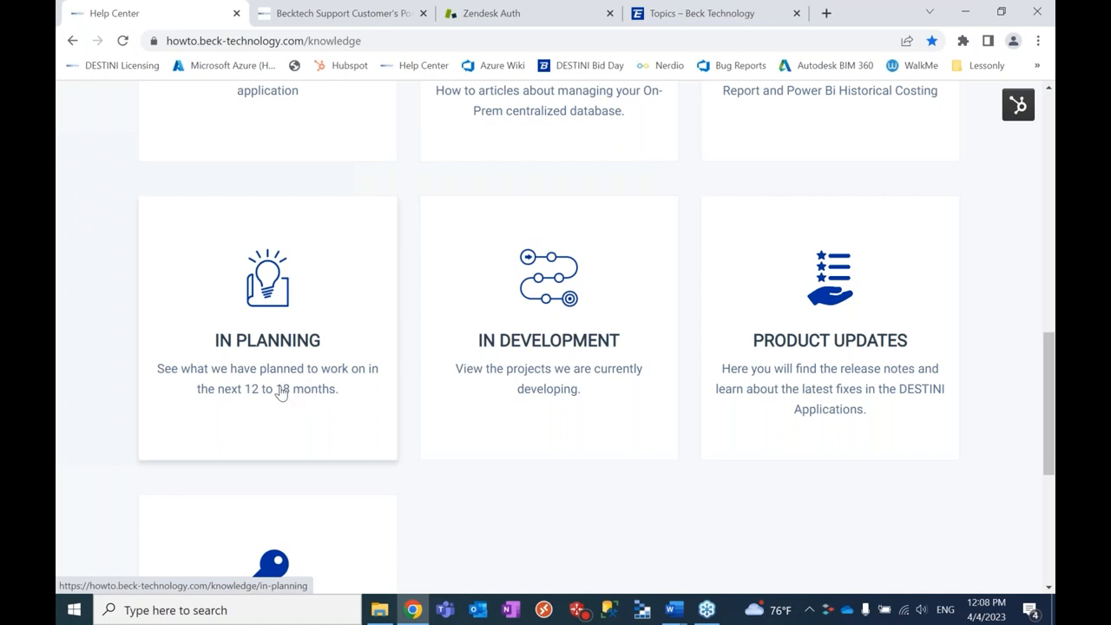
{"action": "mouse_move", "coordinate": [608, 442]}
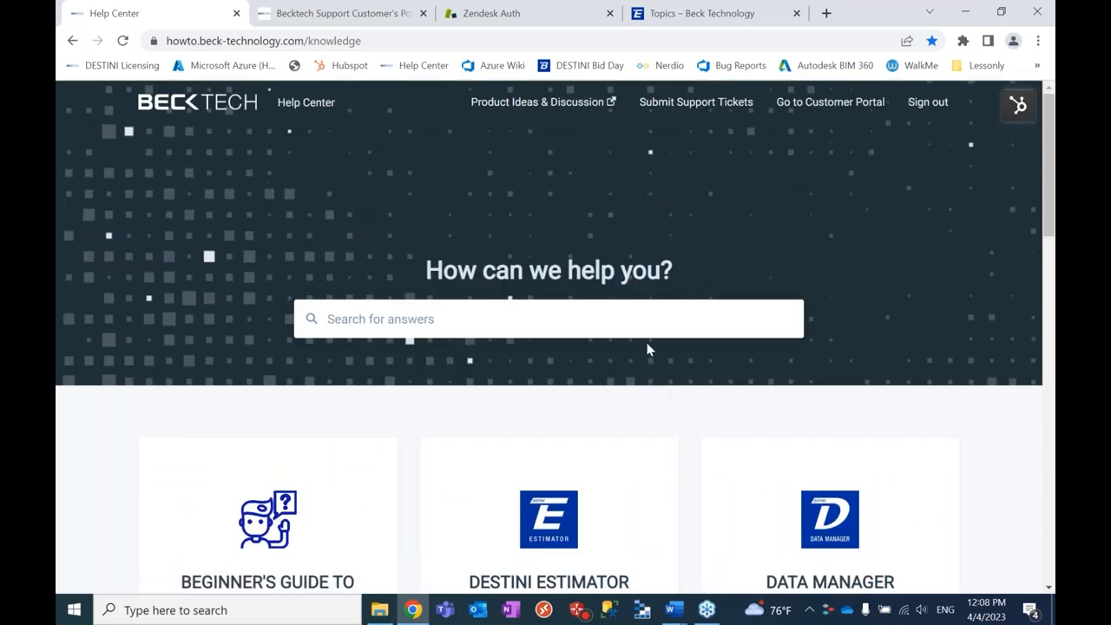
{"action": "mouse_move", "coordinate": [723, 234]}
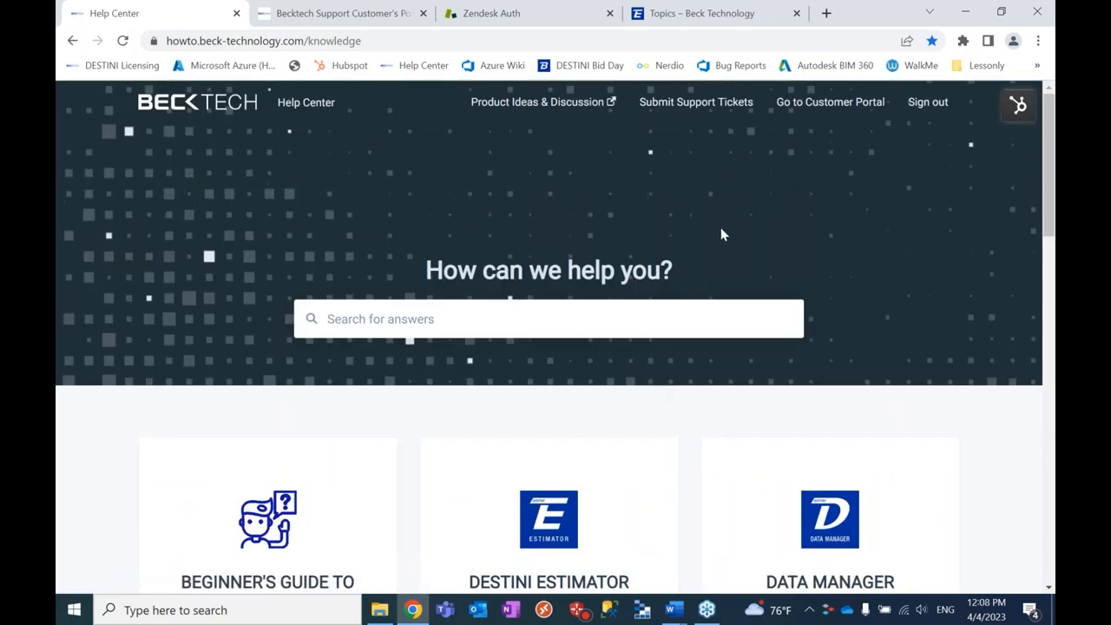
{"action": "mouse_move", "coordinate": [717, 160]}
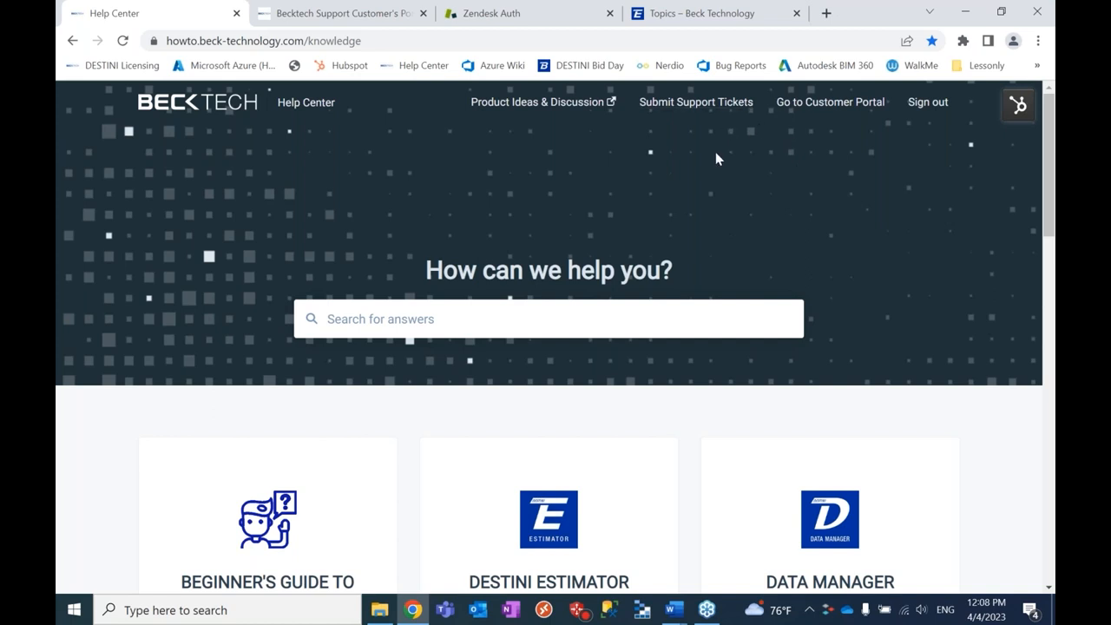
{"action": "mouse_move", "coordinate": [799, 108]}
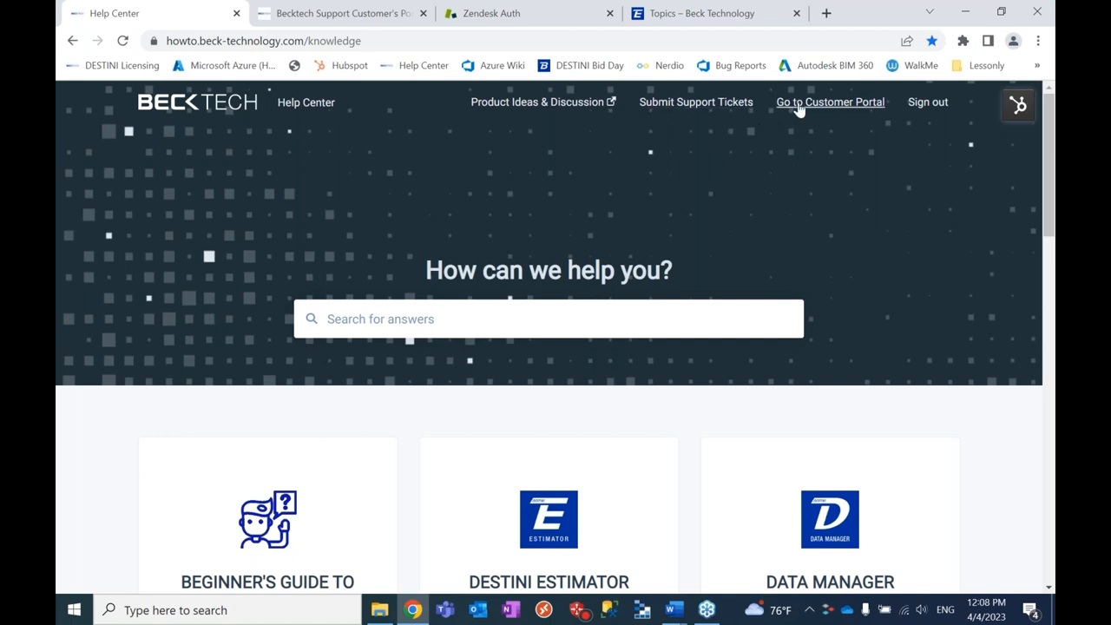
{"action": "mouse_move", "coordinate": [695, 108]}
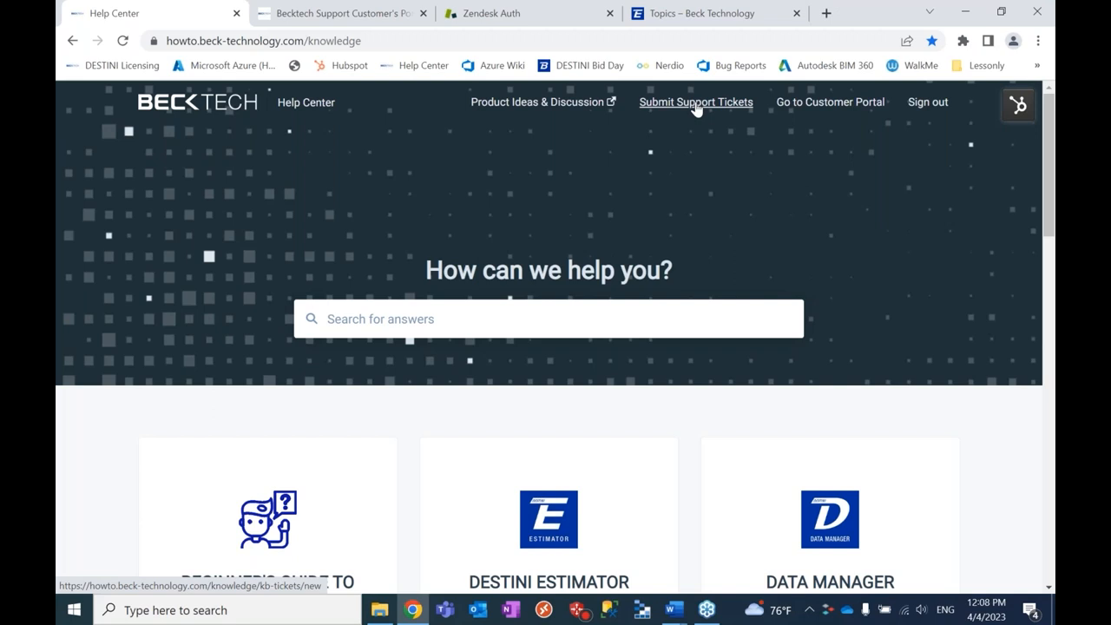
{"action": "left_click", "coordinate": [695, 101]}
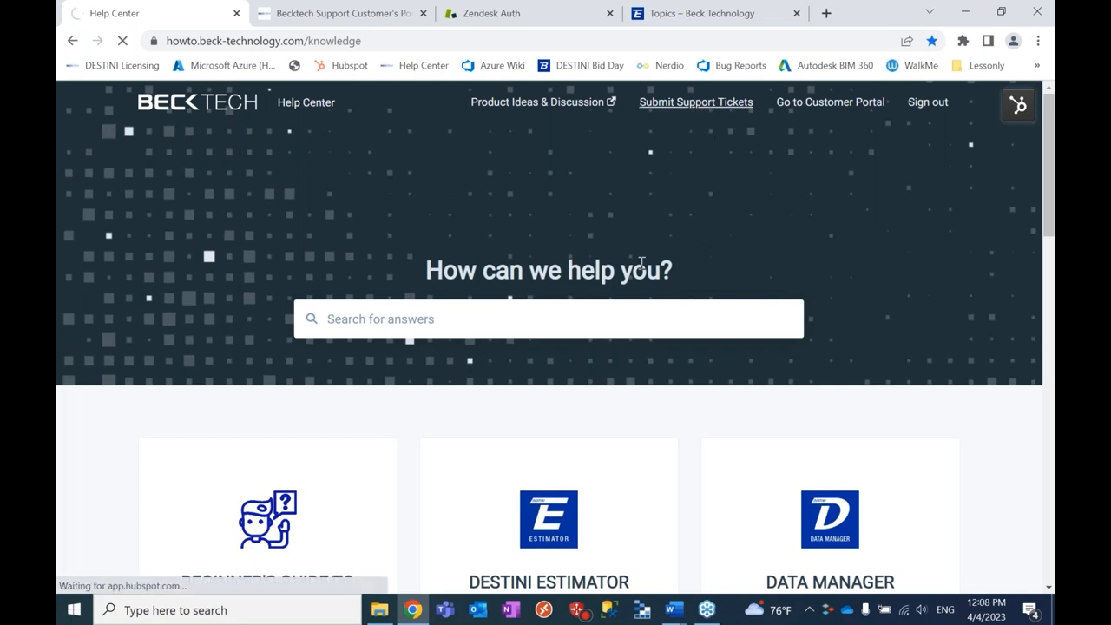
{"action": "left_click", "coordinate": [695, 101]}
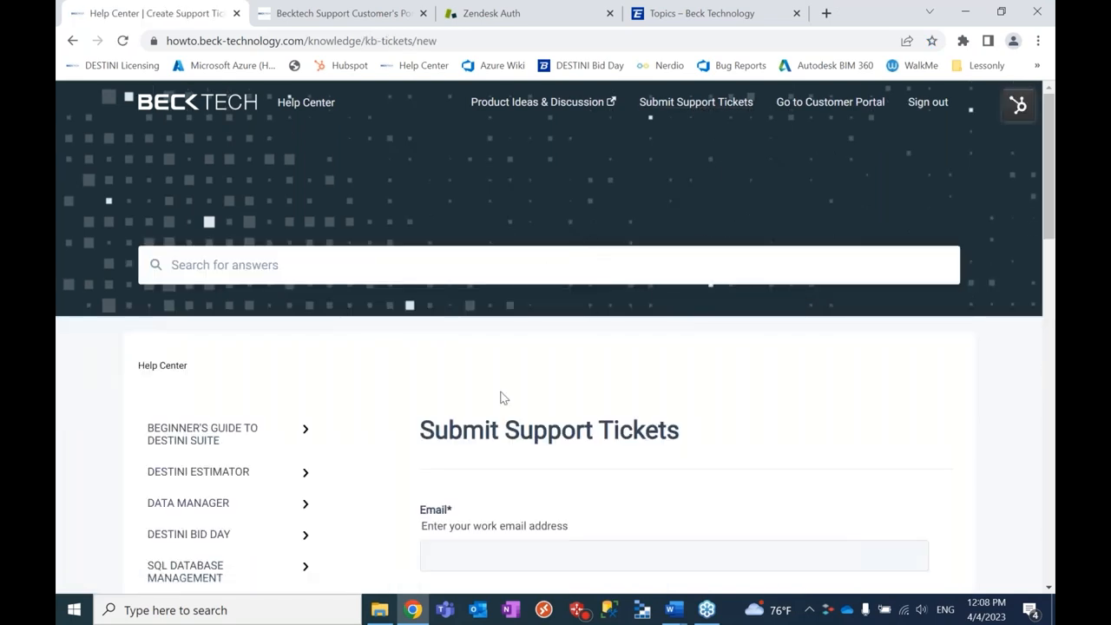
{"action": "scroll", "scroll_direction": "down", "scroll_amount": 3}
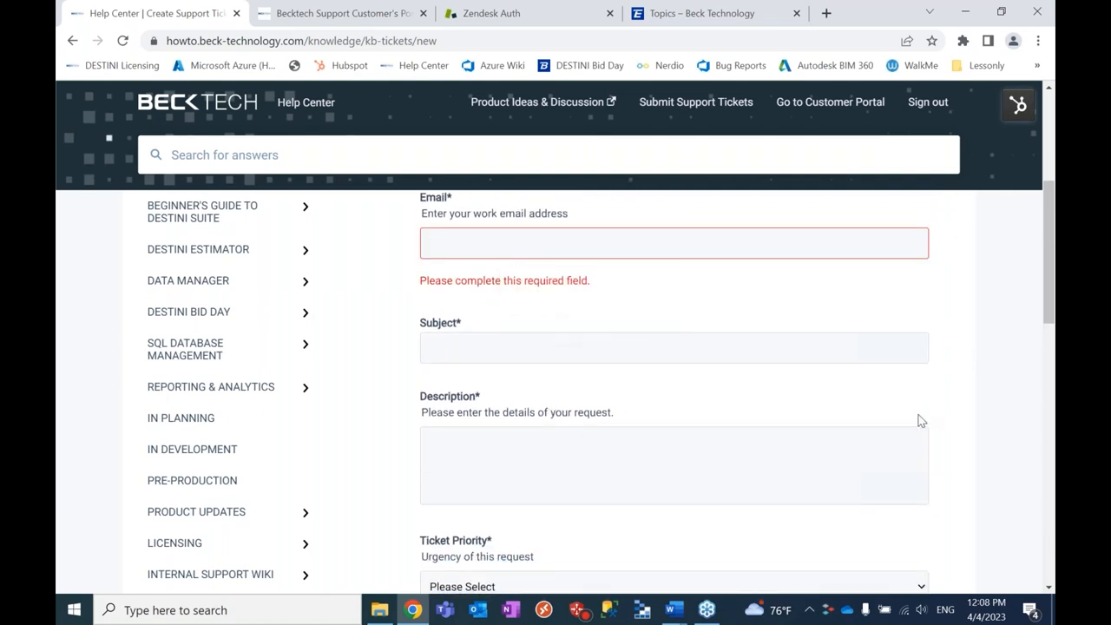
{"action": "scroll", "scroll_direction": "down", "scroll_amount": 3}
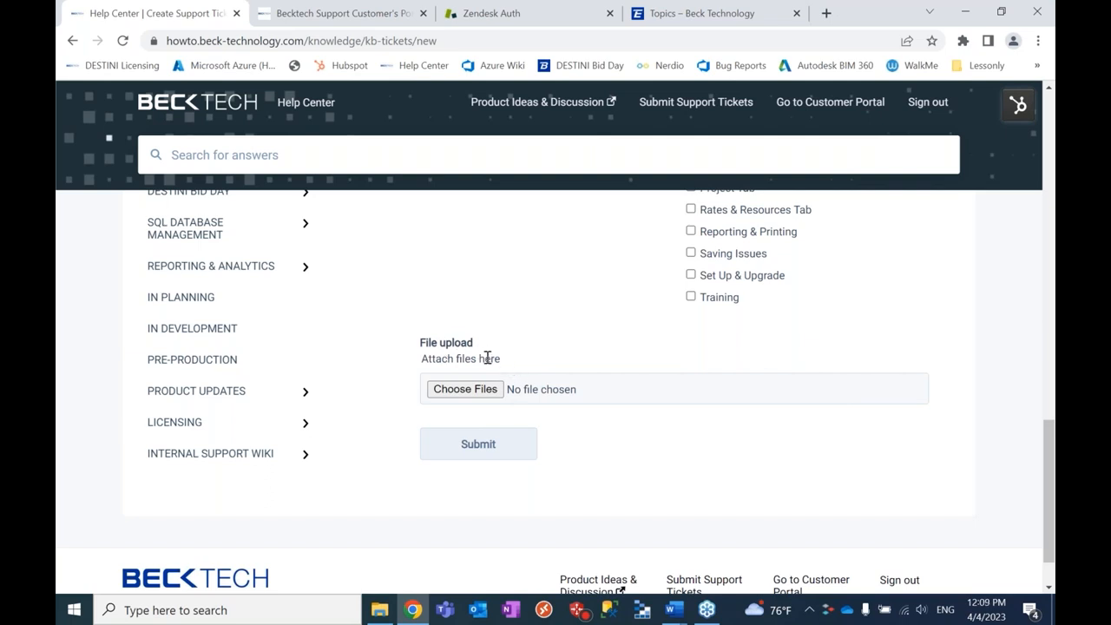
{"action": "mouse_move", "coordinate": [701, 426]}
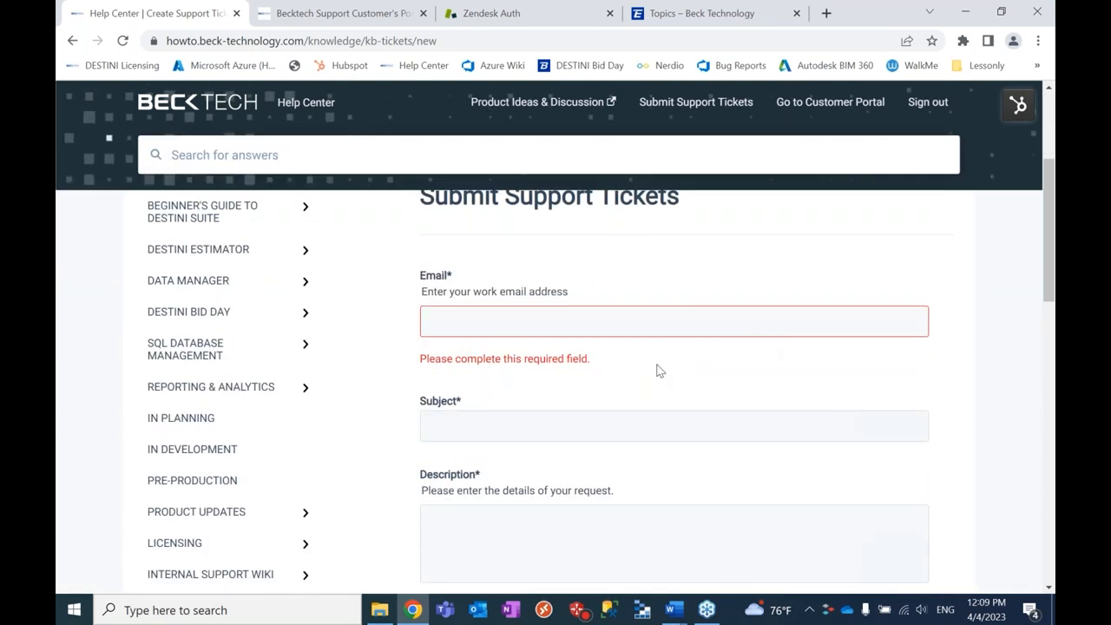
{"action": "scroll", "scroll_direction": "down", "scroll_amount": 3}
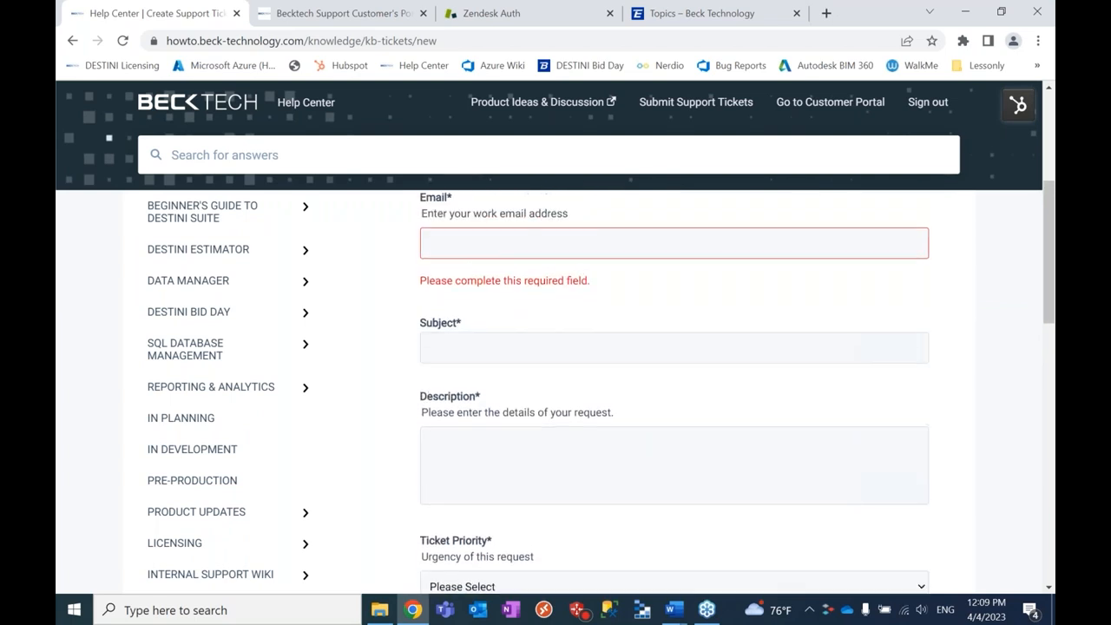
{"action": "scroll", "scroll_direction": "up", "scroll_amount": 3}
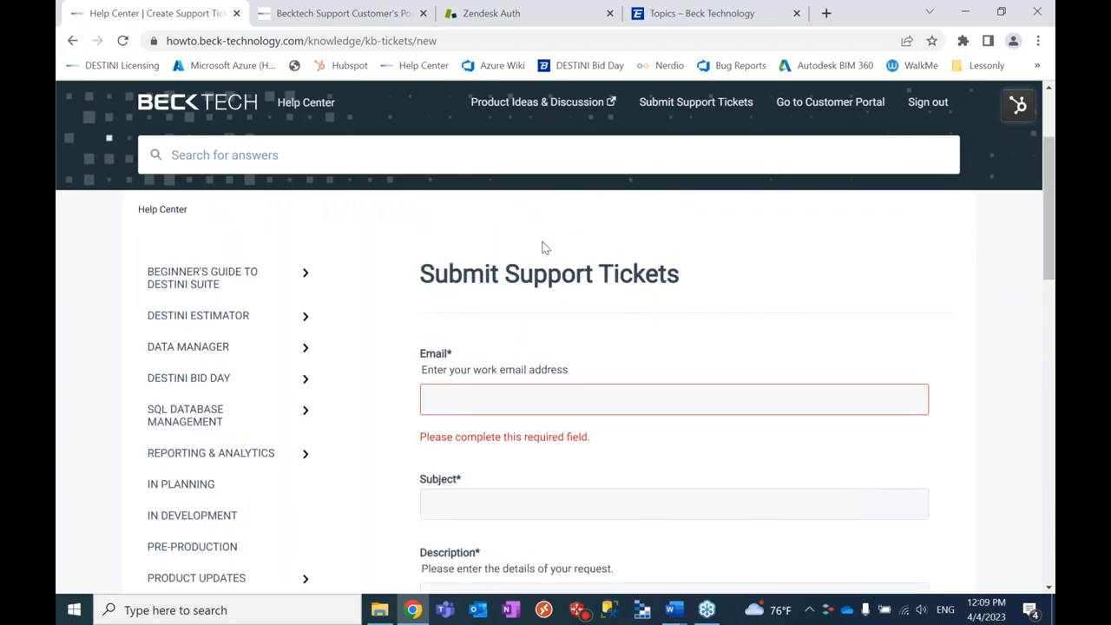
{"action": "mouse_move", "coordinate": [603, 289]}
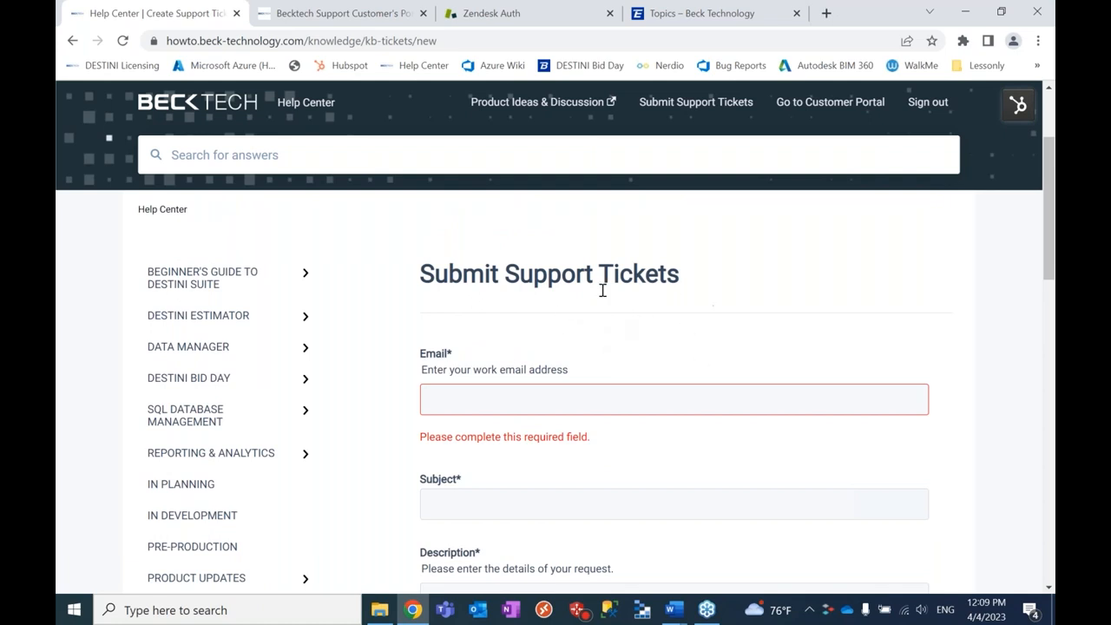
{"action": "mouse_move", "coordinate": [564, 330]}
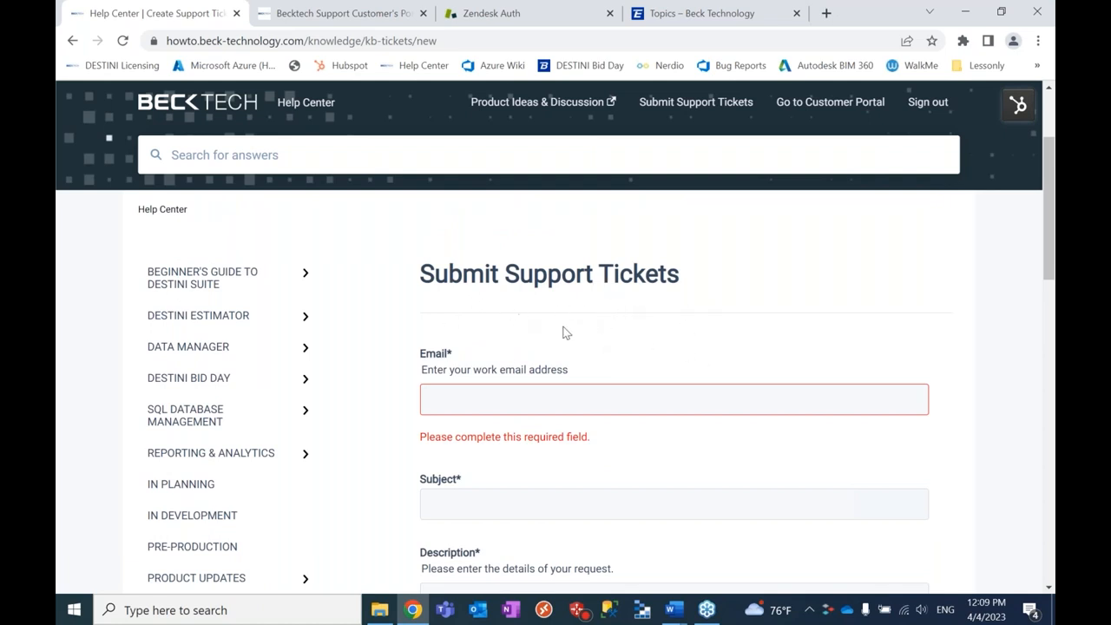
{"action": "mouse_move", "coordinate": [622, 324]}
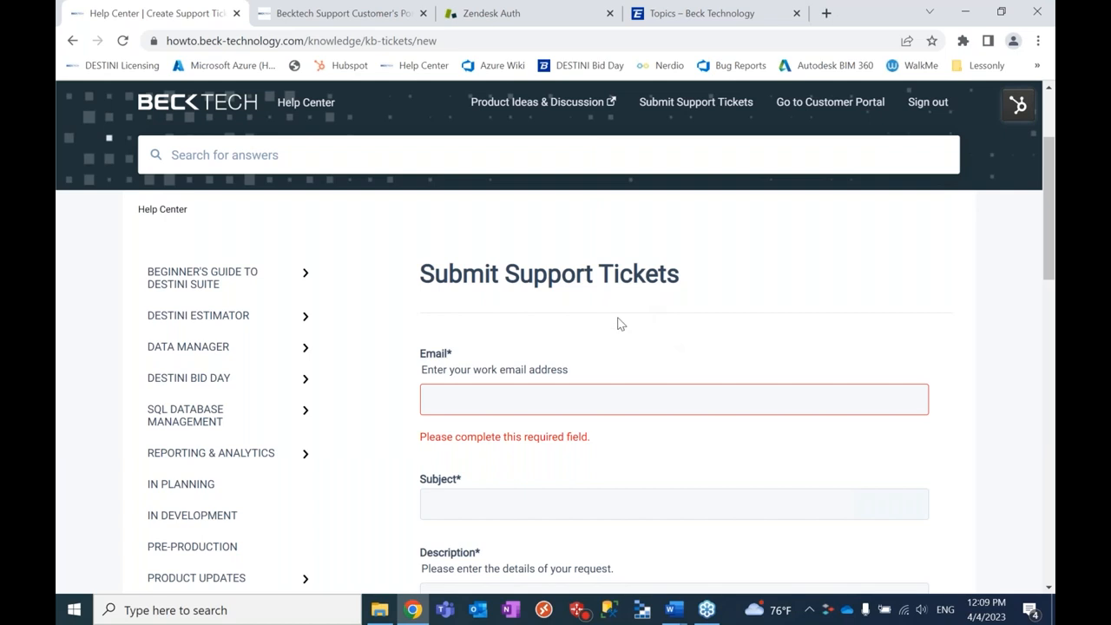
{"action": "mouse_move", "coordinate": [834, 107]}
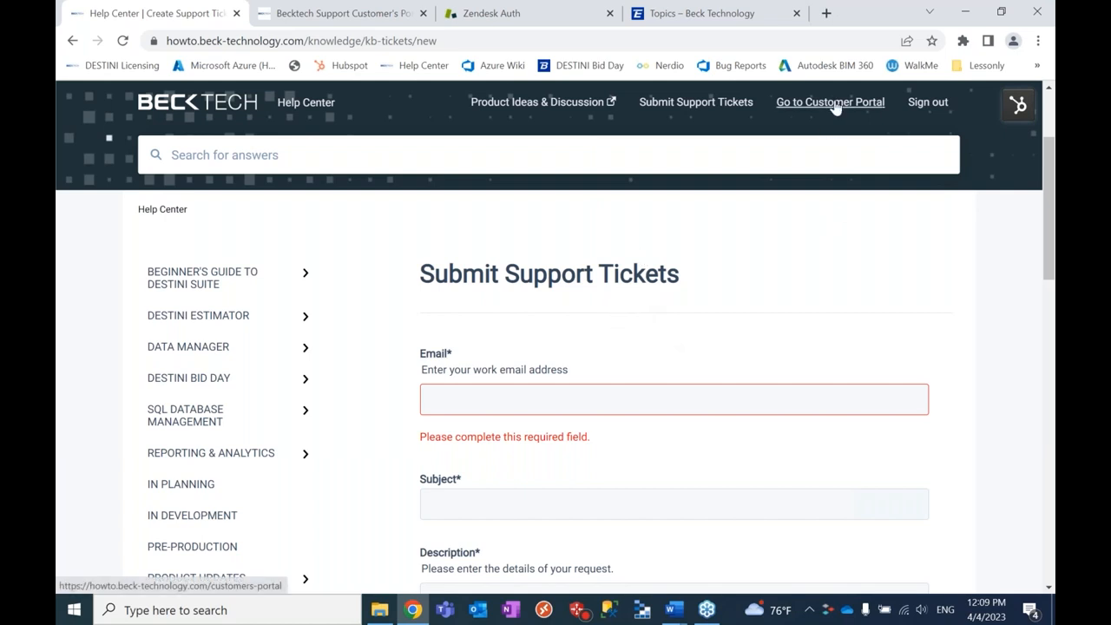
{"action": "left_click", "coordinate": [830, 101]}
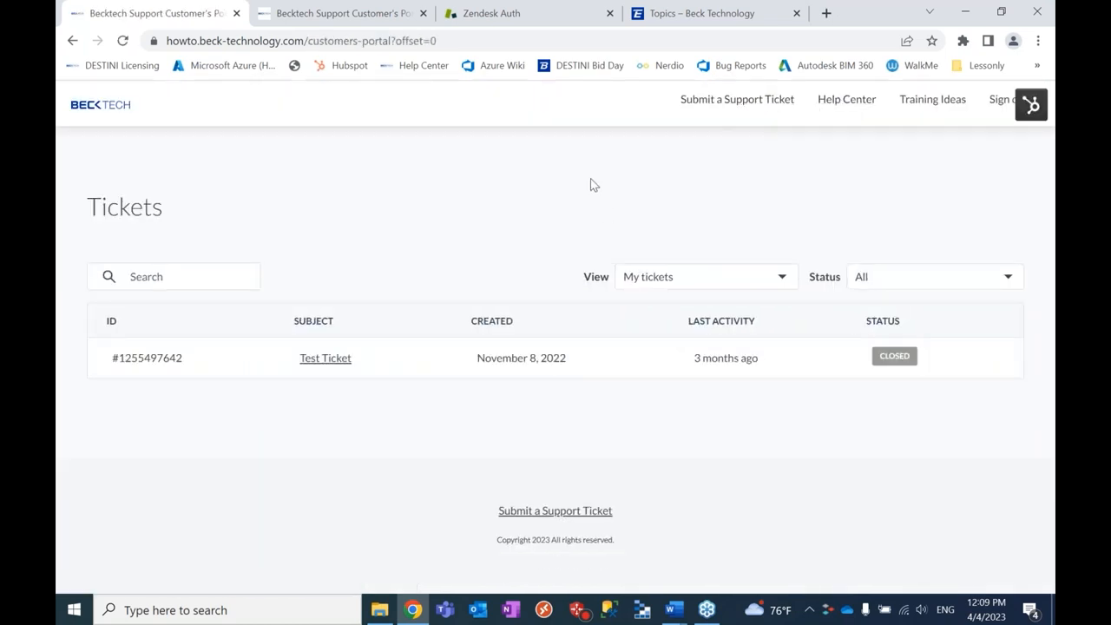
{"action": "mouse_move", "coordinate": [785, 185]}
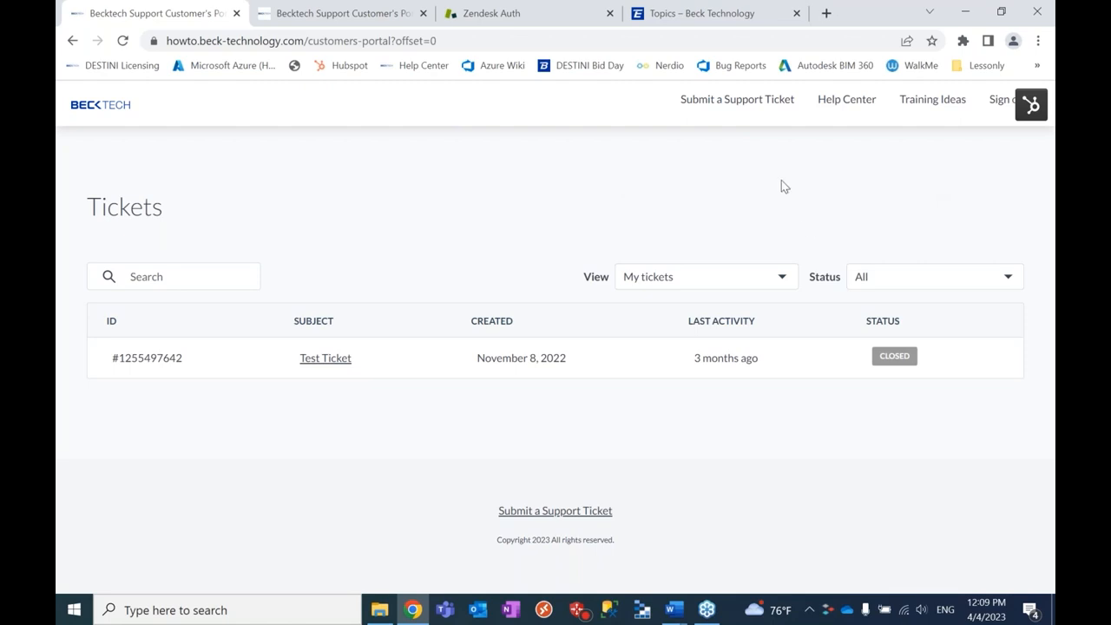
{"action": "mouse_move", "coordinate": [541, 378]}
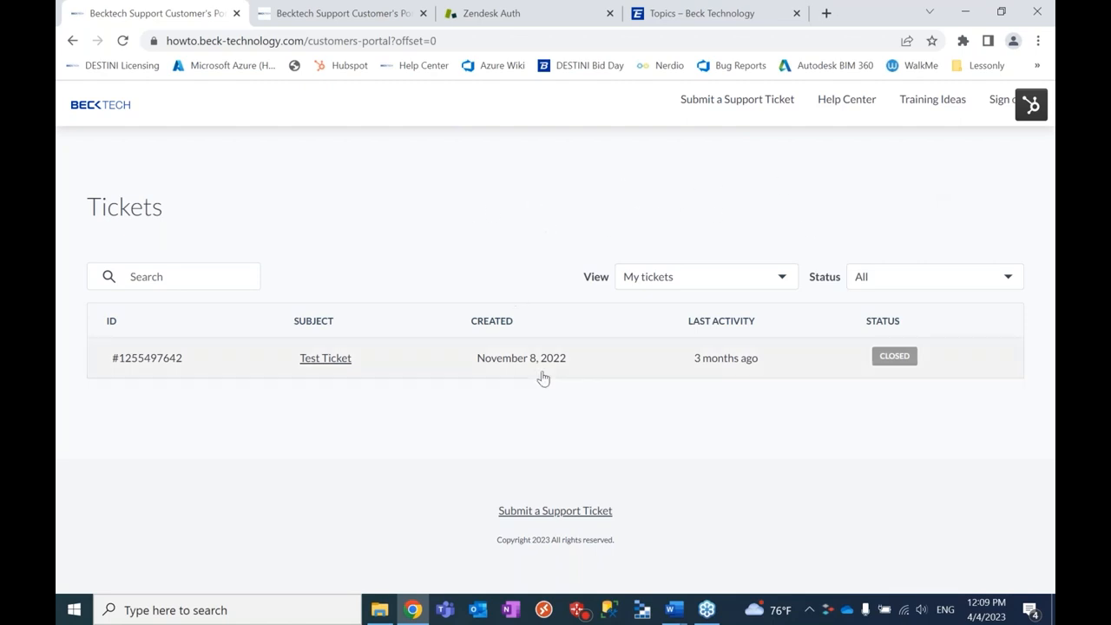
{"action": "mouse_move", "coordinate": [551, 455]}
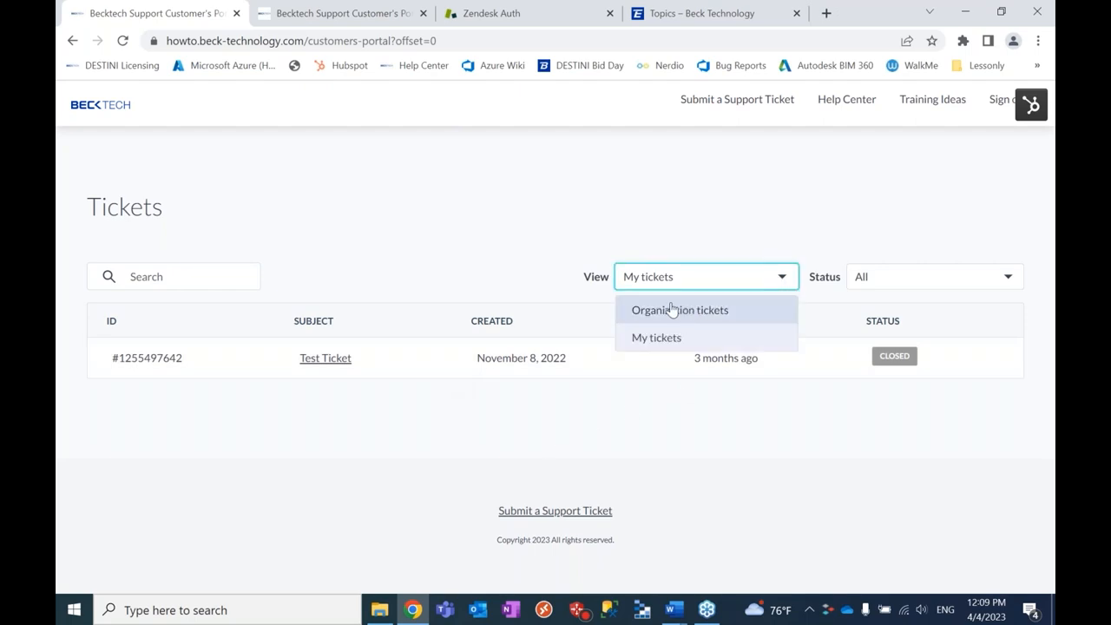
{"action": "left_click", "coordinate": [681, 310]}
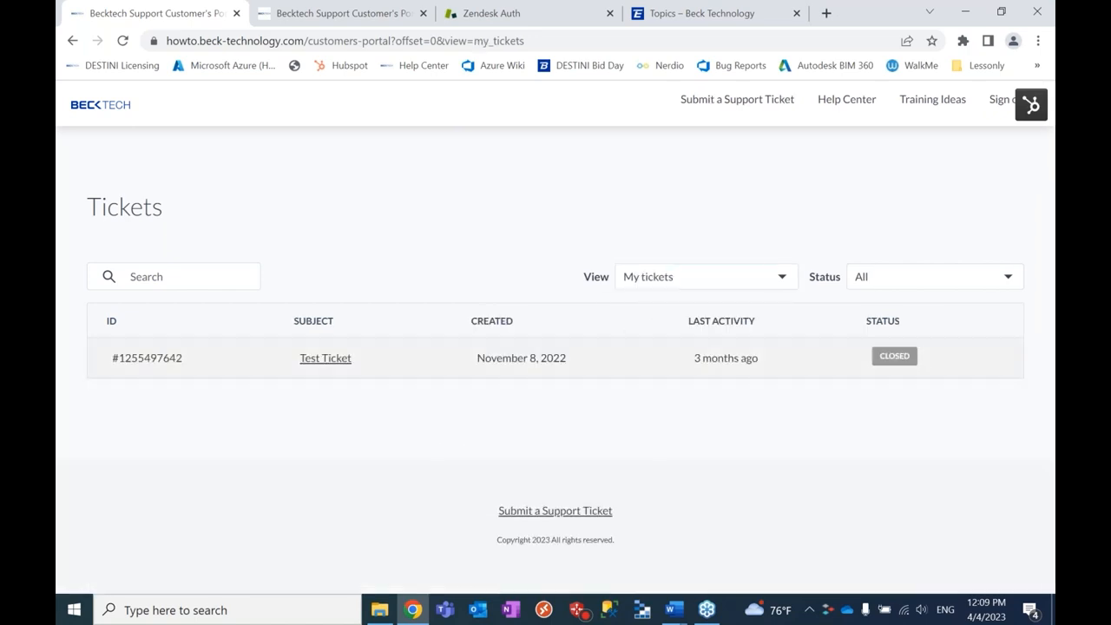
{"action": "mouse_move", "coordinate": [637, 424]}
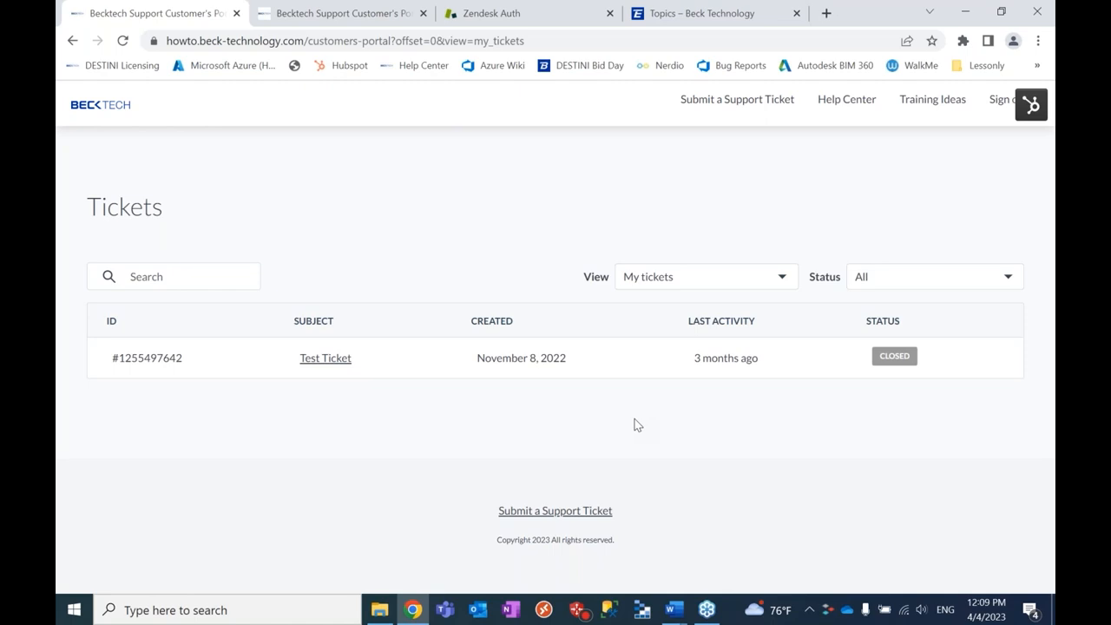
{"action": "mouse_move", "coordinate": [691, 476]}
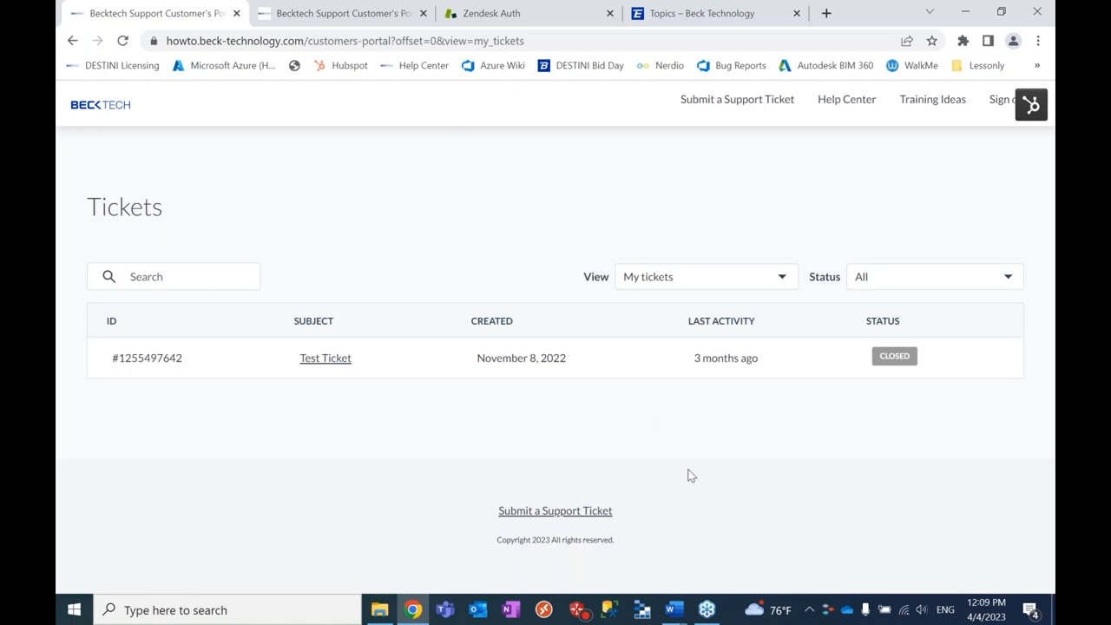
{"action": "mouse_move", "coordinate": [653, 227]}
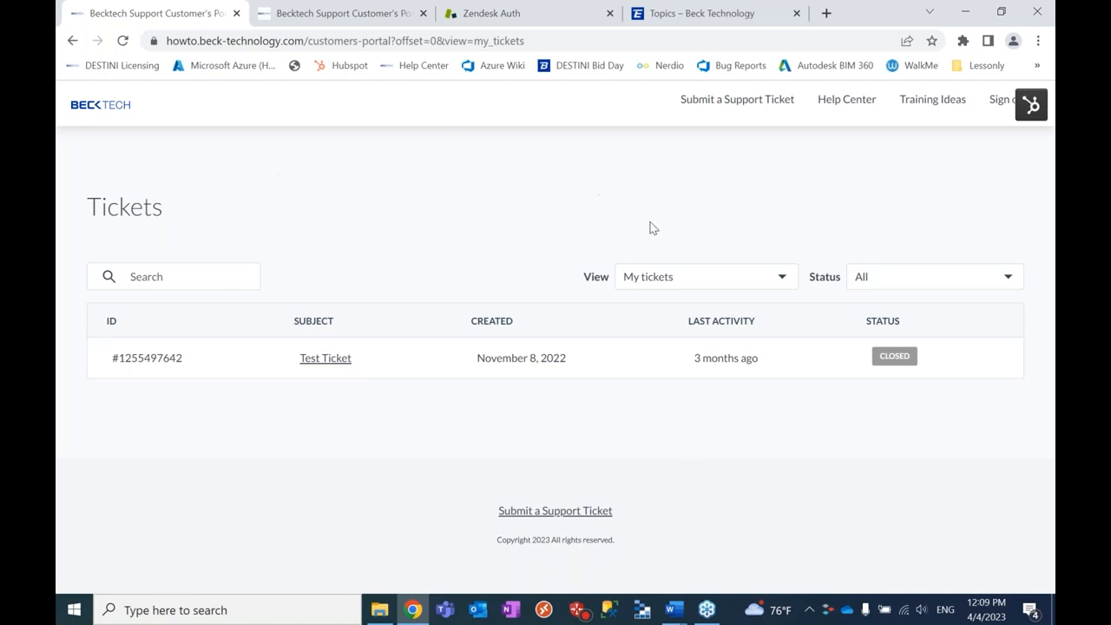
{"action": "mouse_move", "coordinate": [186, 163]}
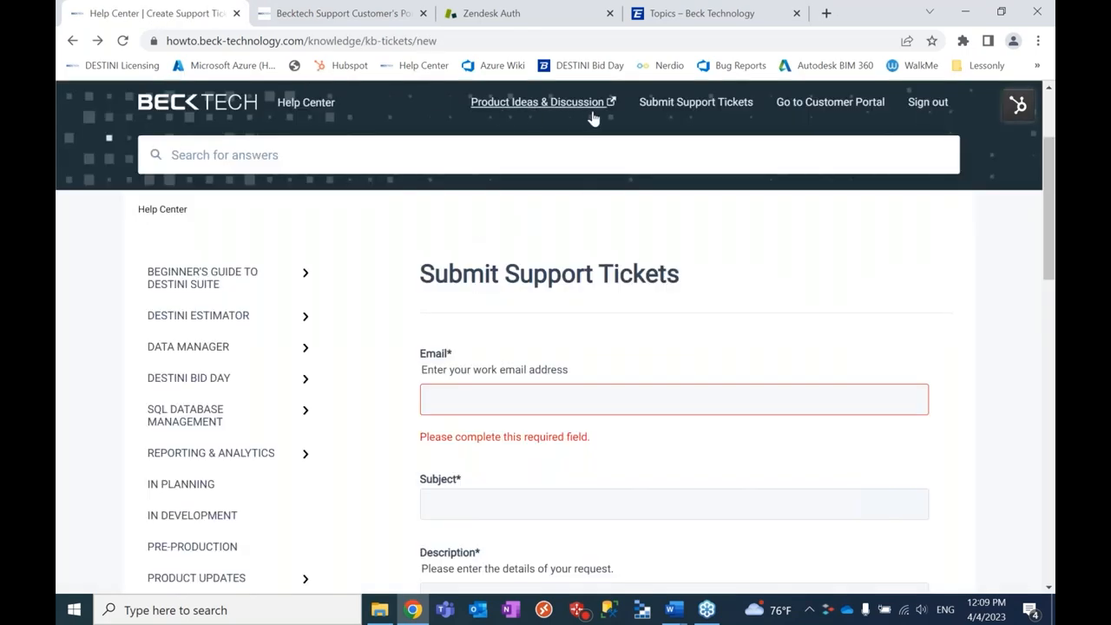
{"action": "mouse_move", "coordinate": [532, 111]}
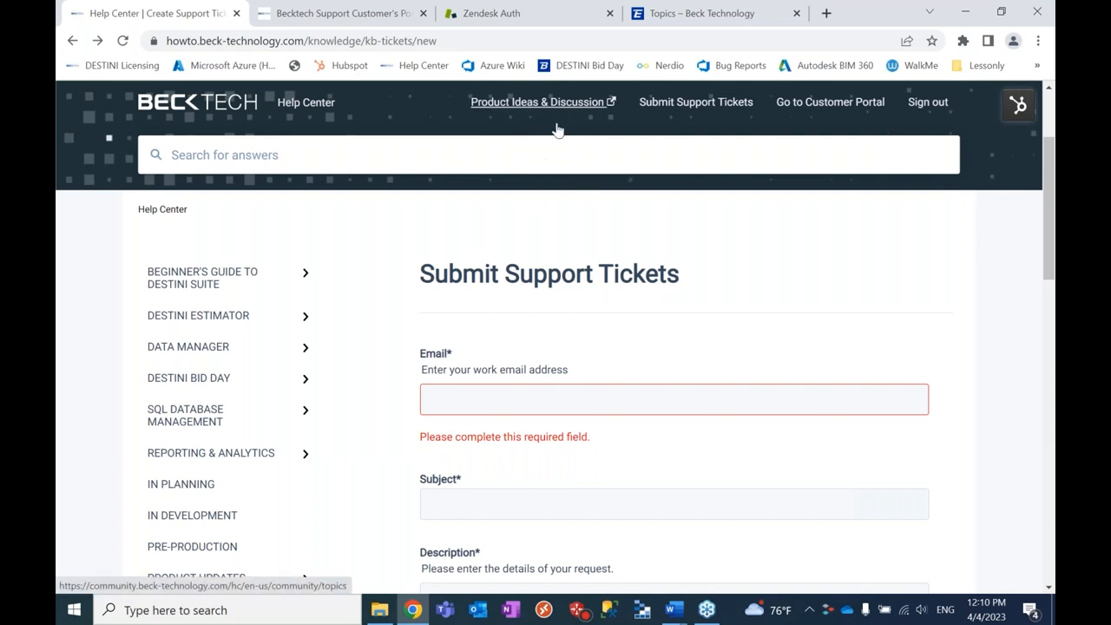
{"action": "mouse_move", "coordinate": [535, 104]}
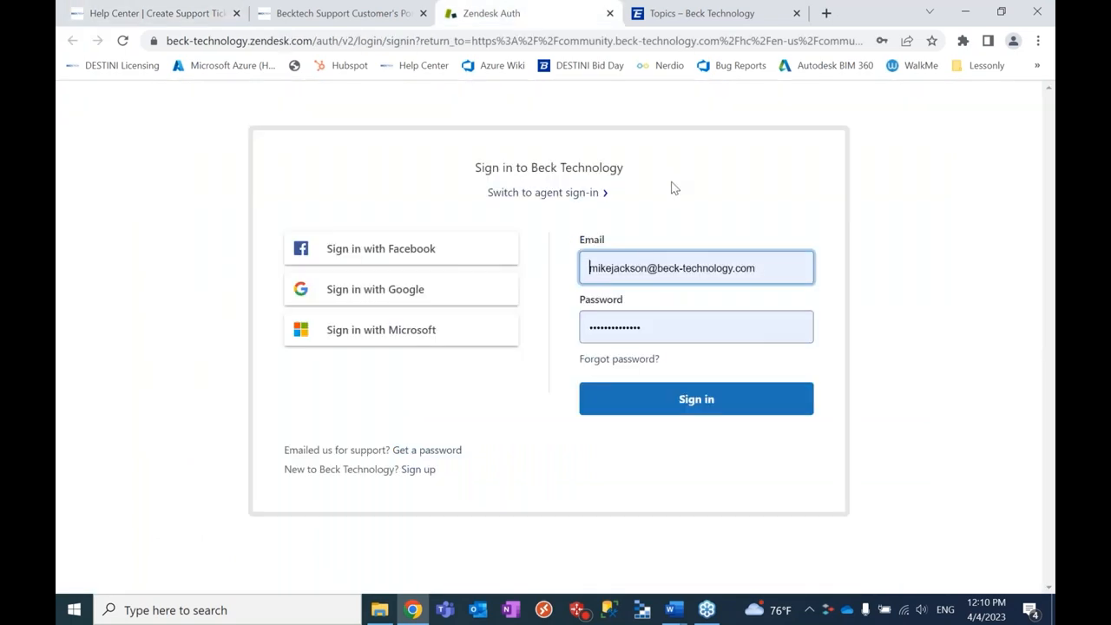
{"action": "mouse_move", "coordinate": [346, 186]}
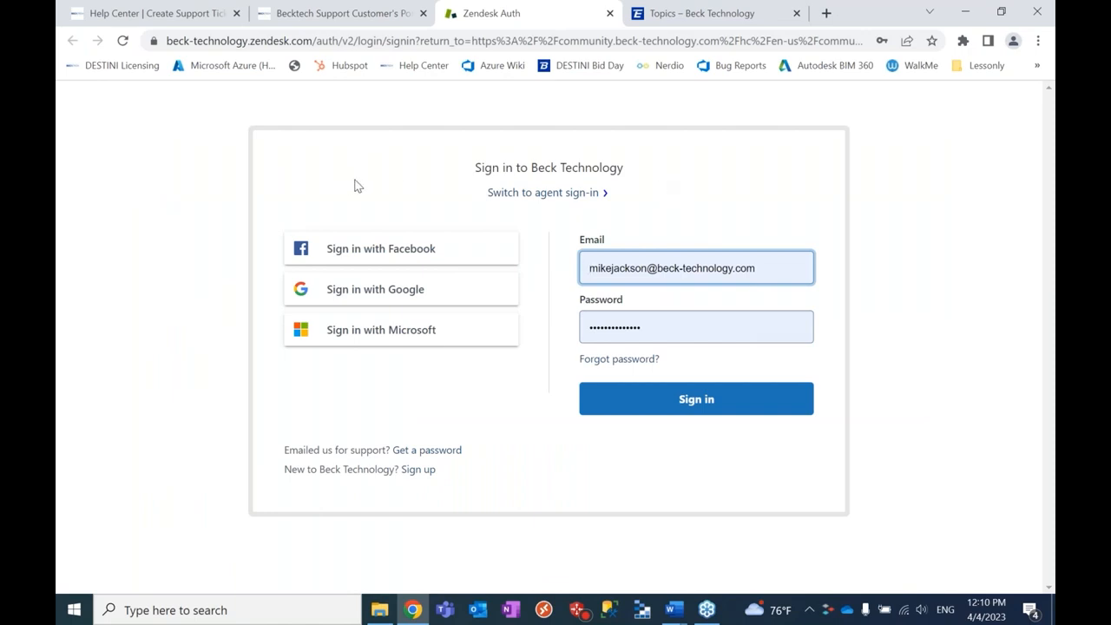
{"action": "mouse_move", "coordinate": [363, 185]}
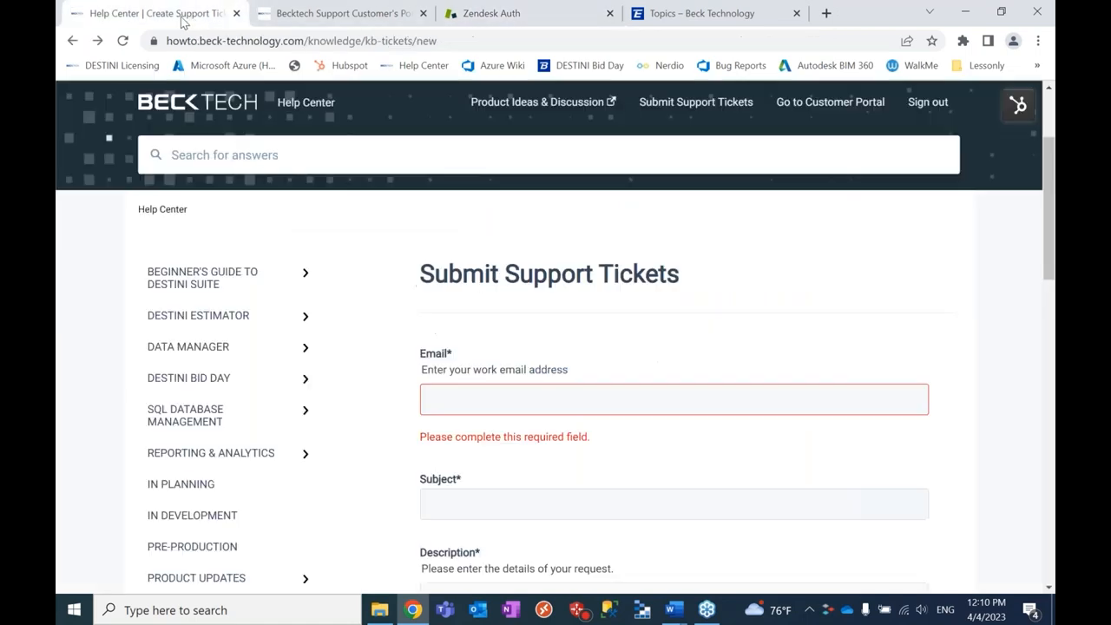
Step: Switch to the Zendesk Auth tab showing the Sign in to Beck Technology page
{"action": "left_click", "coordinate": [338, 14]}
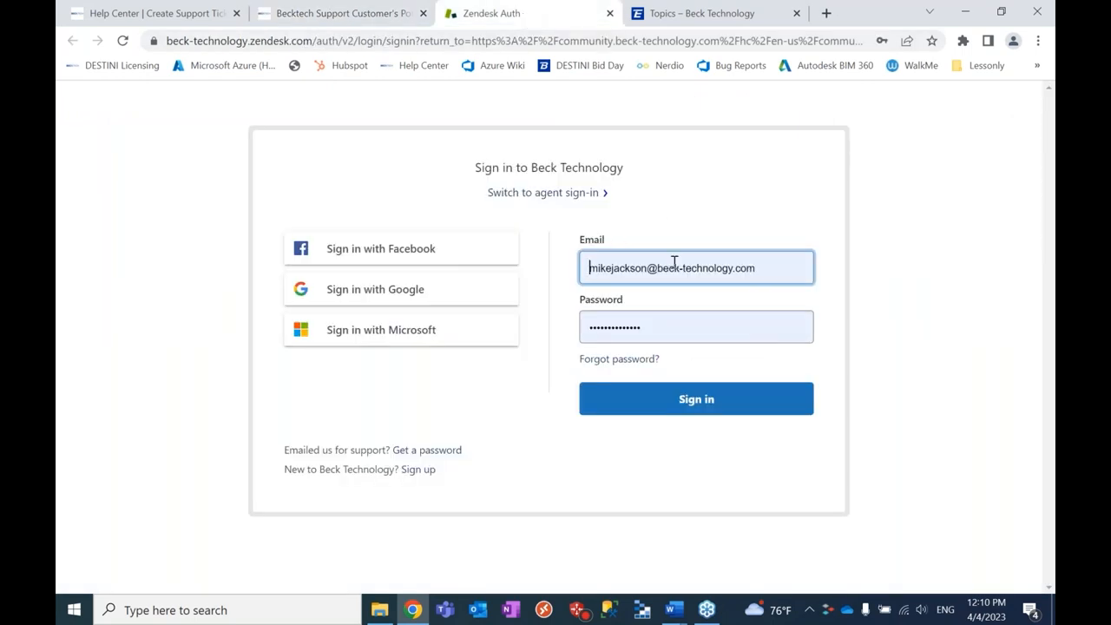
{"action": "mouse_move", "coordinate": [657, 229]}
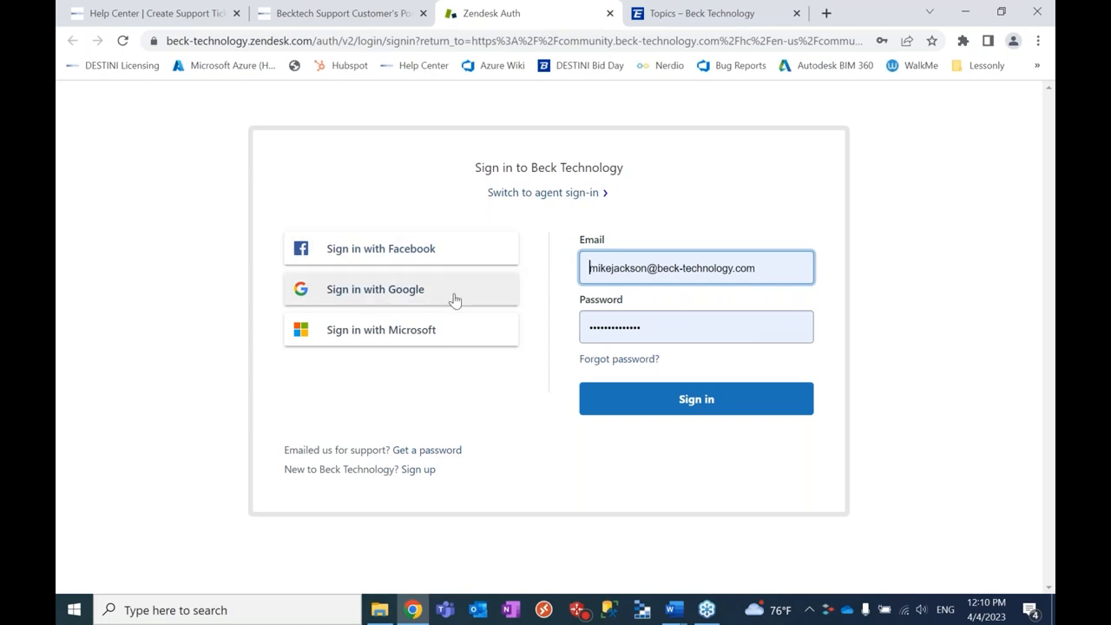
{"action": "mouse_move", "coordinate": [400, 332]}
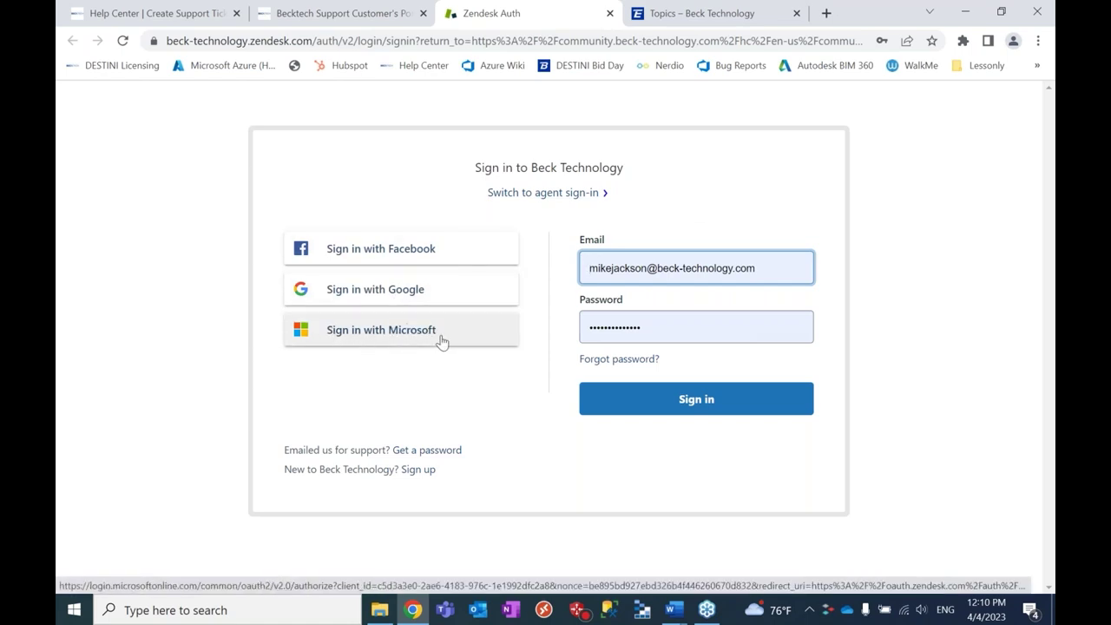
{"action": "mouse_move", "coordinate": [403, 337]}
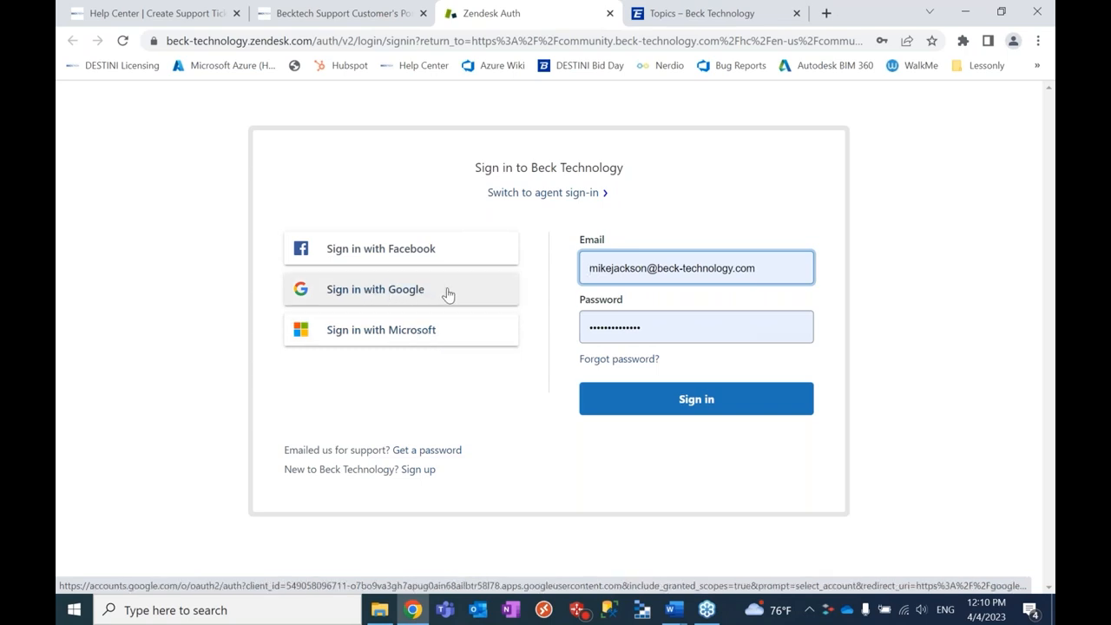
{"action": "mouse_move", "coordinate": [719, 371]}
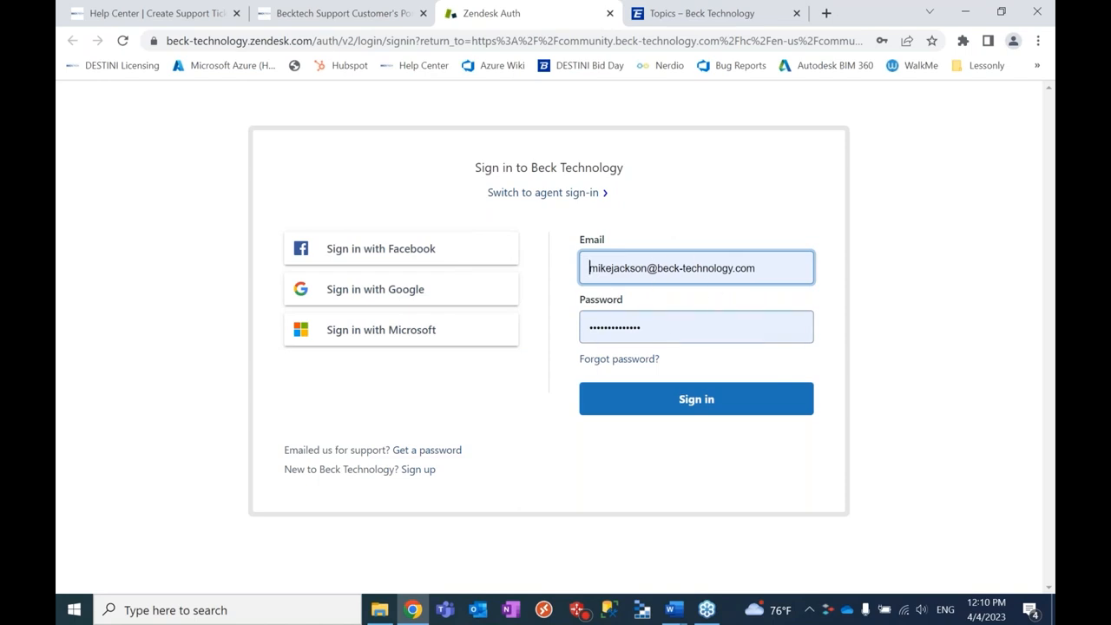
{"action": "mouse_move", "coordinate": [703, 267]}
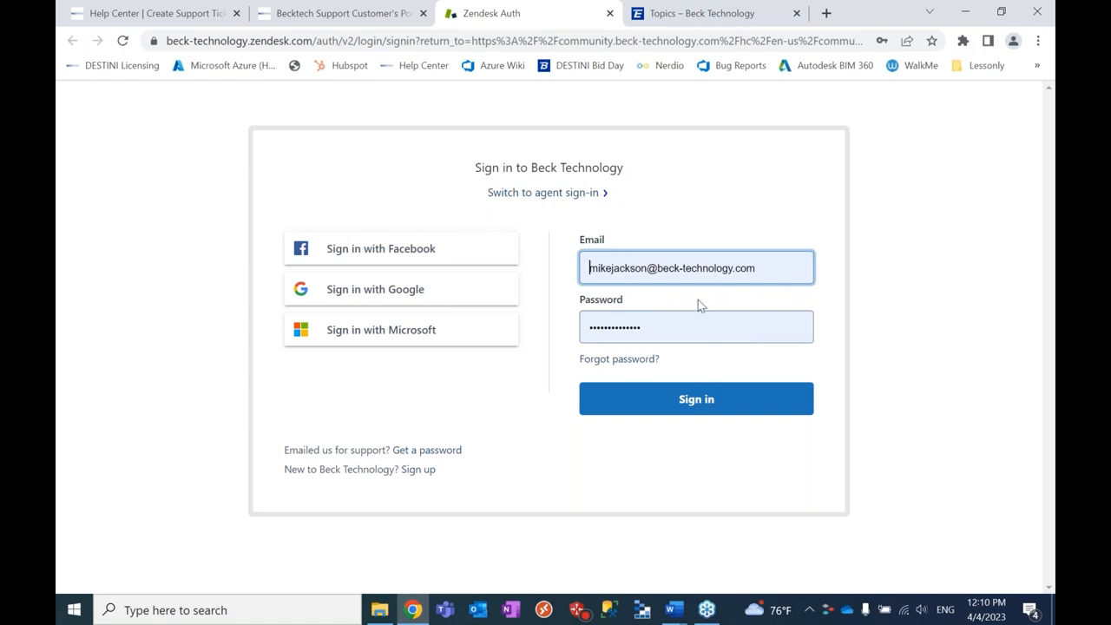
{"action": "mouse_move", "coordinate": [677, 291]}
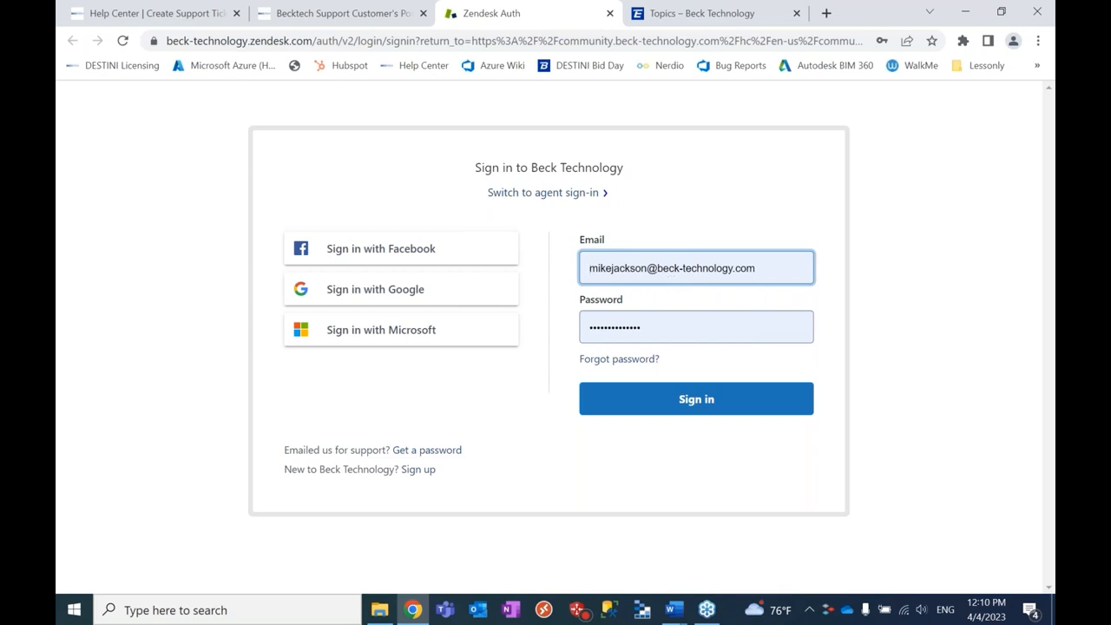
{"action": "mouse_move", "coordinate": [714, 219]}
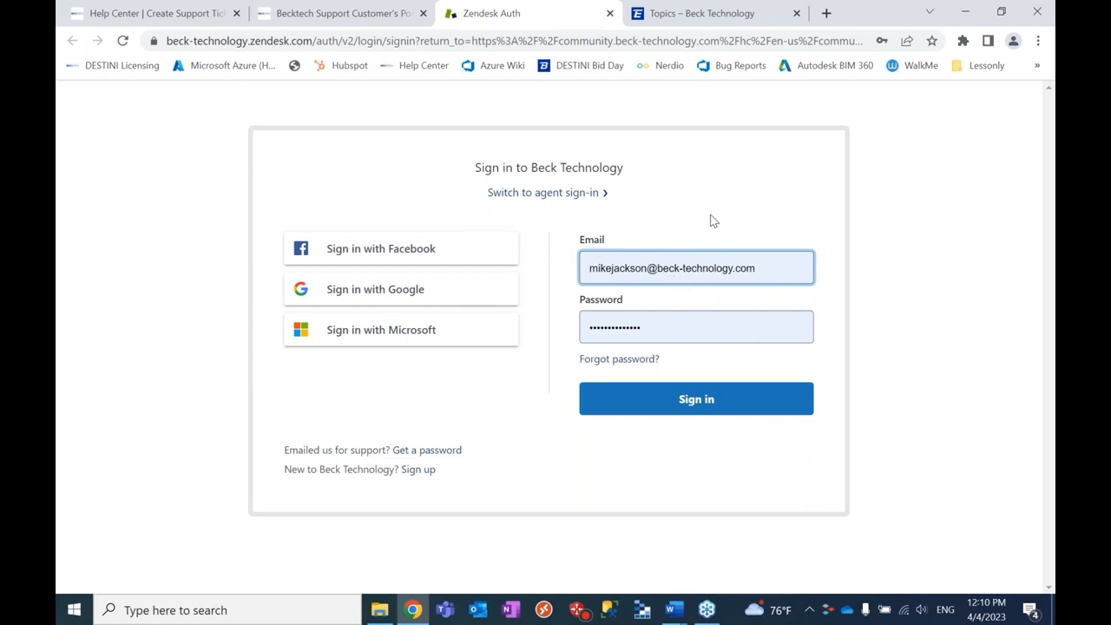
Step: Show the Community Topics cards for the Ideas and Collaborate topics
{"action": "left_click", "coordinate": [697, 398]}
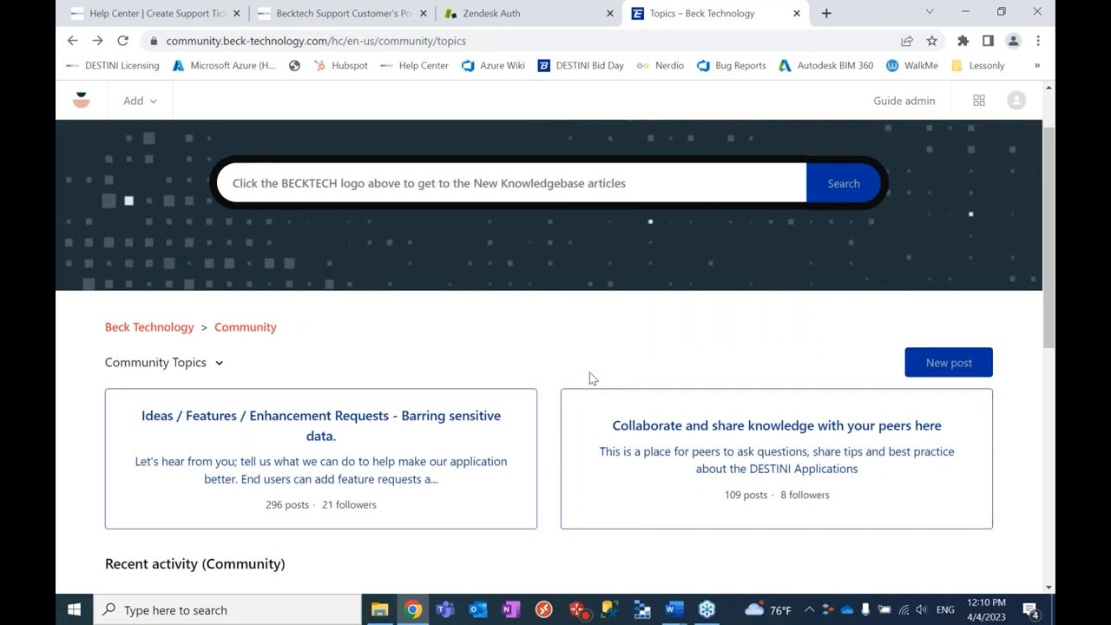
{"action": "scroll", "scroll_direction": "down", "scroll_amount": 3}
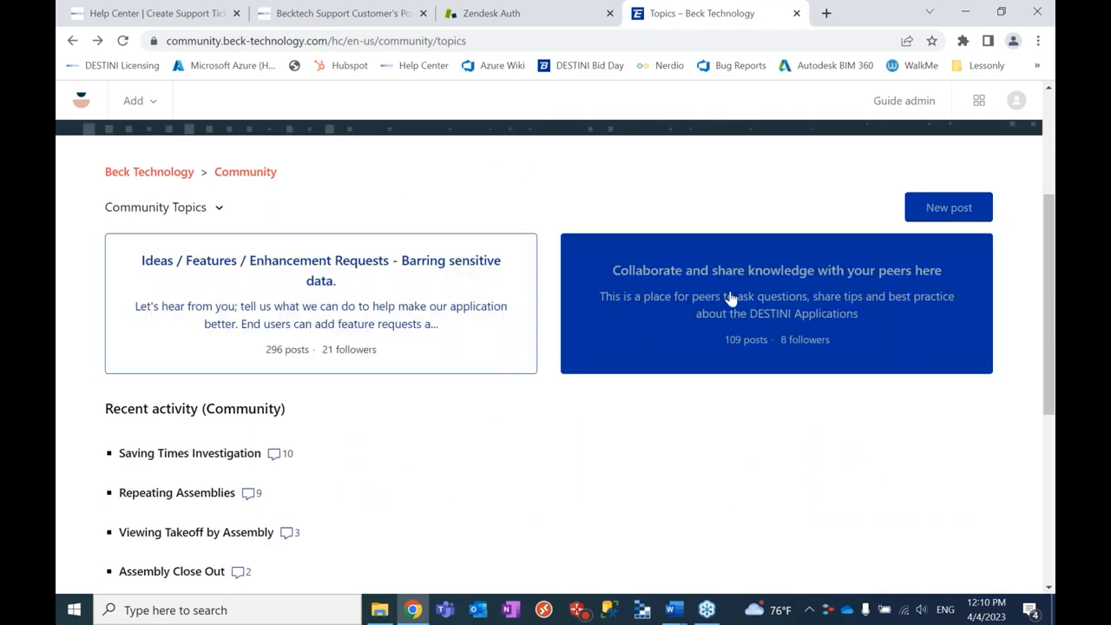
{"action": "mouse_move", "coordinate": [629, 363]}
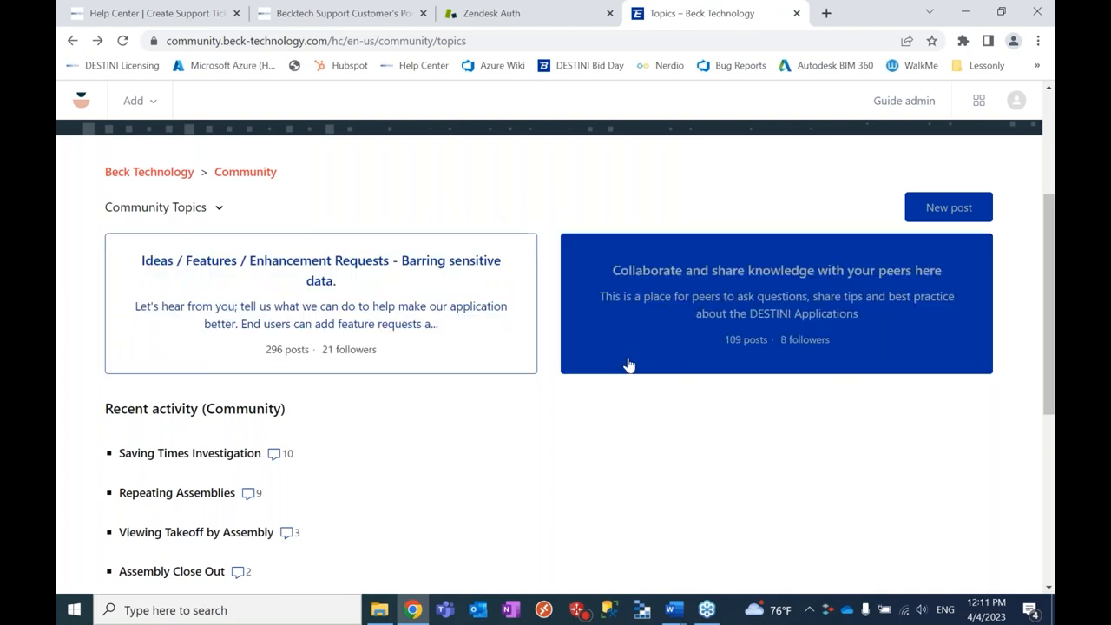
{"action": "mouse_move", "coordinate": [361, 309]}
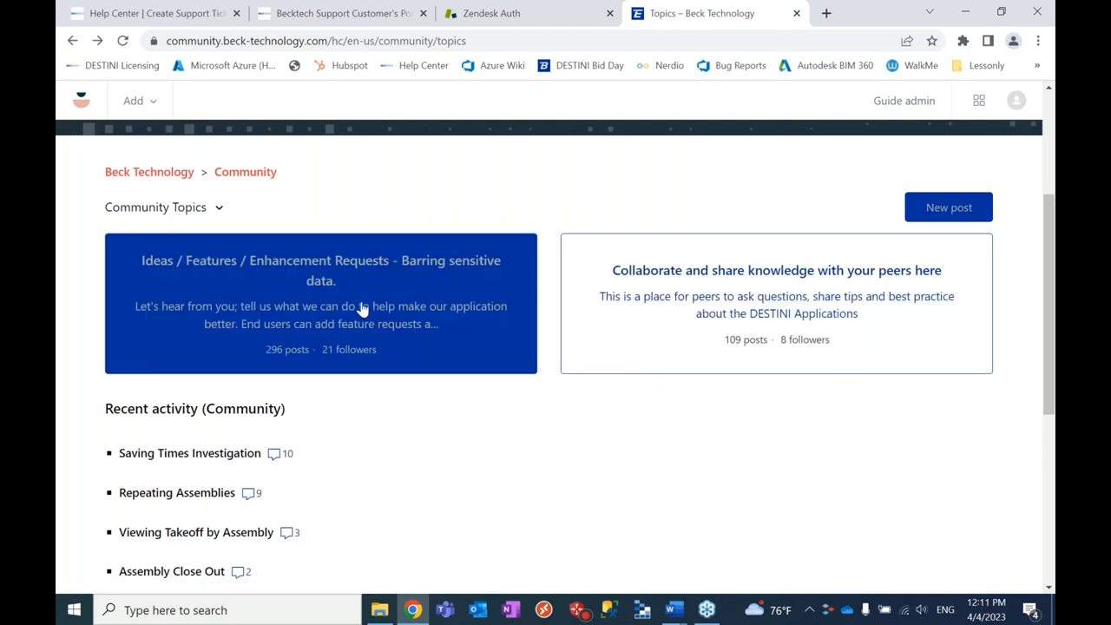
{"action": "mouse_move", "coordinate": [378, 316]}
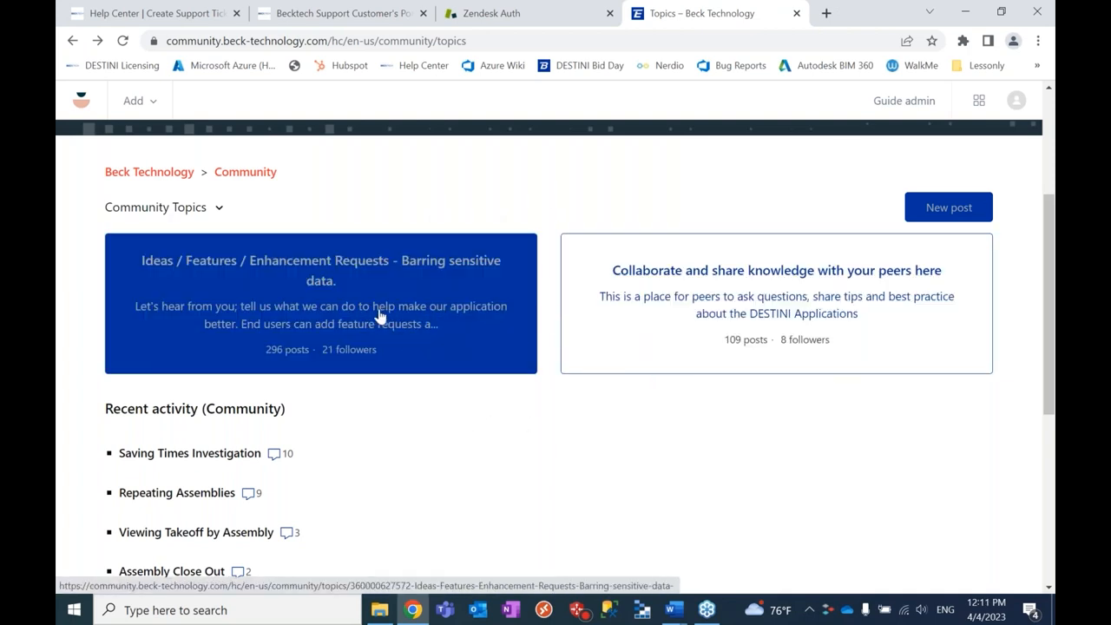
{"action": "mouse_move", "coordinate": [380, 316]}
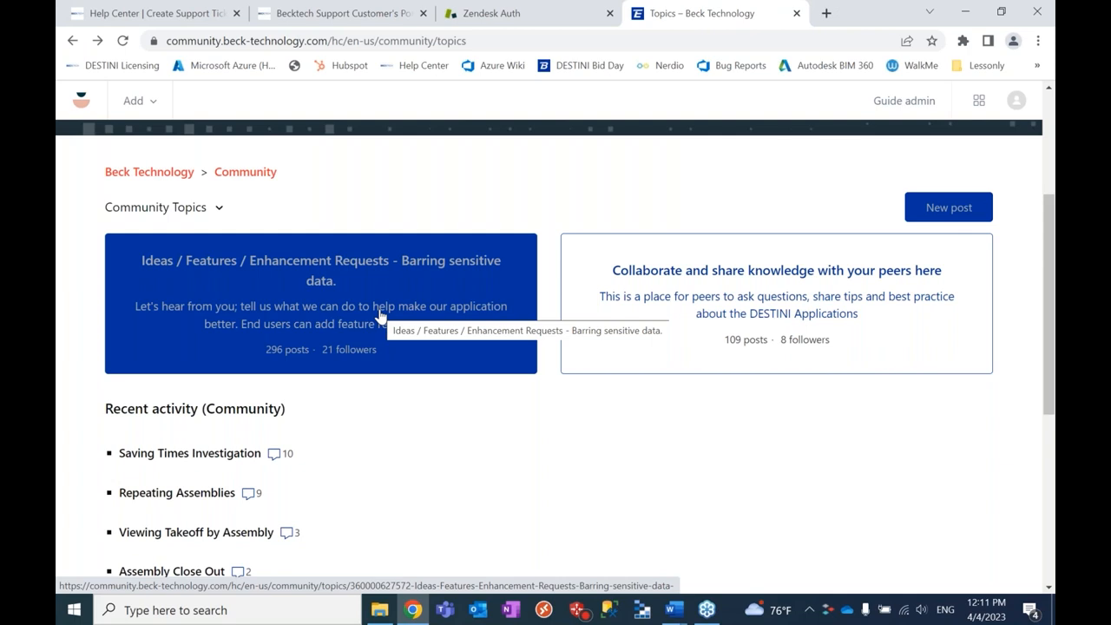
{"action": "mouse_move", "coordinate": [382, 319]}
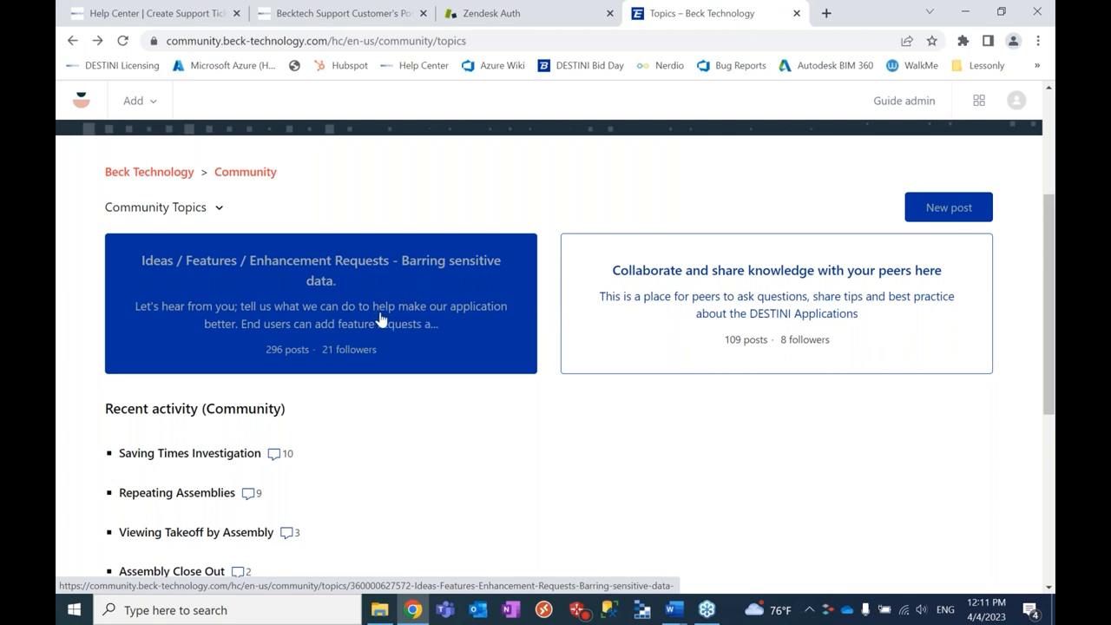
{"action": "mouse_move", "coordinate": [382, 309]}
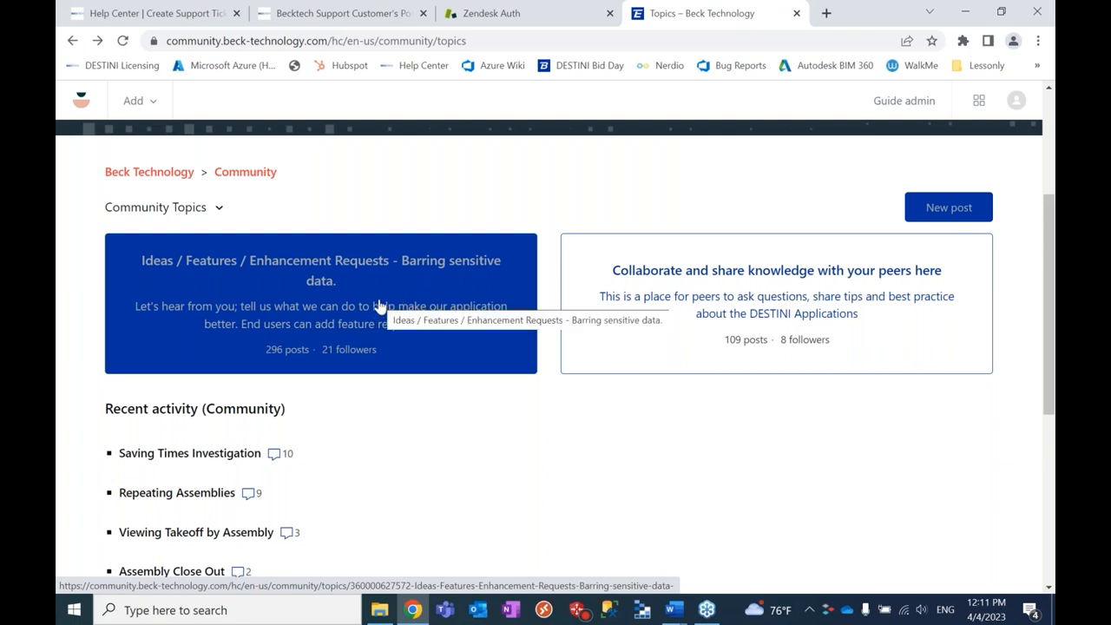
{"action": "mouse_move", "coordinate": [365, 360]}
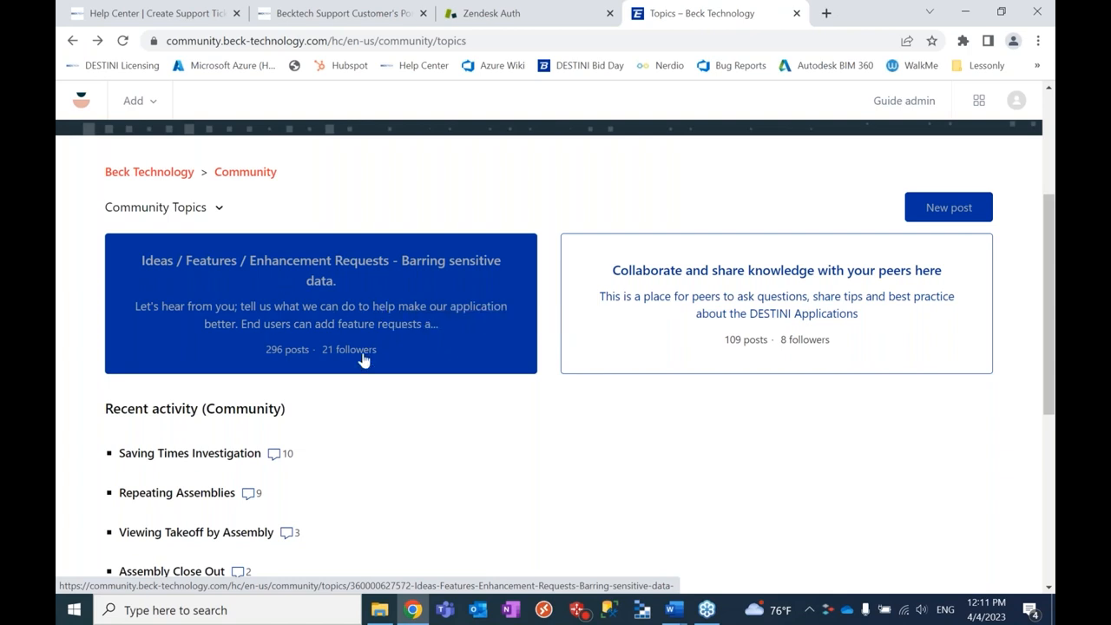
{"action": "mouse_move", "coordinate": [377, 309]}
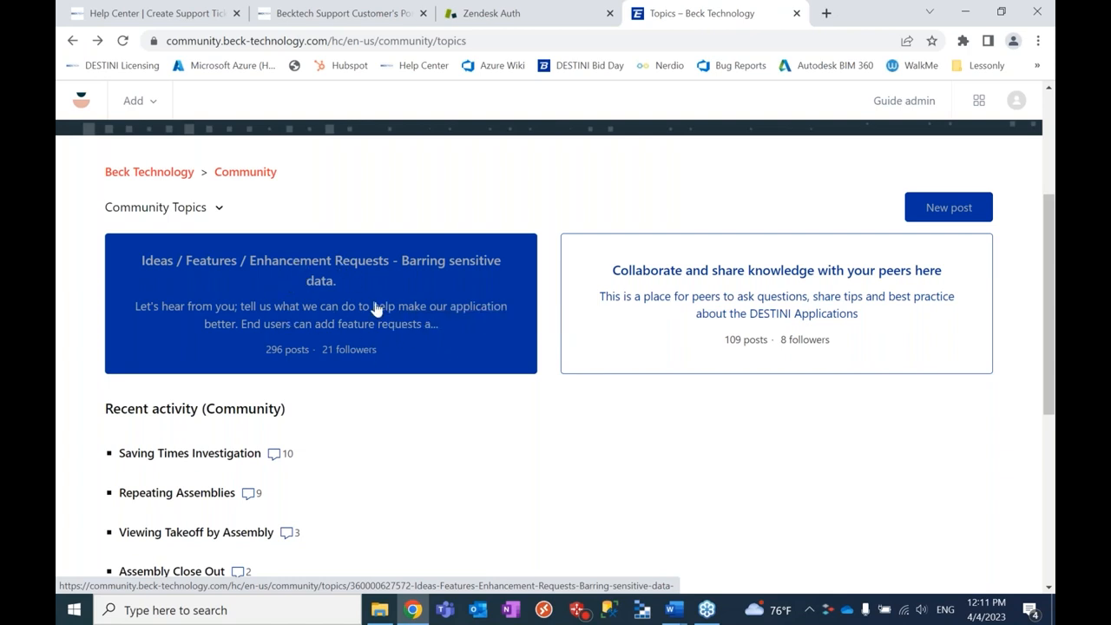
{"action": "mouse_move", "coordinate": [403, 316]}
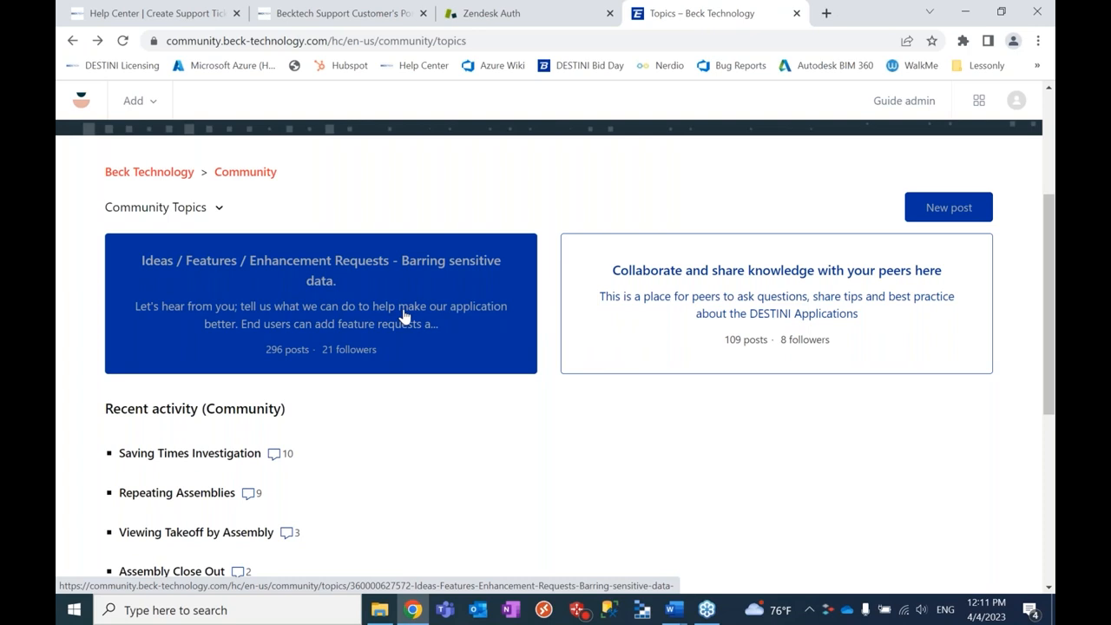
{"action": "mouse_move", "coordinate": [383, 309]}
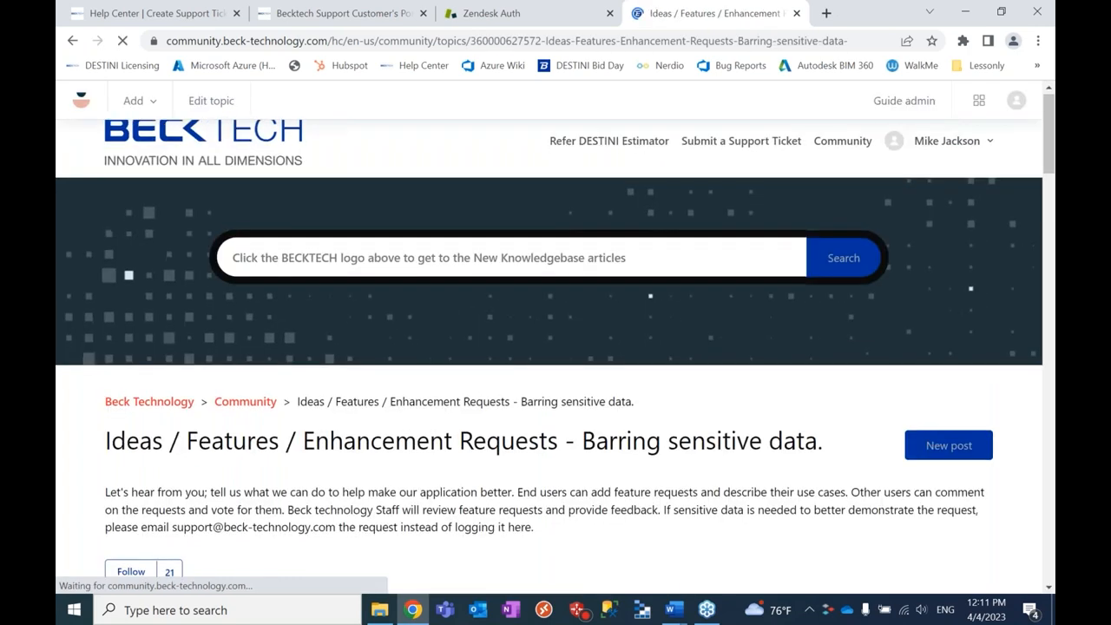
{"action": "scroll", "scroll_direction": "down", "scroll_amount": 3}
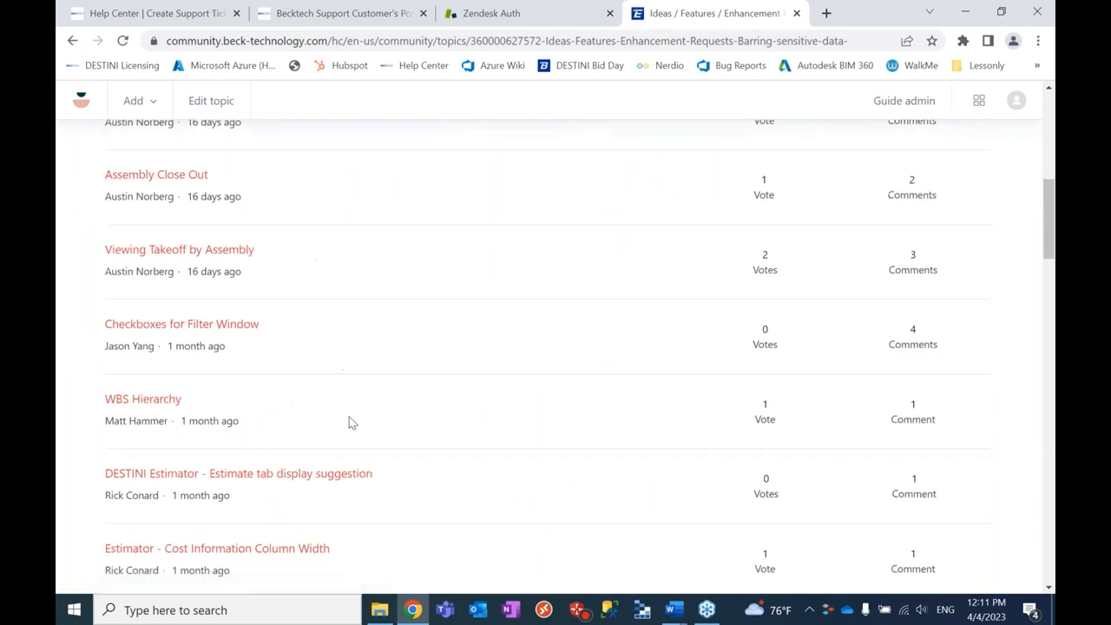
{"action": "scroll", "scroll_direction": "down", "scroll_amount": 3}
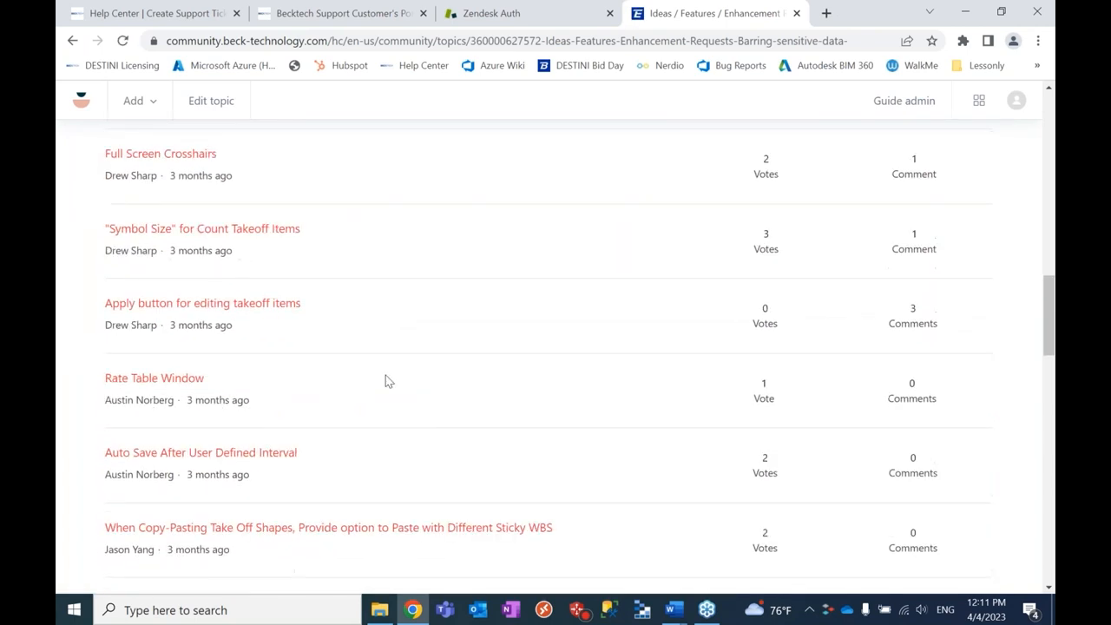
{"action": "scroll", "scroll_direction": "up", "scroll_amount": 3}
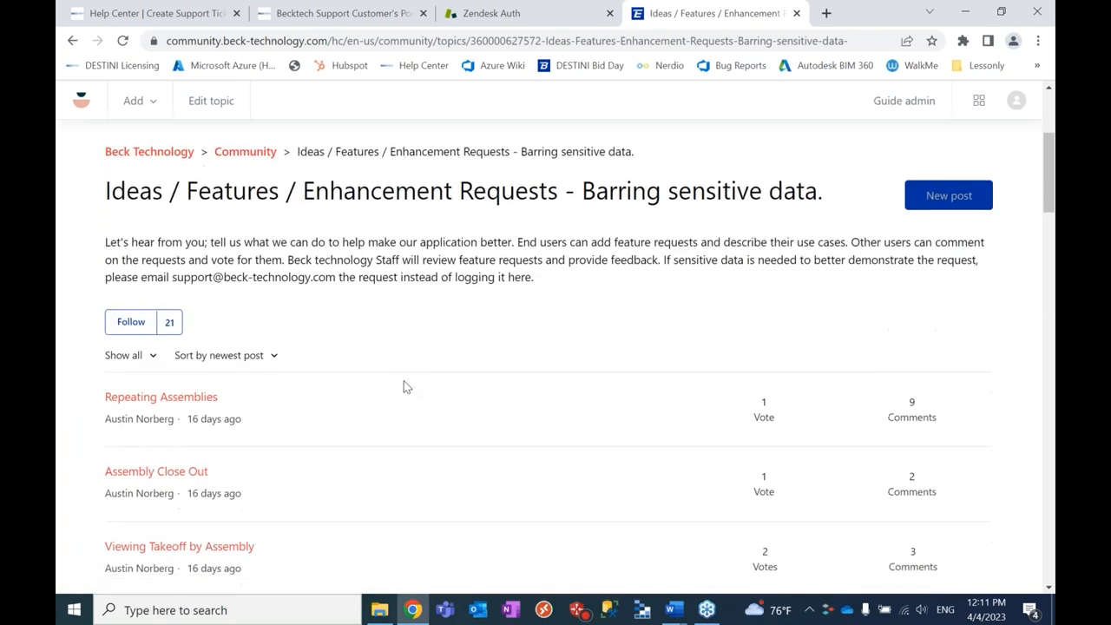
{"action": "scroll", "scroll_direction": "down", "scroll_amount": 3}
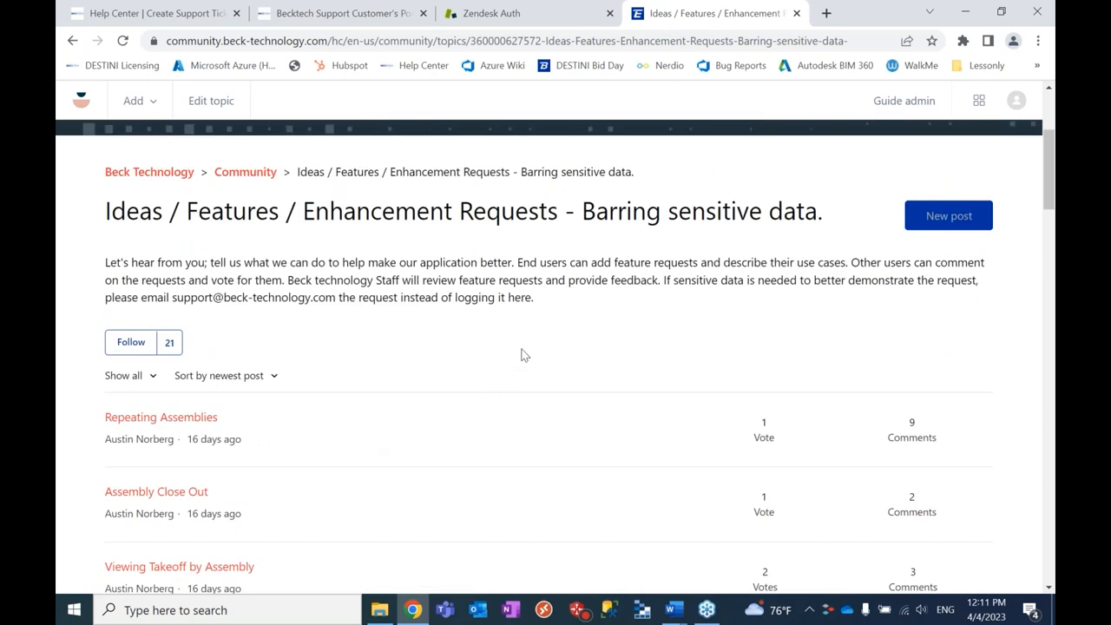
{"action": "left_click", "coordinate": [245, 172]}
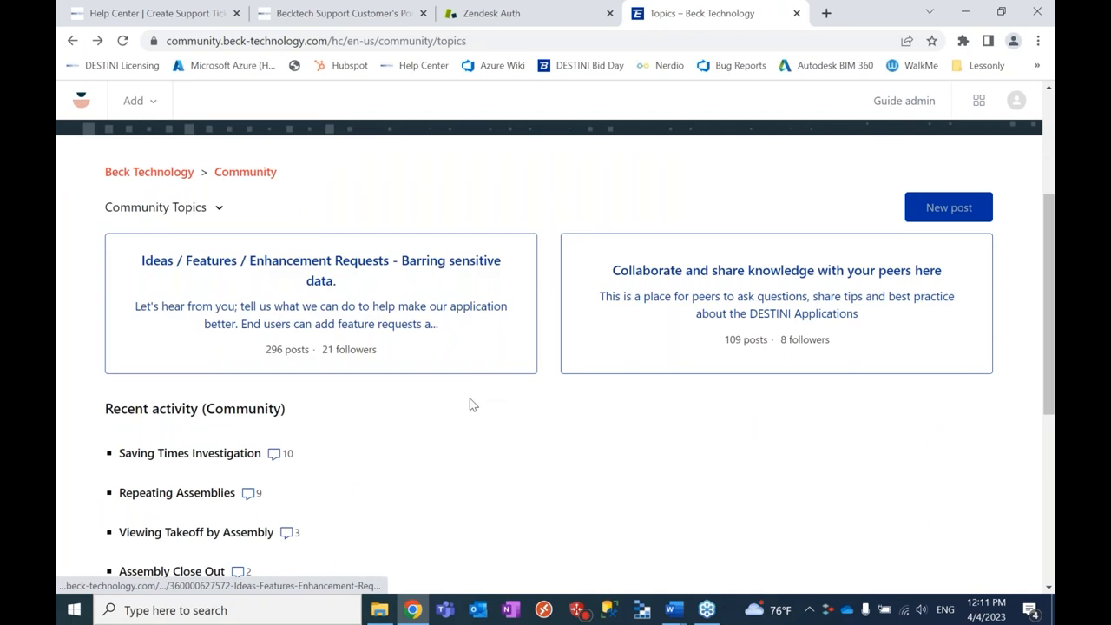
{"action": "mouse_move", "coordinate": [748, 298]}
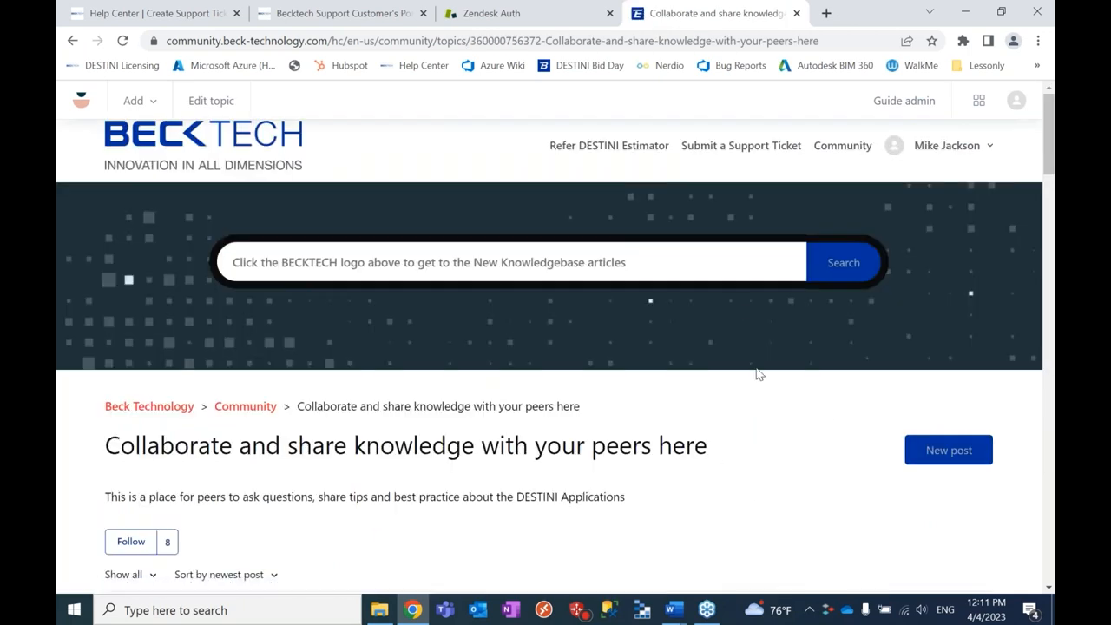
{"action": "scroll", "scroll_direction": "down", "scroll_amount": 3}
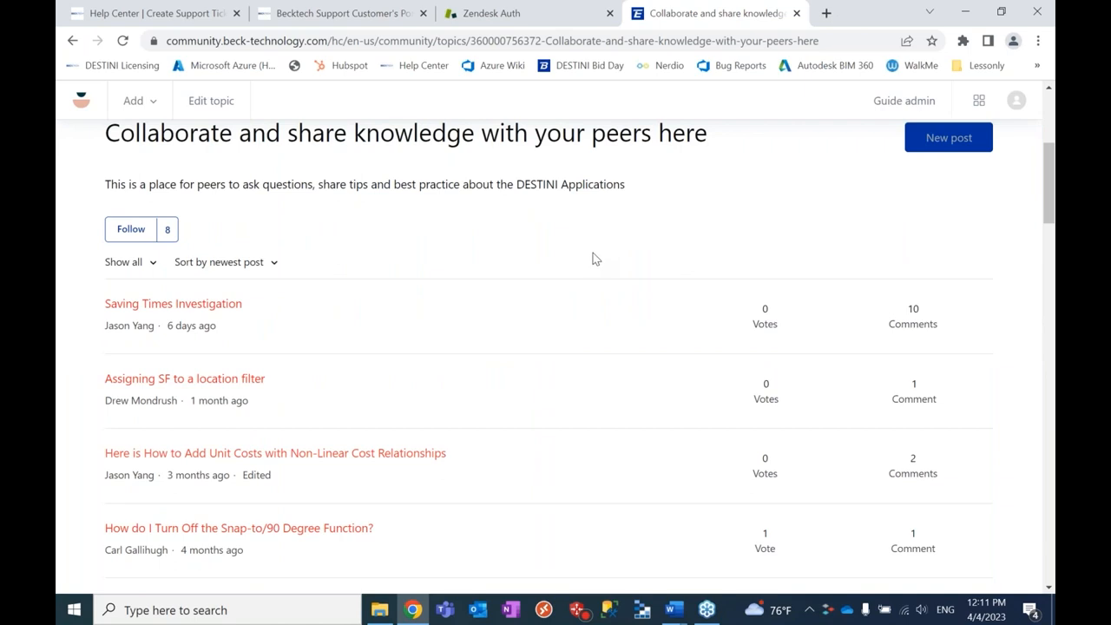
{"action": "mouse_move", "coordinate": [365, 237]}
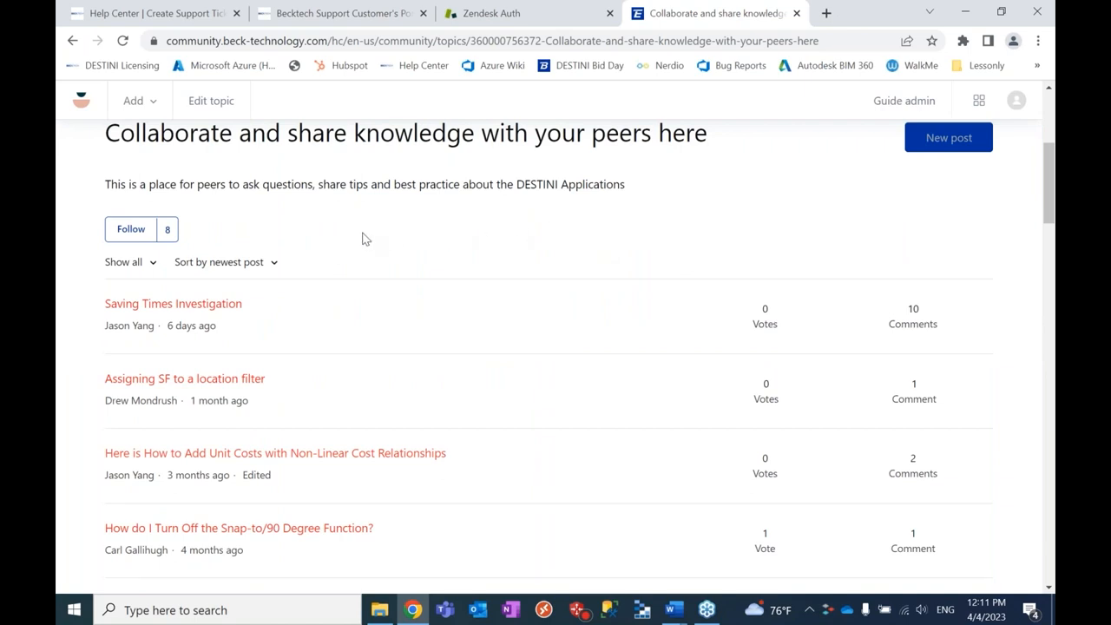
{"action": "mouse_move", "coordinate": [257, 316]}
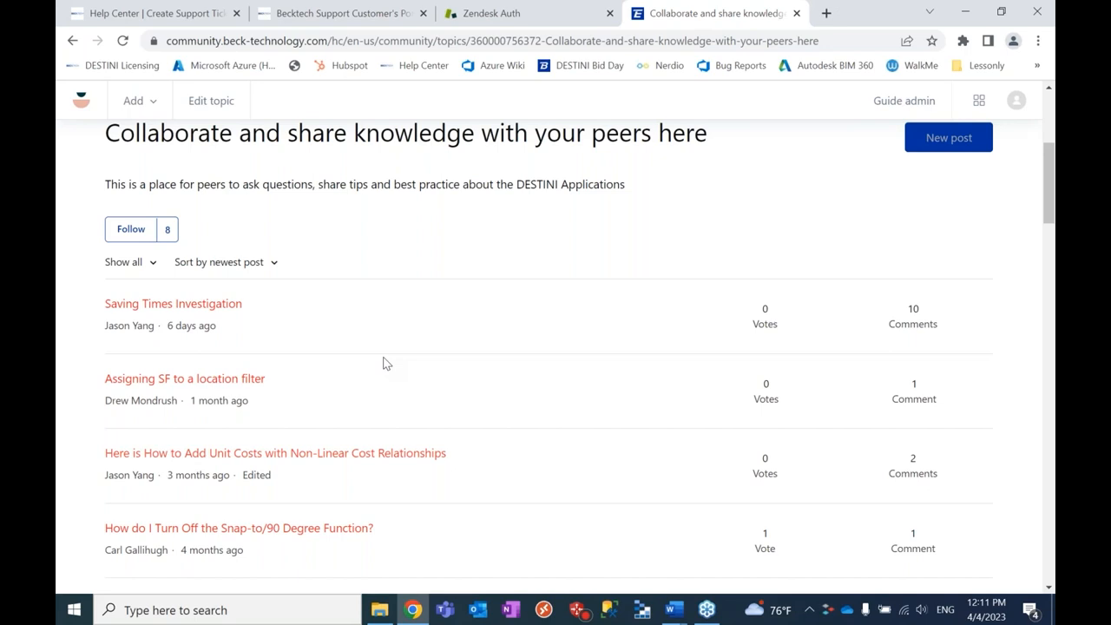
{"action": "mouse_move", "coordinate": [339, 535]}
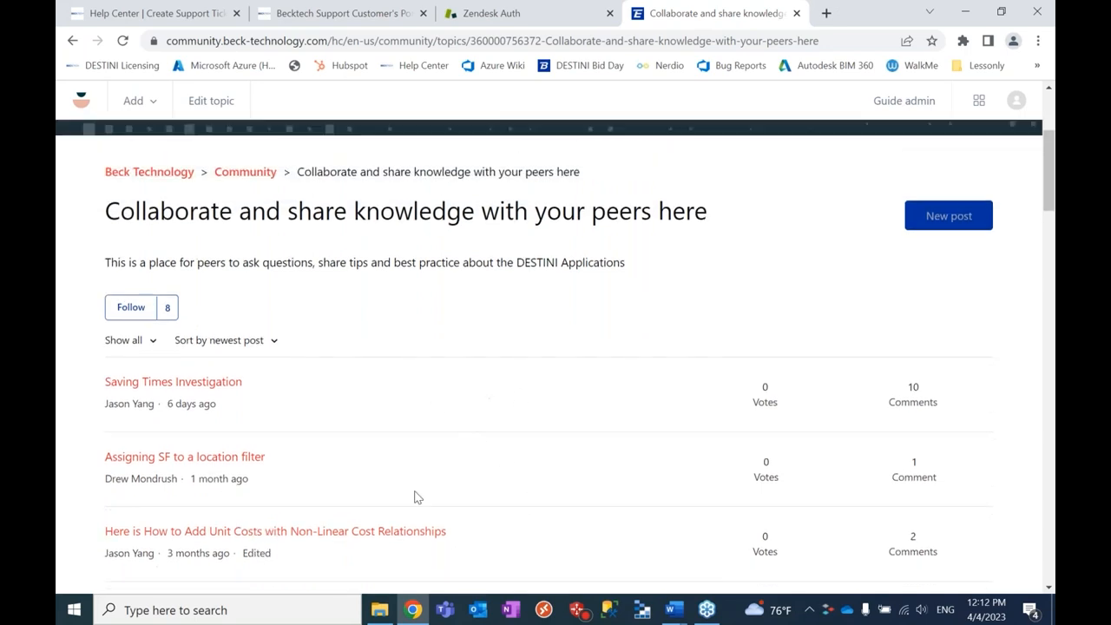
{"action": "mouse_move", "coordinate": [372, 448]}
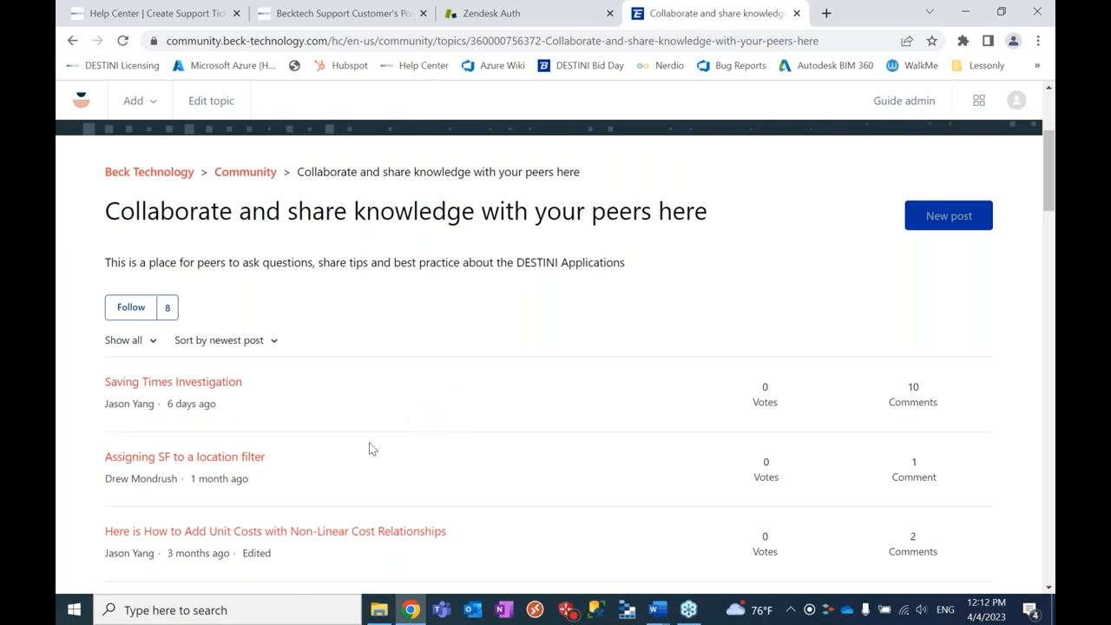
{"action": "mouse_move", "coordinate": [437, 404]}
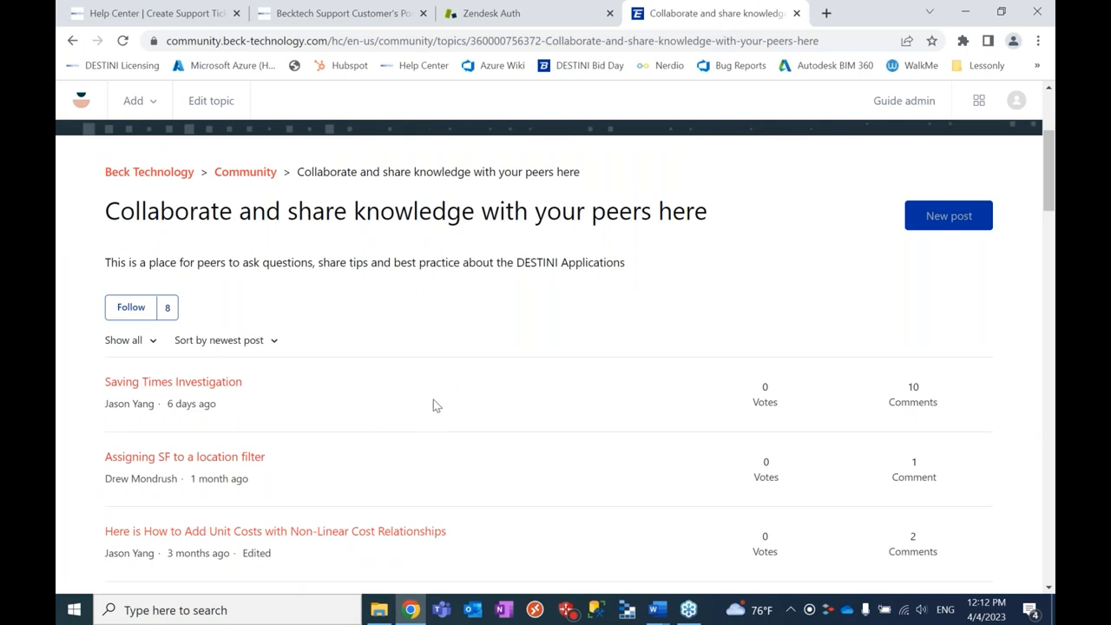
{"action": "mouse_move", "coordinate": [445, 464]}
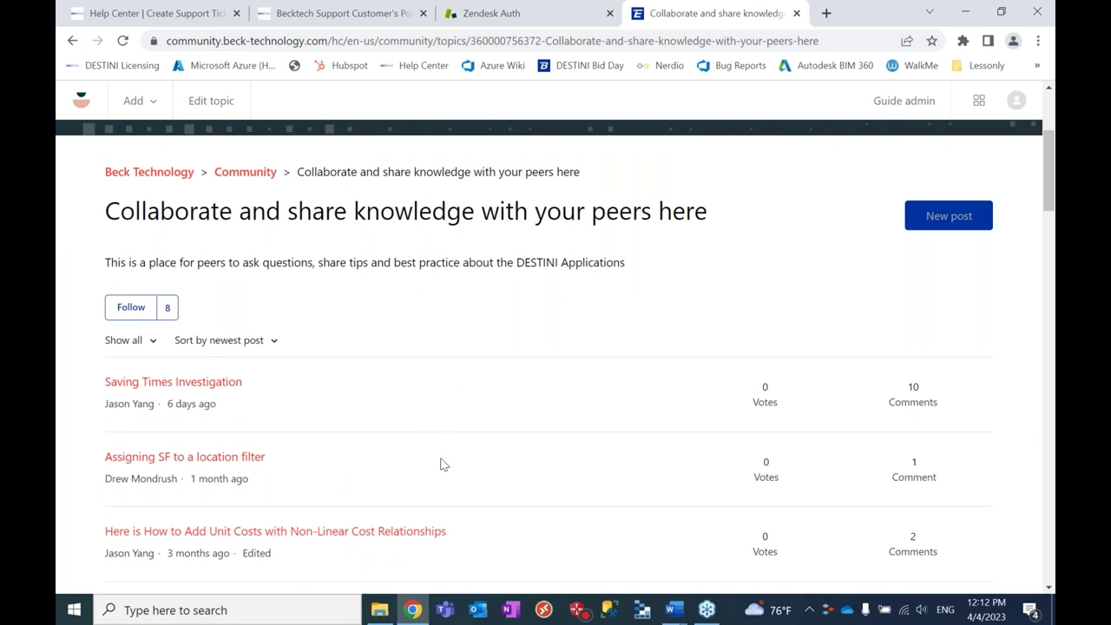
{"action": "mouse_move", "coordinate": [382, 420]}
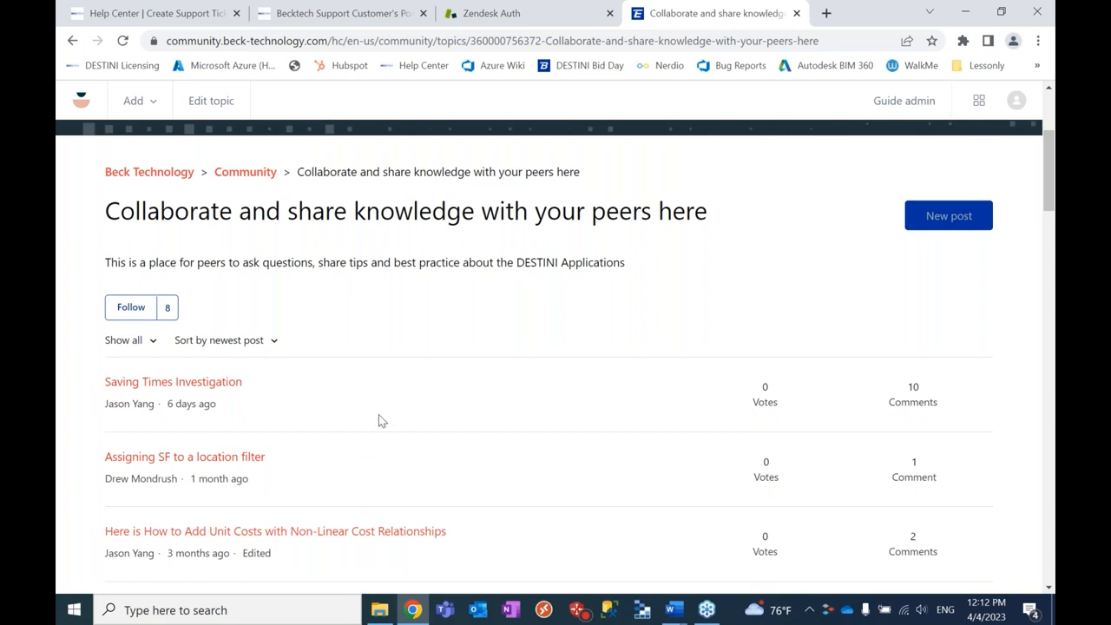
{"action": "mouse_move", "coordinate": [344, 405]}
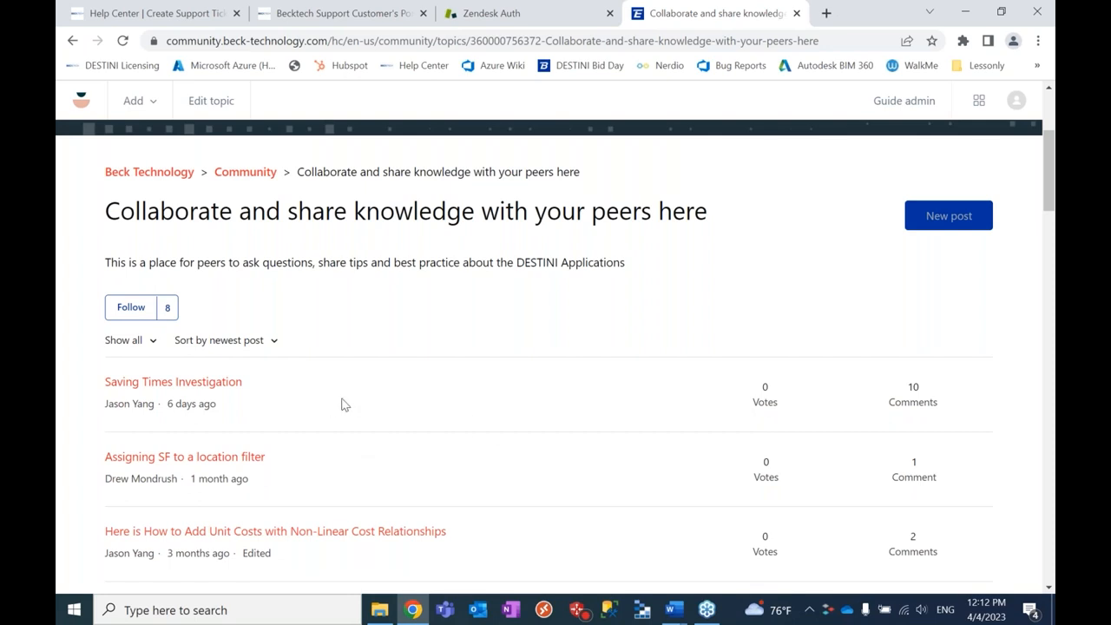
{"action": "mouse_move", "coordinate": [337, 406]}
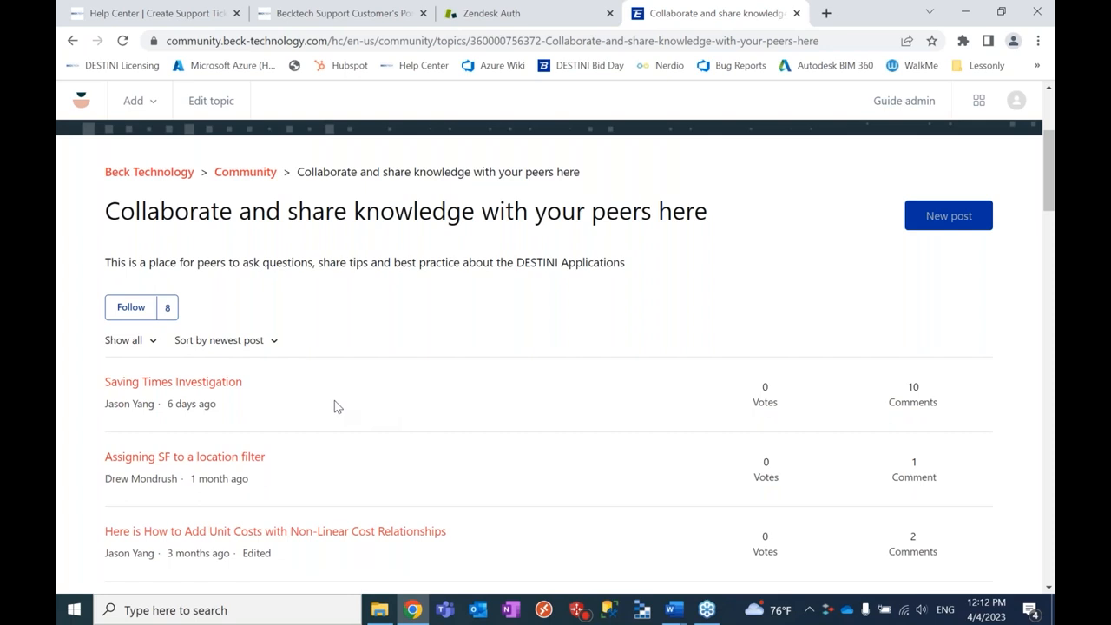
{"action": "mouse_move", "coordinate": [528, 436]}
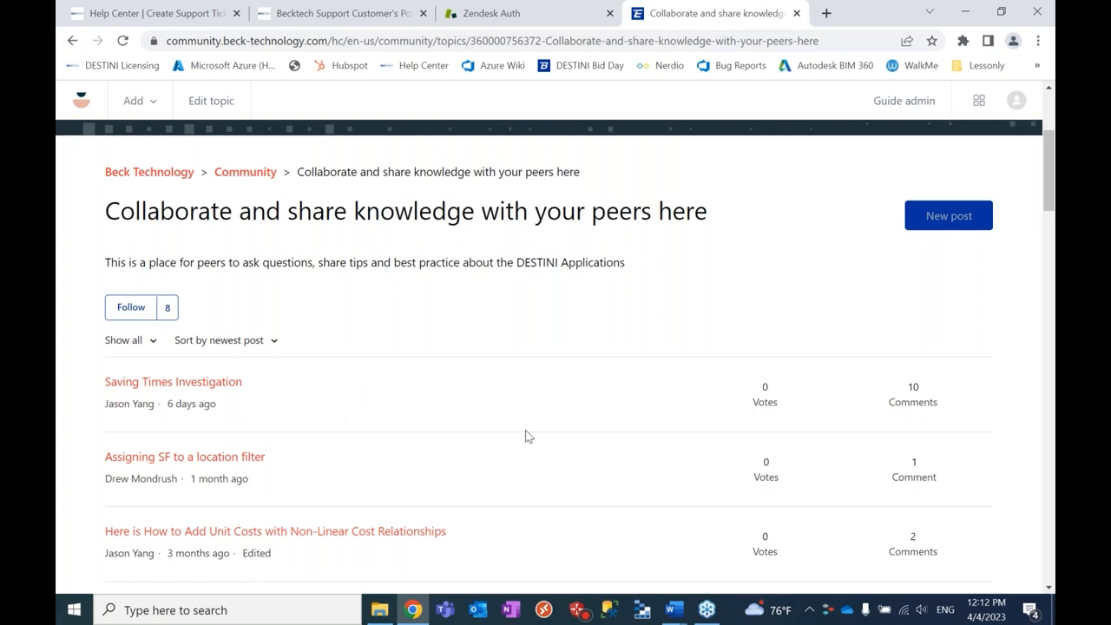
Step: Return via the Community breadcrumb to the topics overview with recent activity
{"action": "left_click", "coordinate": [244, 172]}
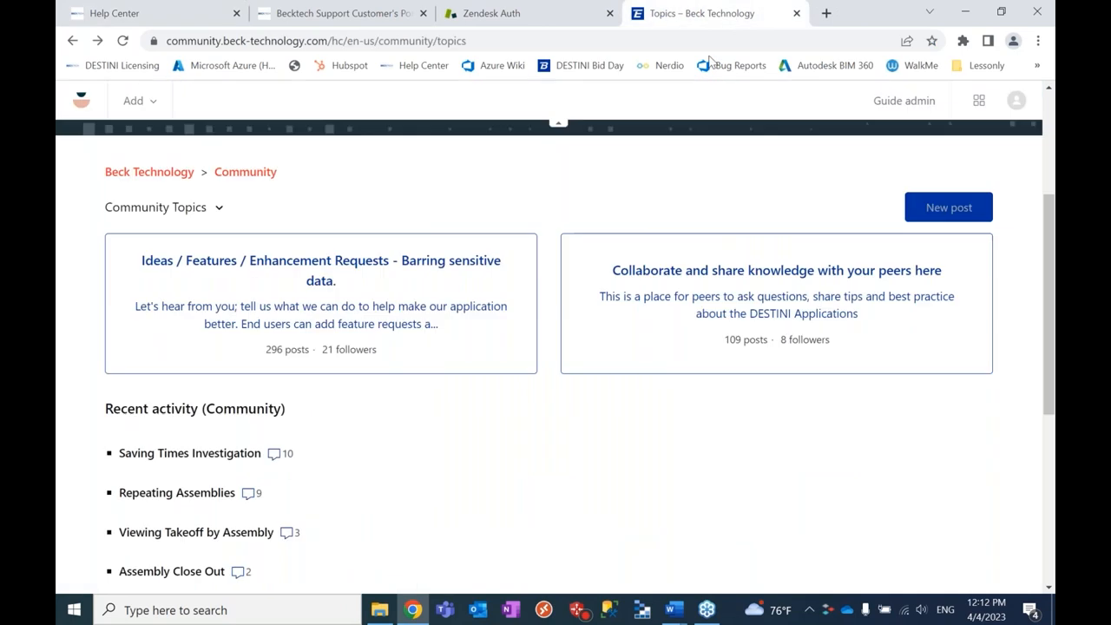
{"action": "mouse_move", "coordinate": [330, 282]}
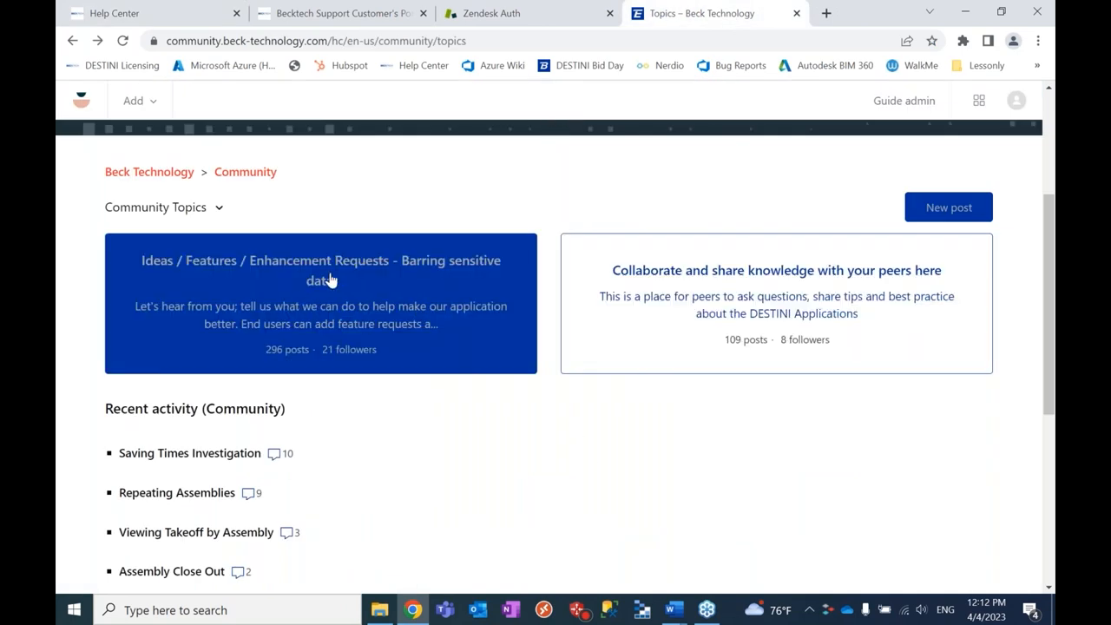
{"action": "mouse_move", "coordinate": [783, 280]}
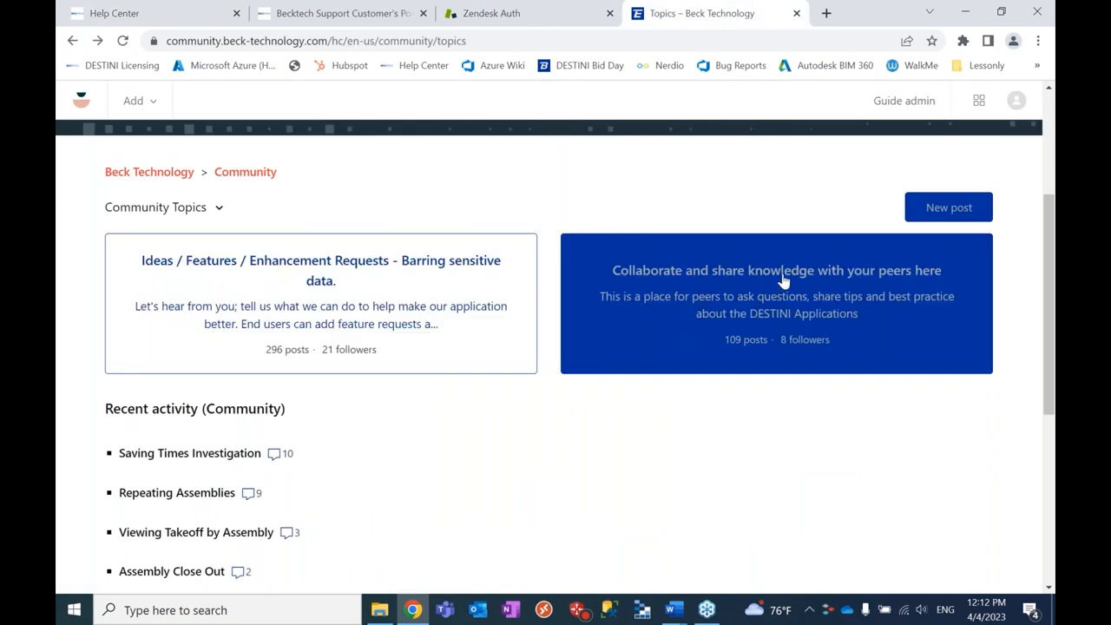
{"action": "mouse_move", "coordinate": [582, 439]}
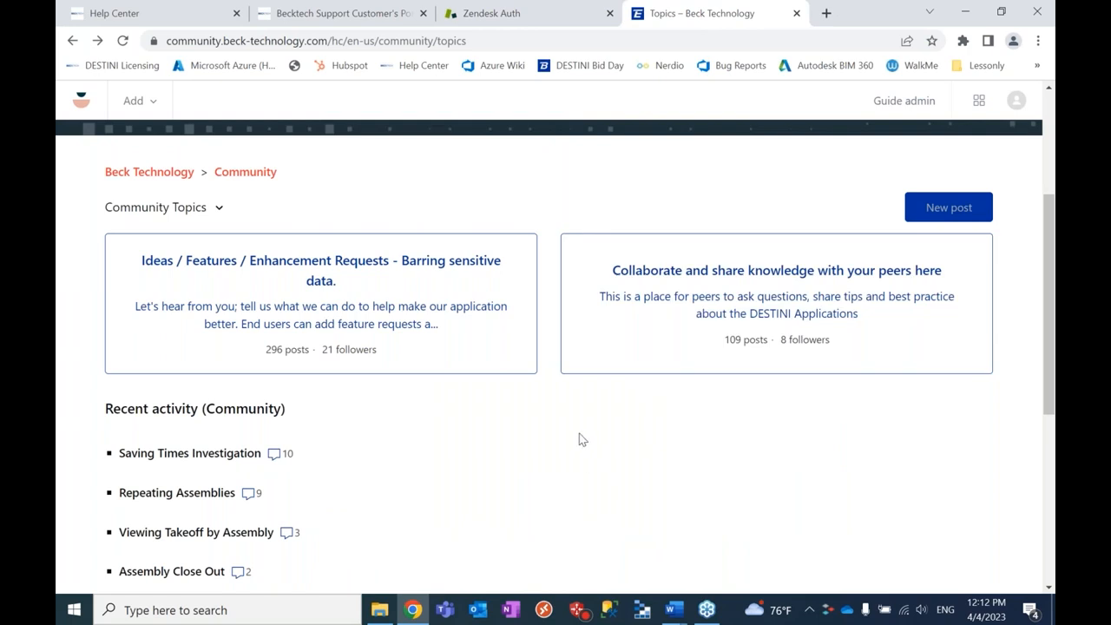
{"action": "mouse_move", "coordinate": [608, 438]}
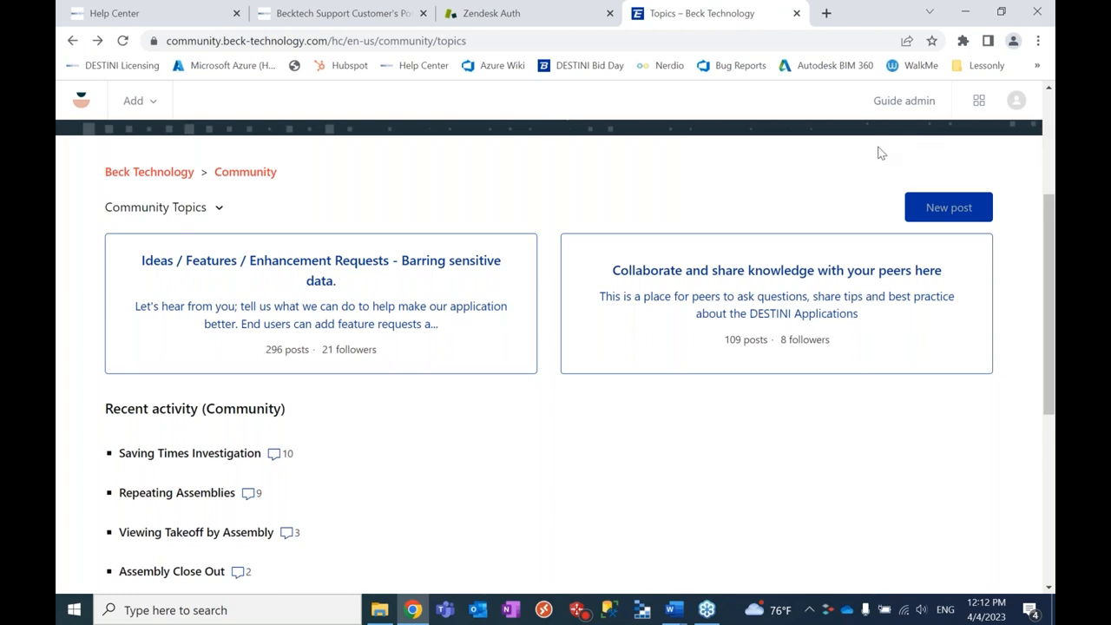
{"action": "mouse_move", "coordinate": [619, 209]}
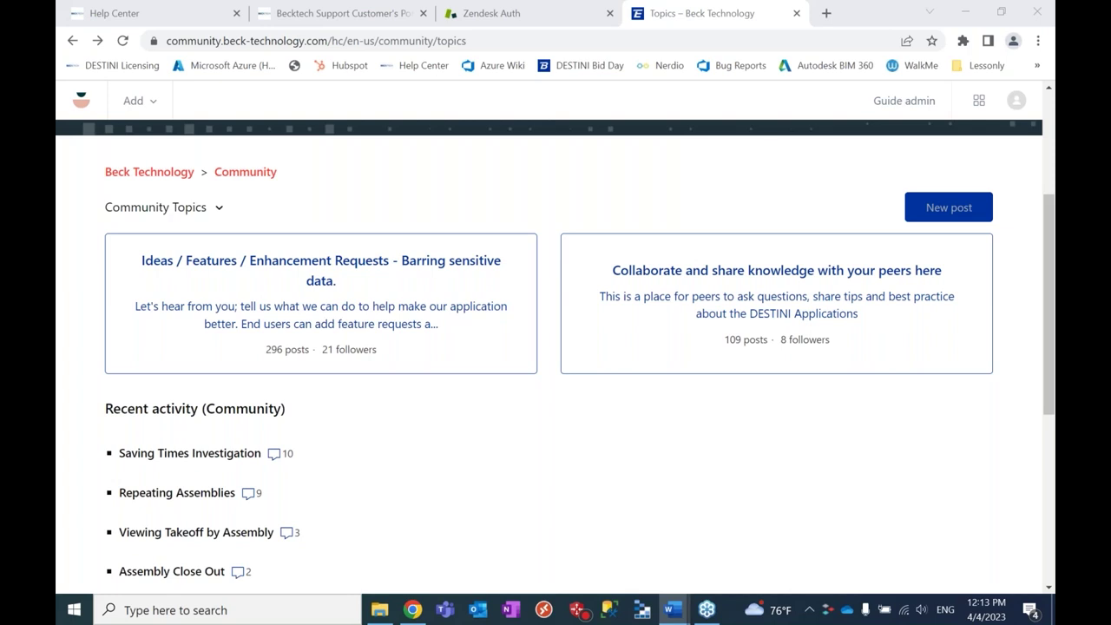
{"action": "mouse_move", "coordinate": [656, 441]}
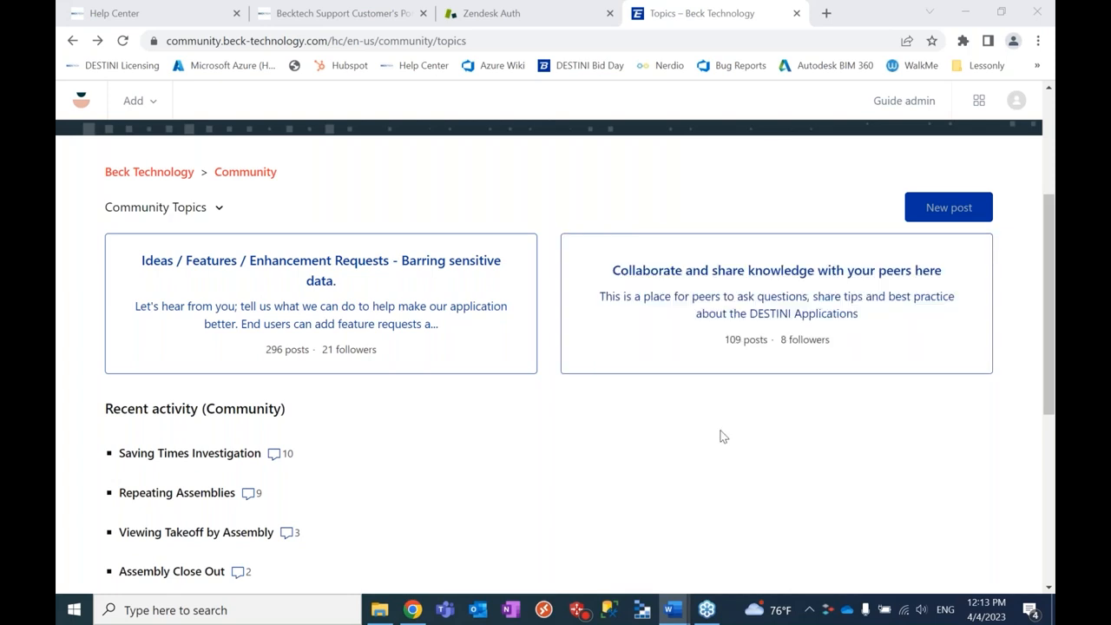
{"action": "mouse_move", "coordinate": [687, 437]}
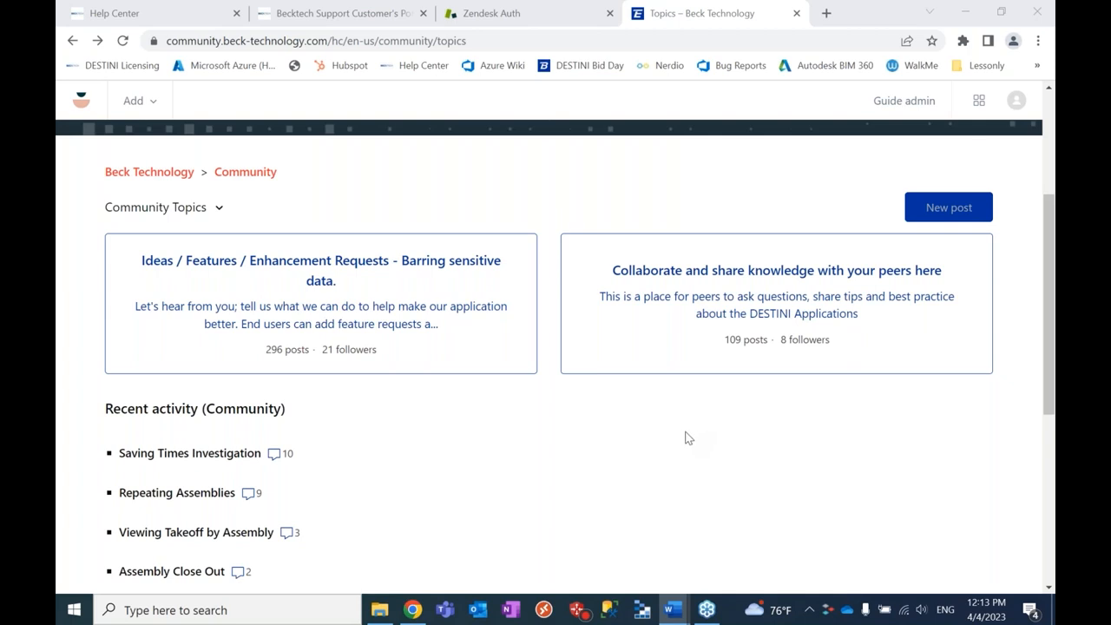
{"action": "mouse_move", "coordinate": [658, 443]}
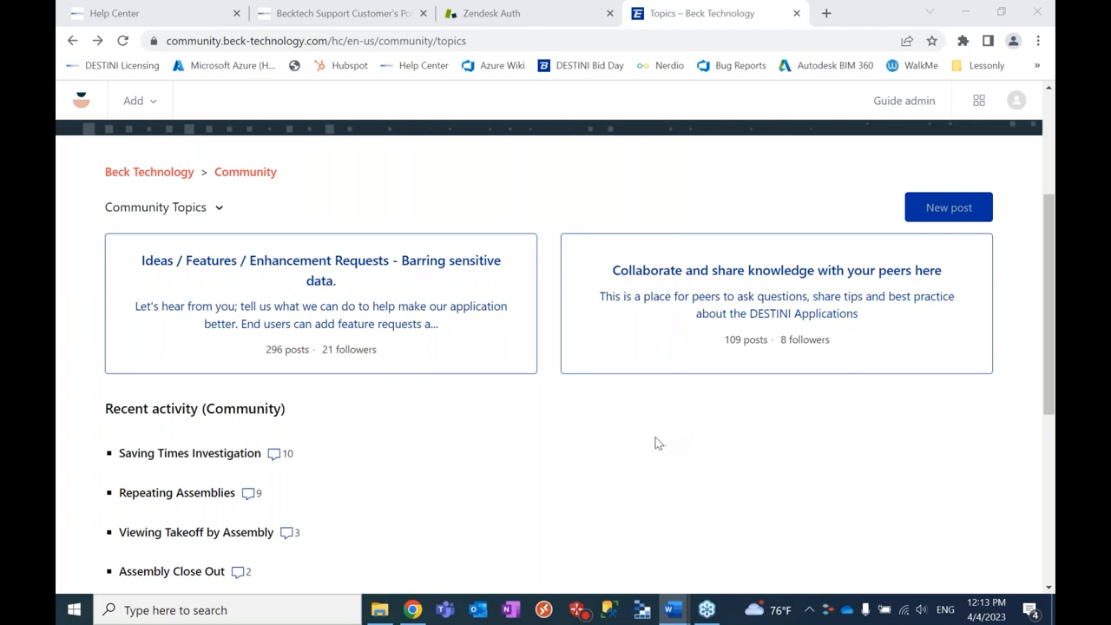
{"action": "mouse_move", "coordinate": [608, 450]}
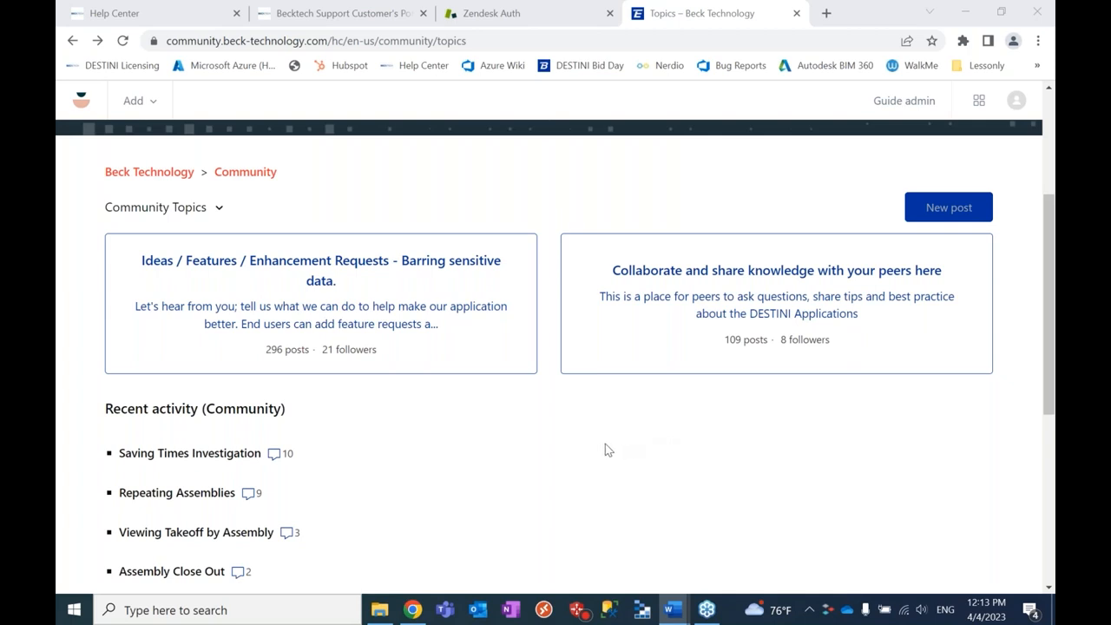
{"action": "mouse_move", "coordinate": [643, 433]}
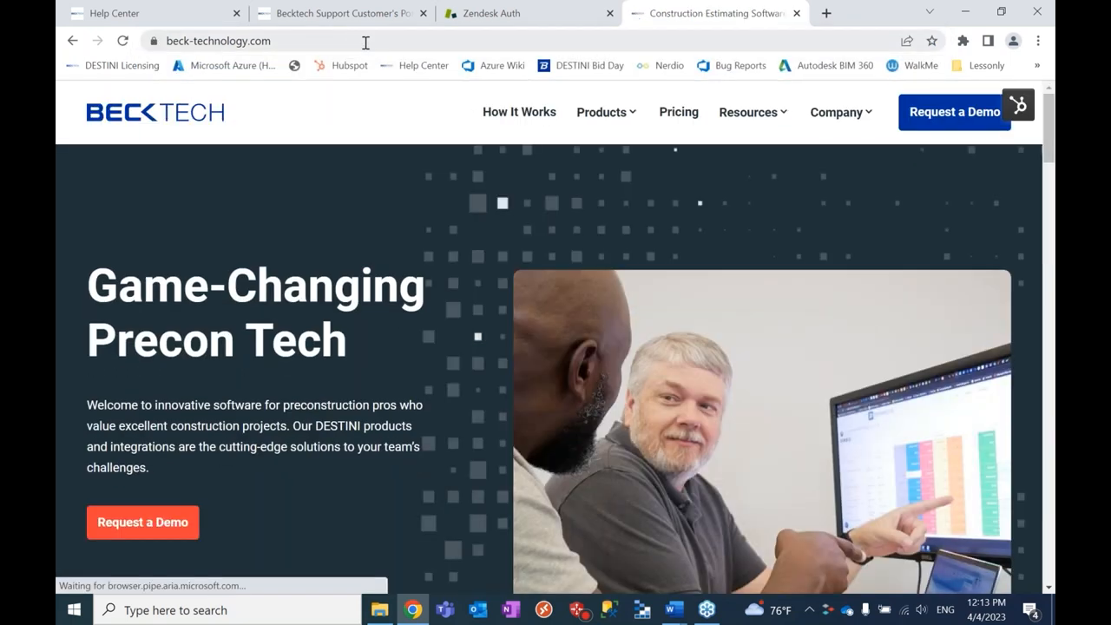
{"action": "mouse_move", "coordinate": [399, 264]}
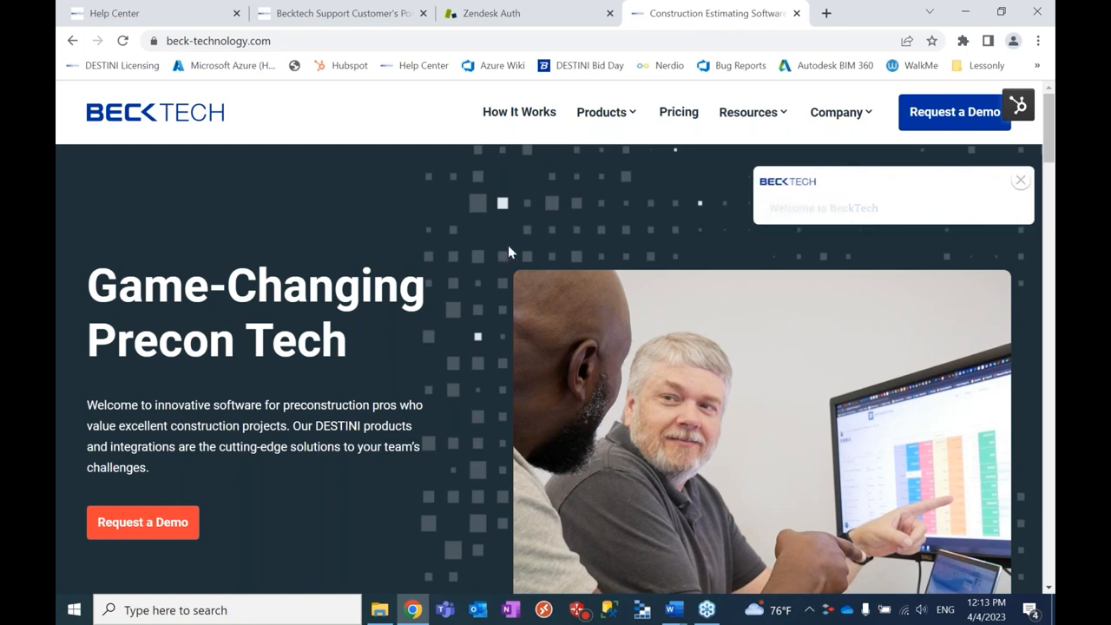
Step: Reach the Help Center from the beck-technology.com Resources menu
{"action": "left_click", "coordinate": [749, 111]}
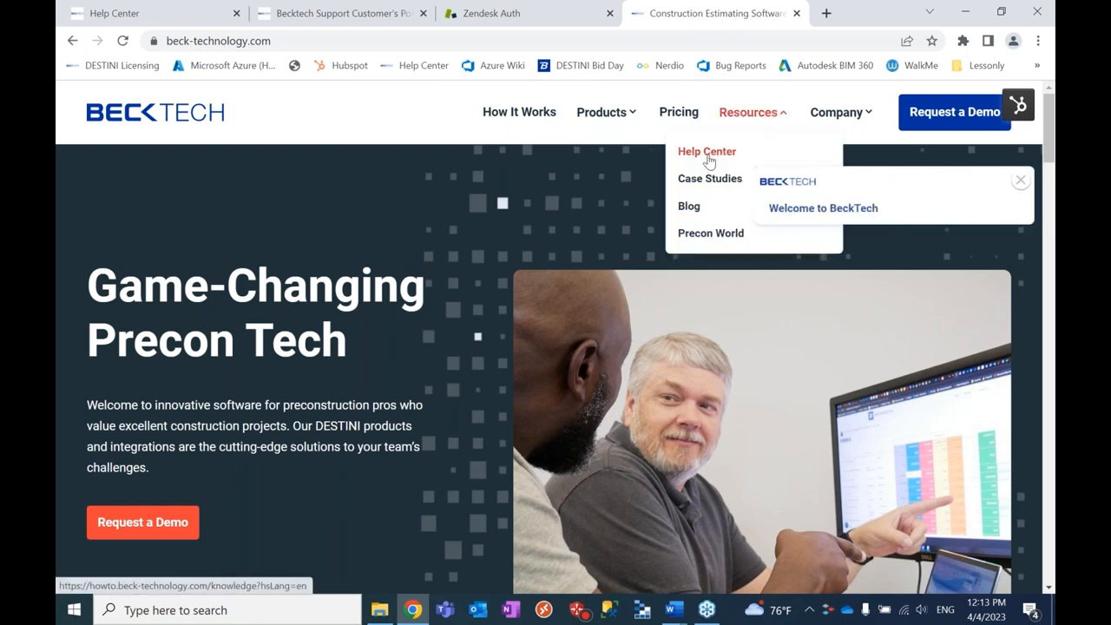
{"action": "left_click", "coordinate": [706, 151]}
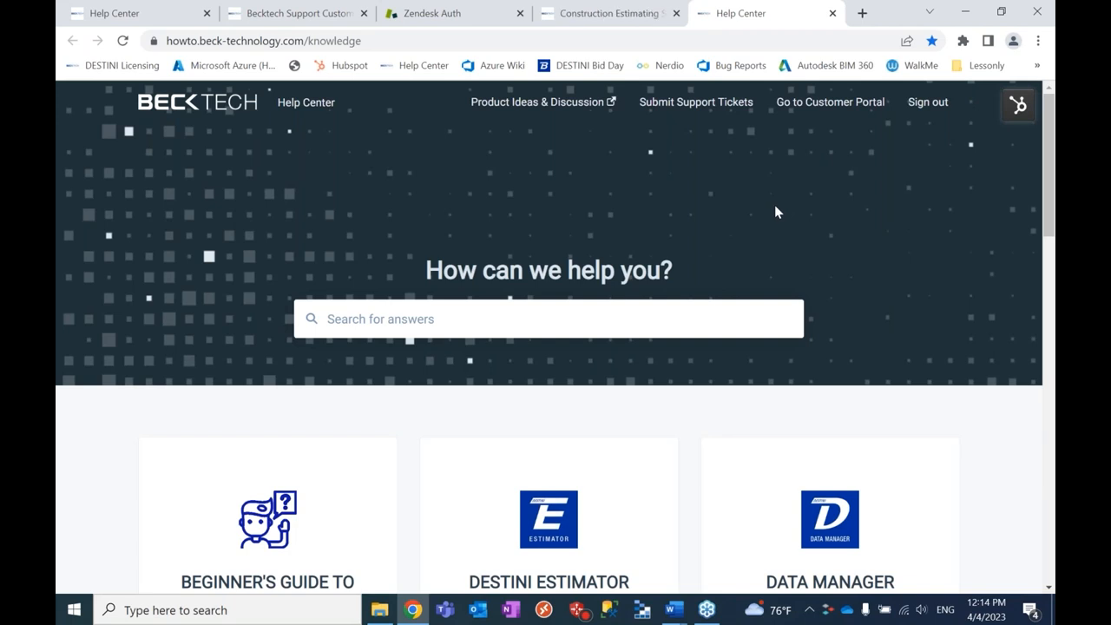
{"action": "mouse_move", "coordinate": [789, 205]}
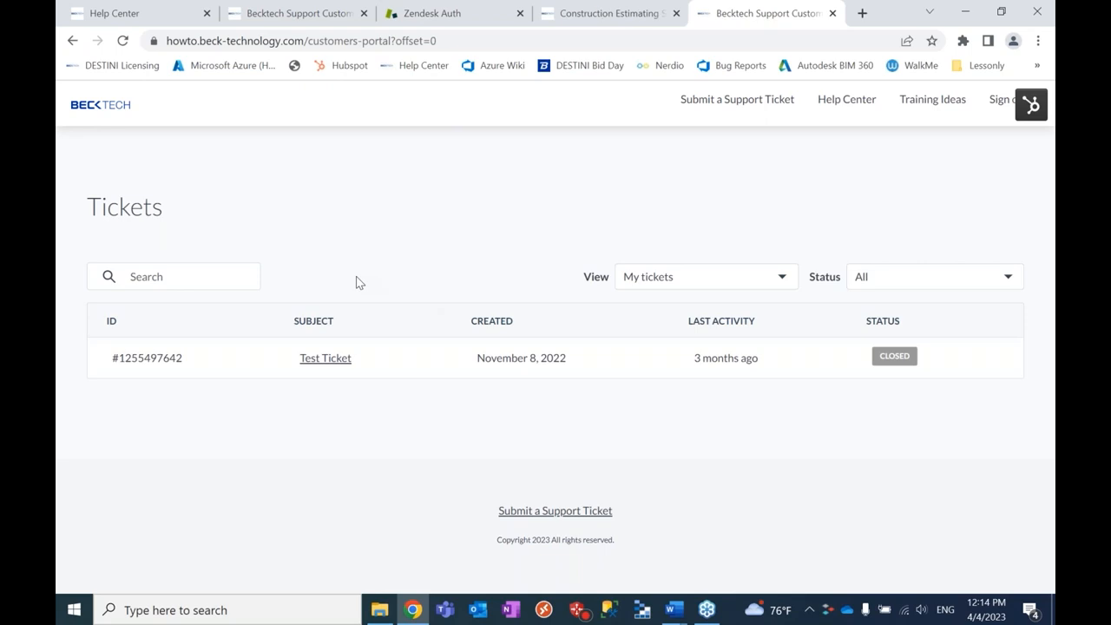
{"action": "mouse_move", "coordinate": [781, 281]}
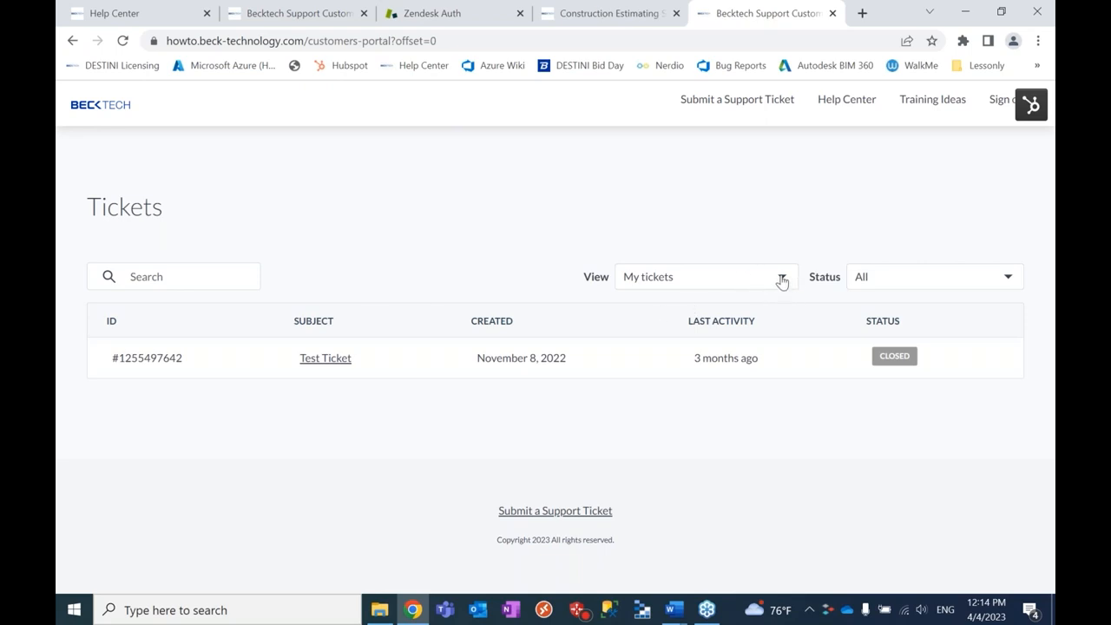
Step: Go to the Customer Portal Tickets page showing the My tickets view
{"action": "left_click", "coordinate": [781, 277]}
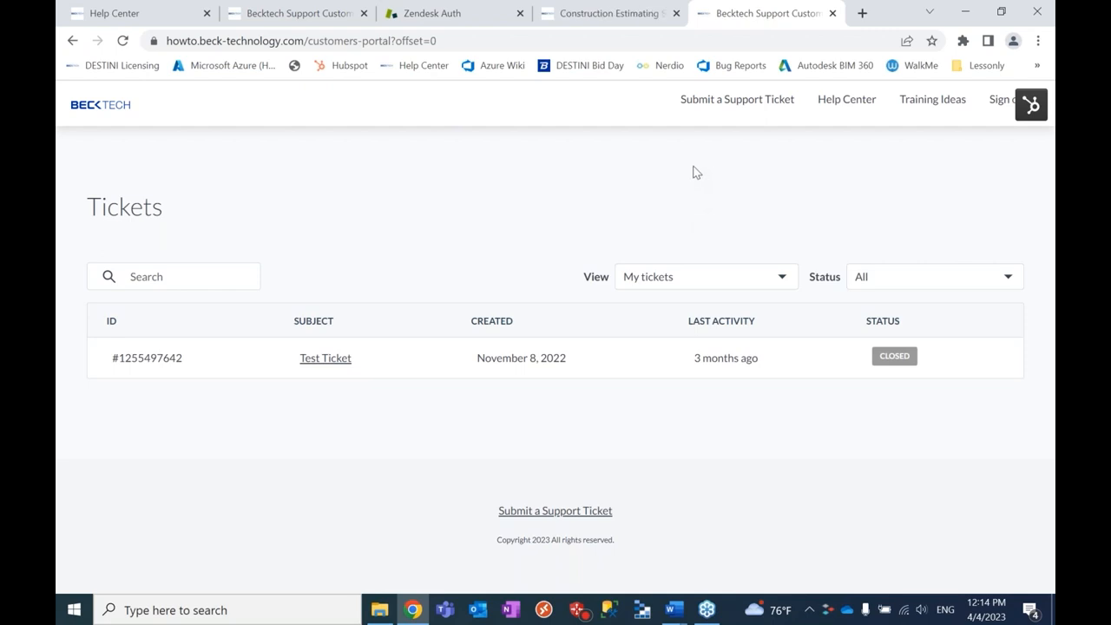
{"action": "mouse_move", "coordinate": [695, 179]}
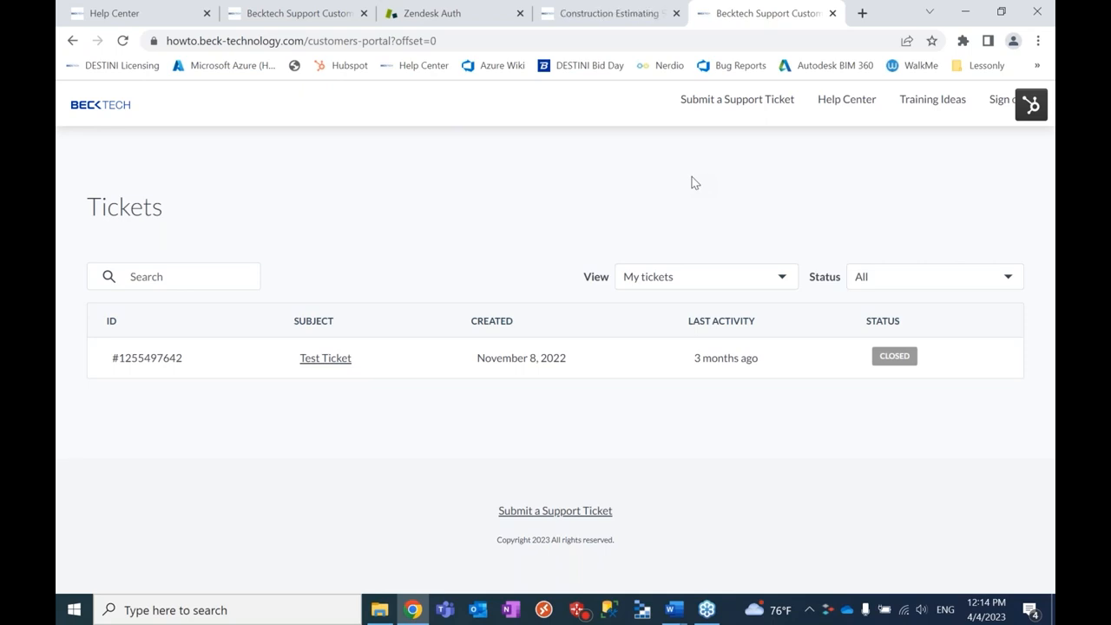
{"action": "mouse_move", "coordinate": [737, 205]}
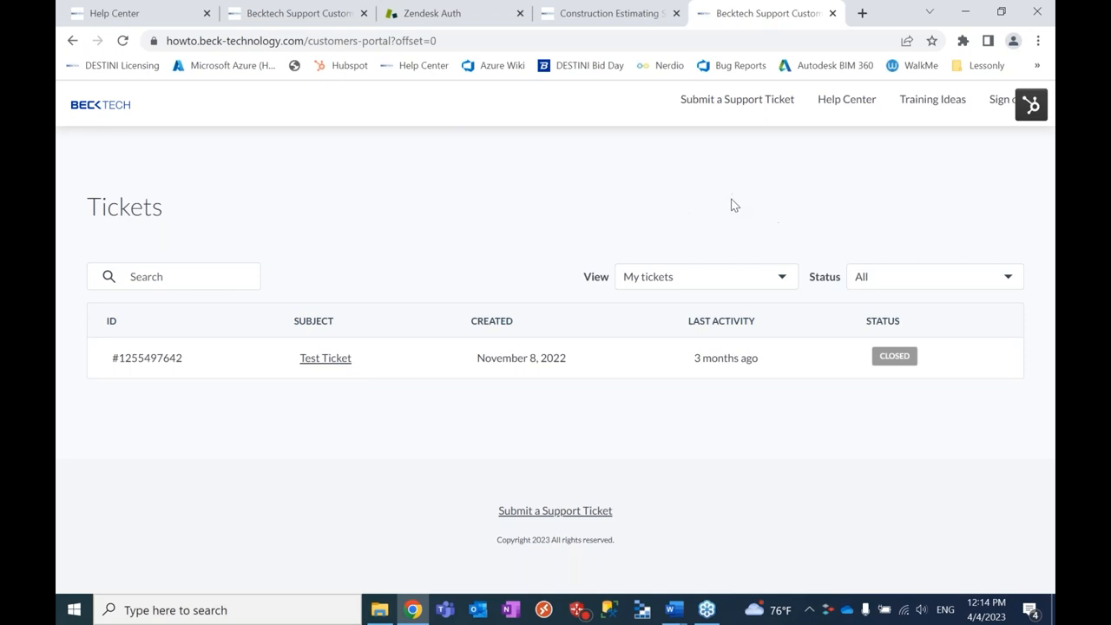